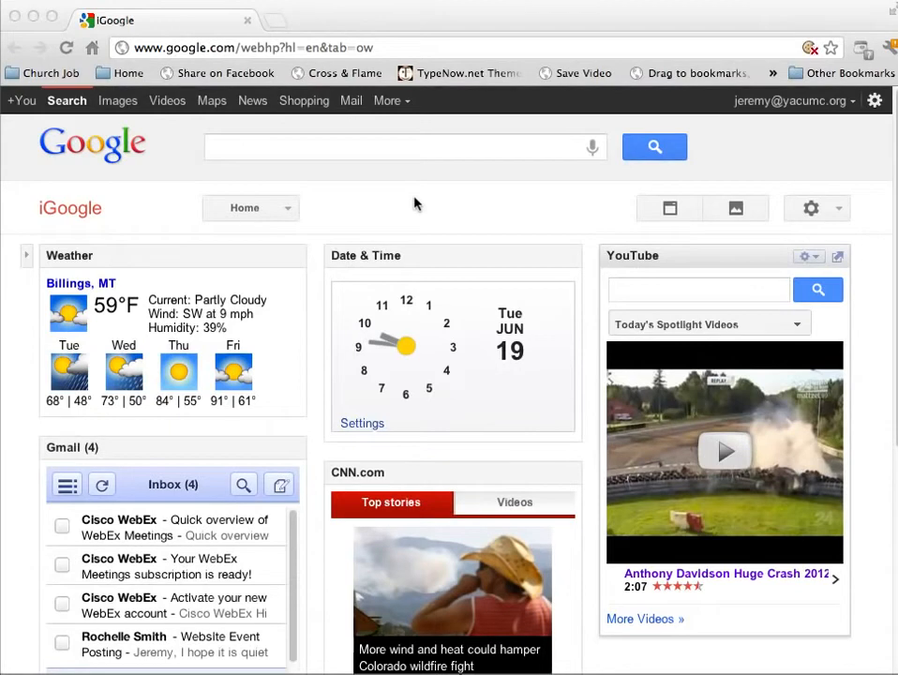
mouse_move(176, 98)
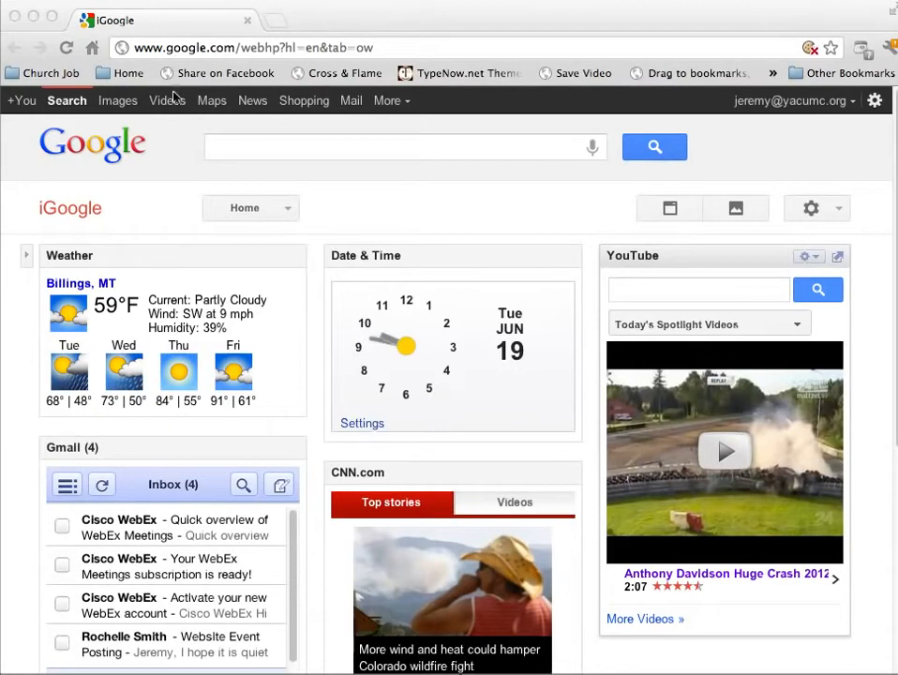
mouse_move(384, 113)
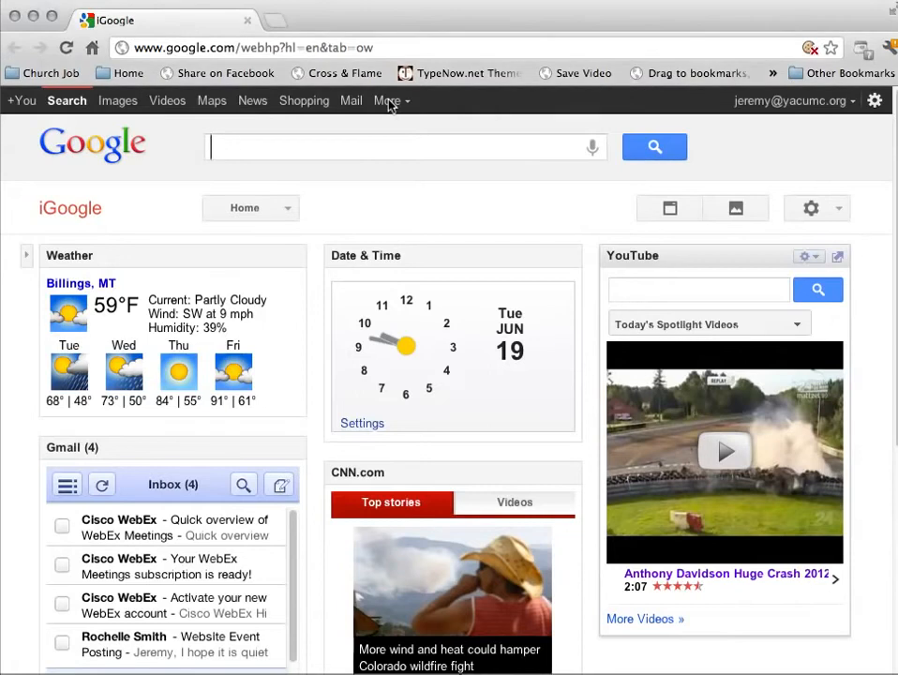
- Reach Google Drive through the 'More' menu on the iGoogle homepage
click(387, 101)
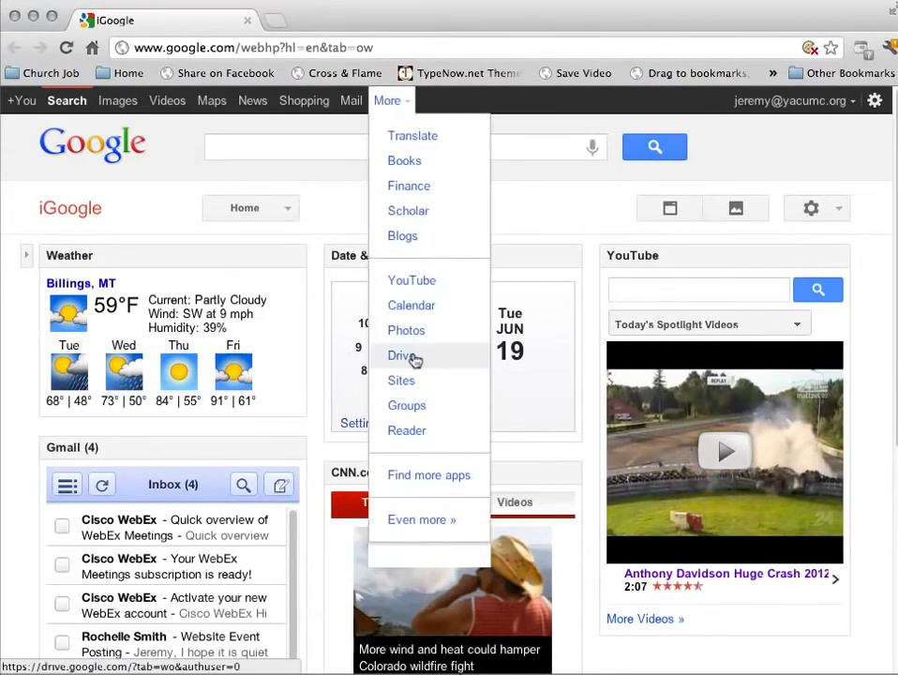
mouse_move(429, 360)
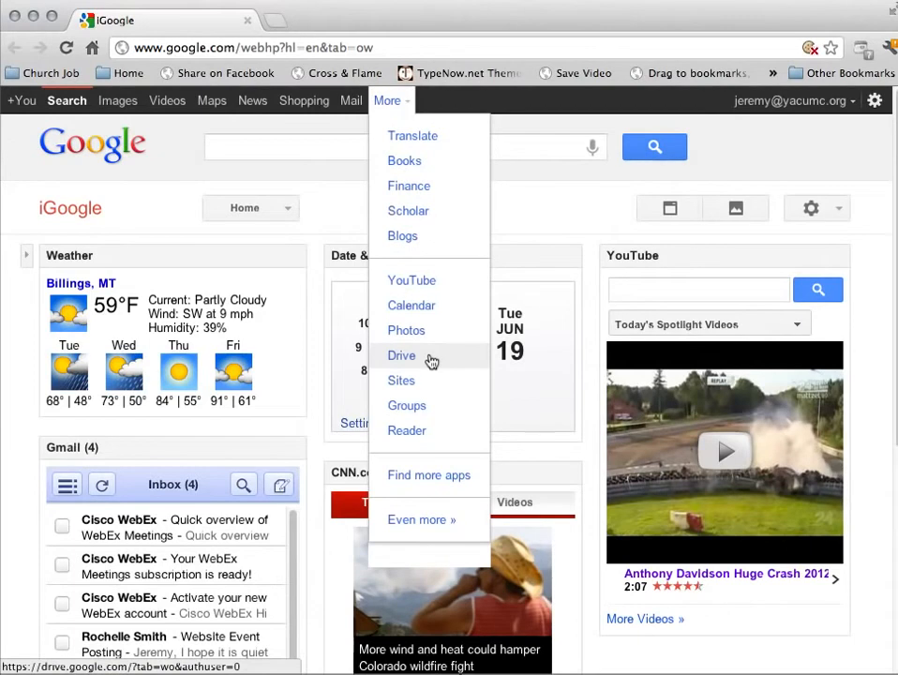
click(402, 356)
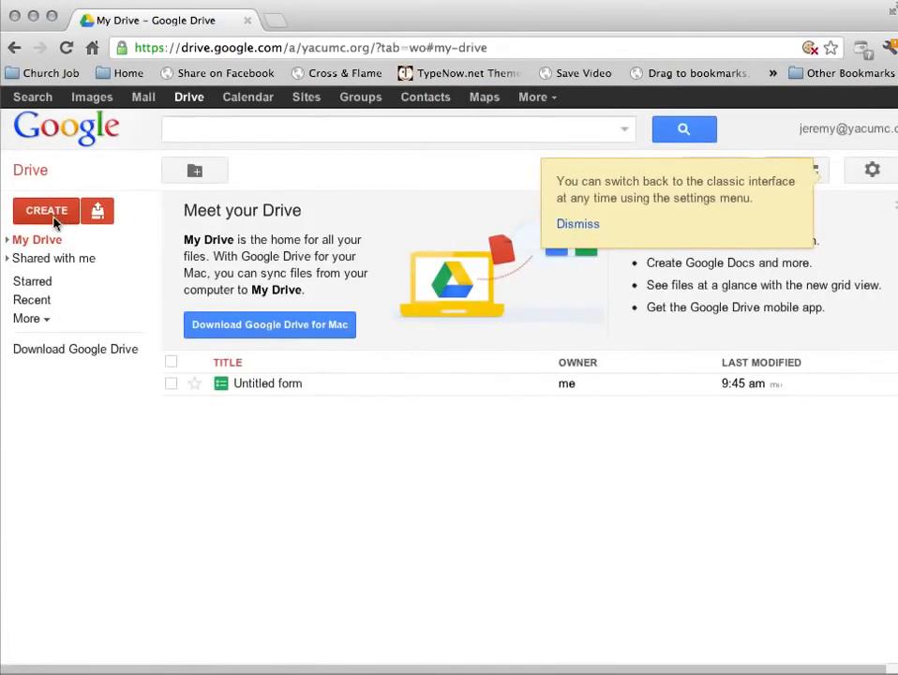
- Create a new blank form from Drive's CREATE menu
click(45, 210)
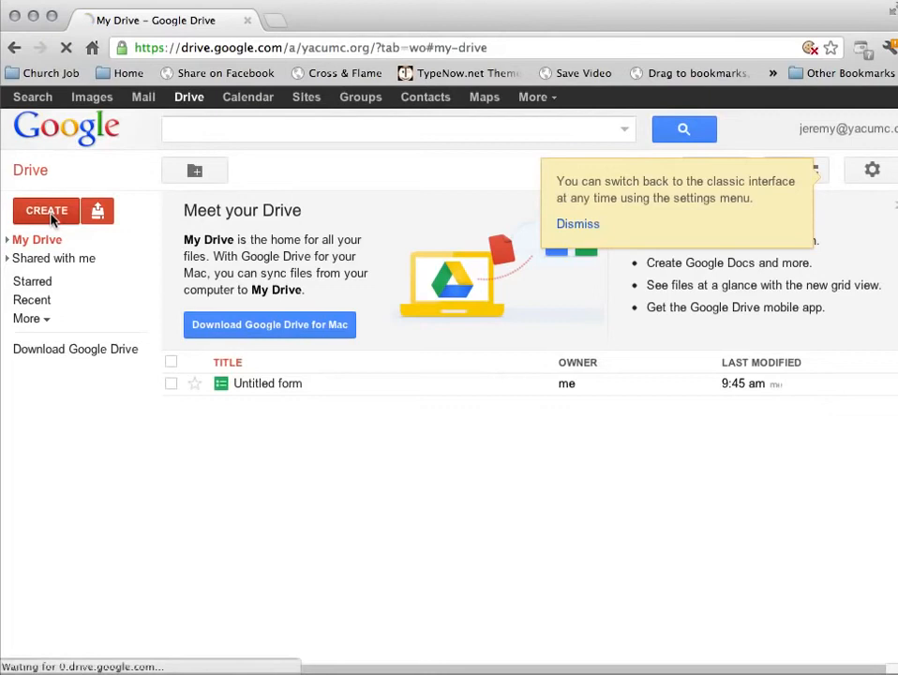
click(45, 210)
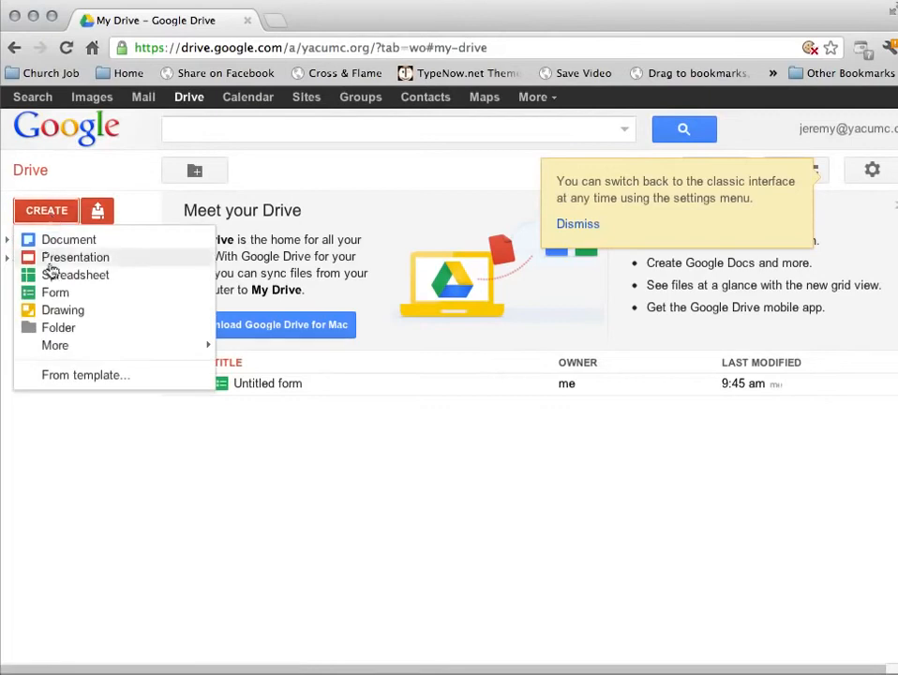
click(56, 293)
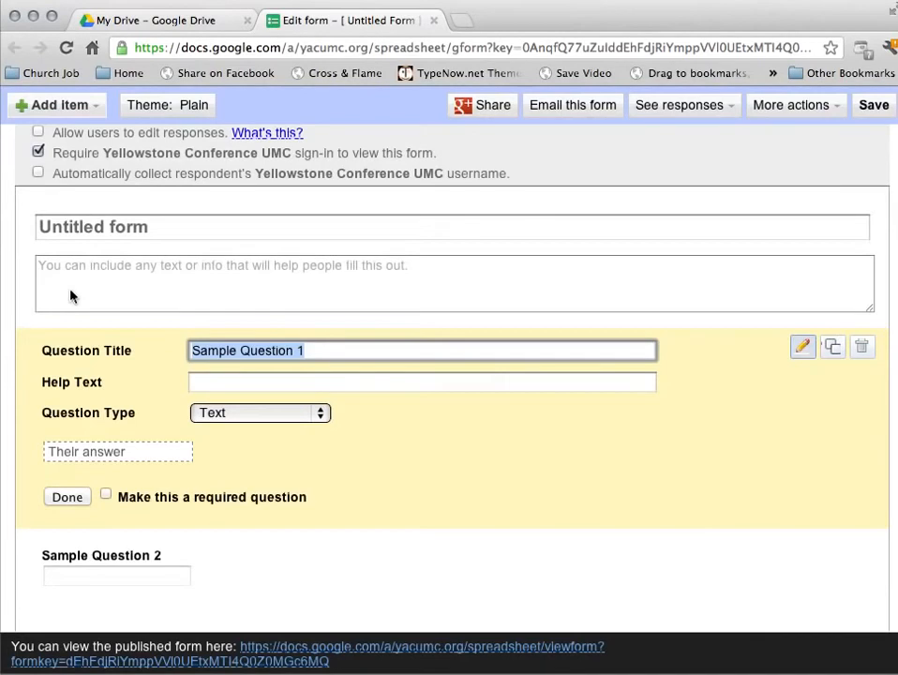
- Title the form 'Basic Feedback Form'
click(184, 227)
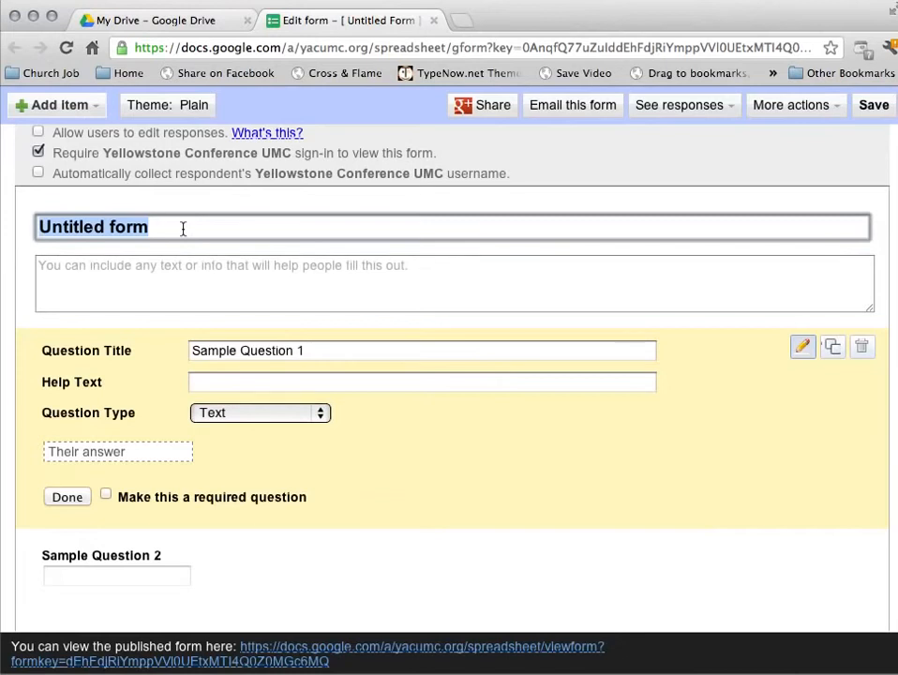
text(Bask)
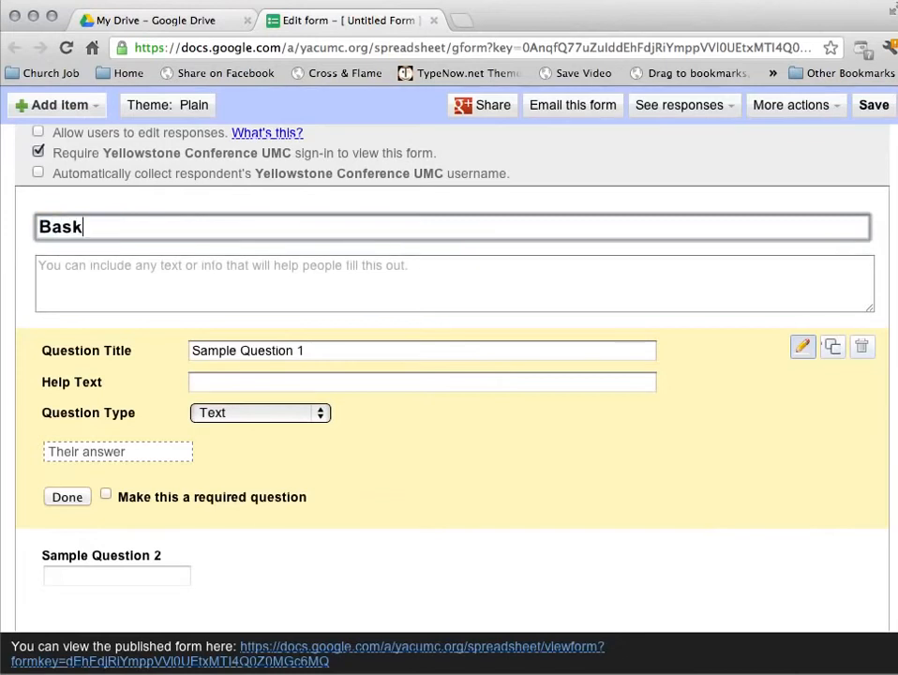
text(ic Feed)
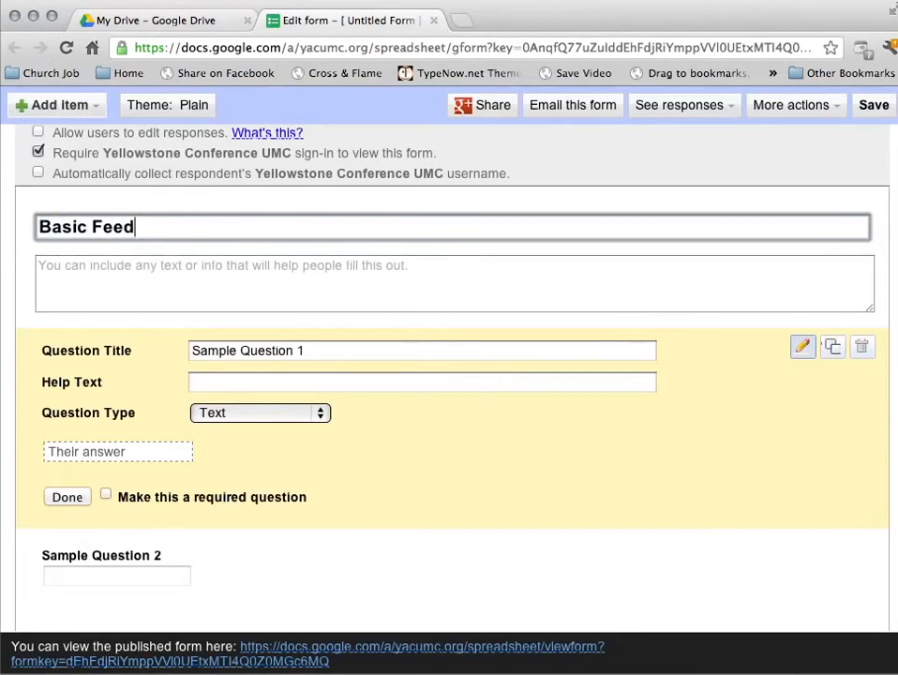
text(back Form)
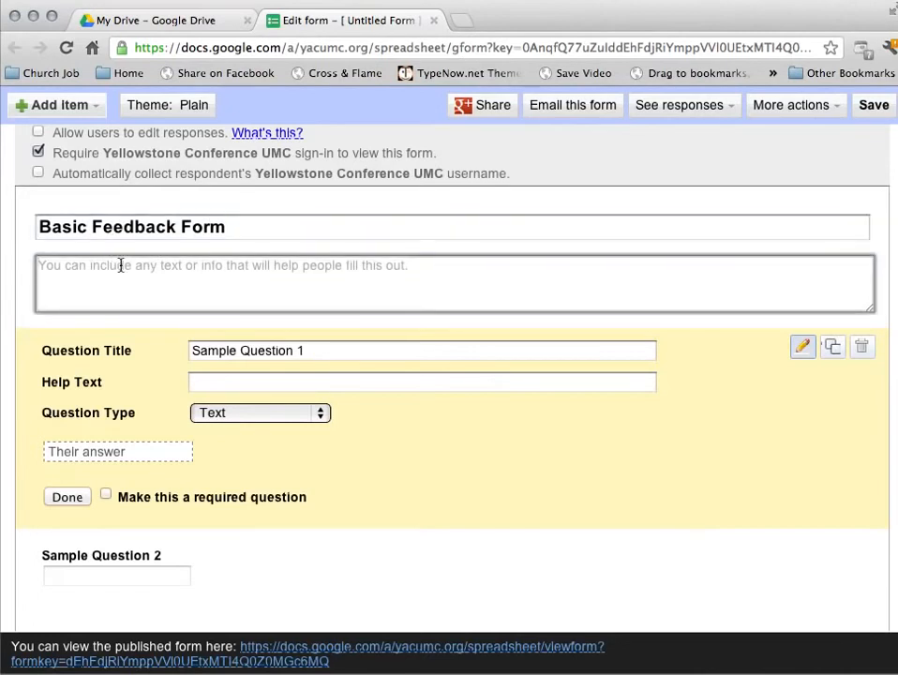
- Add the description 'Please fill this out at the conclusion of today's event.'
text(P)
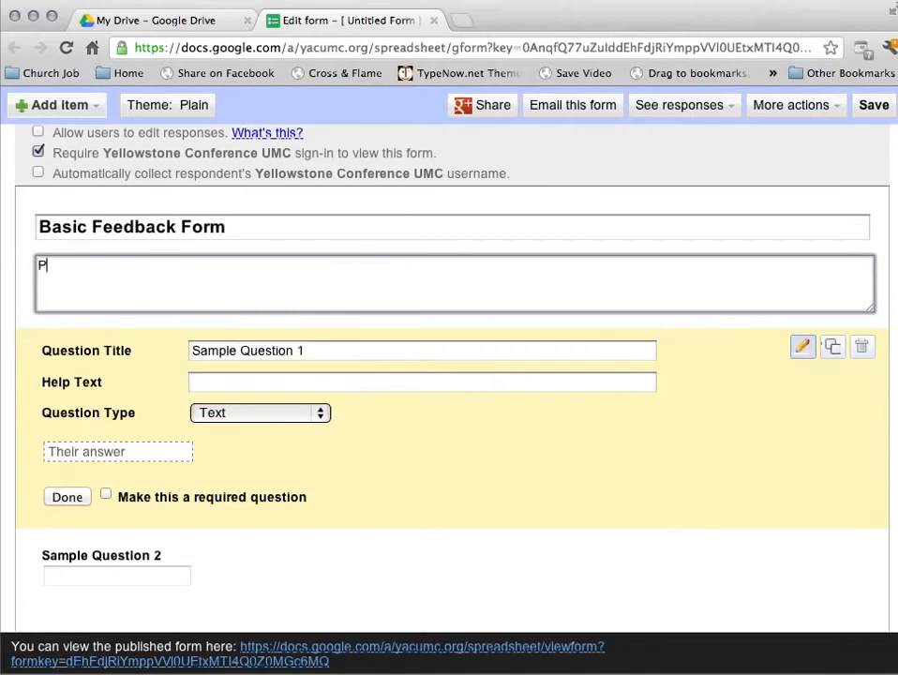
text(lease)
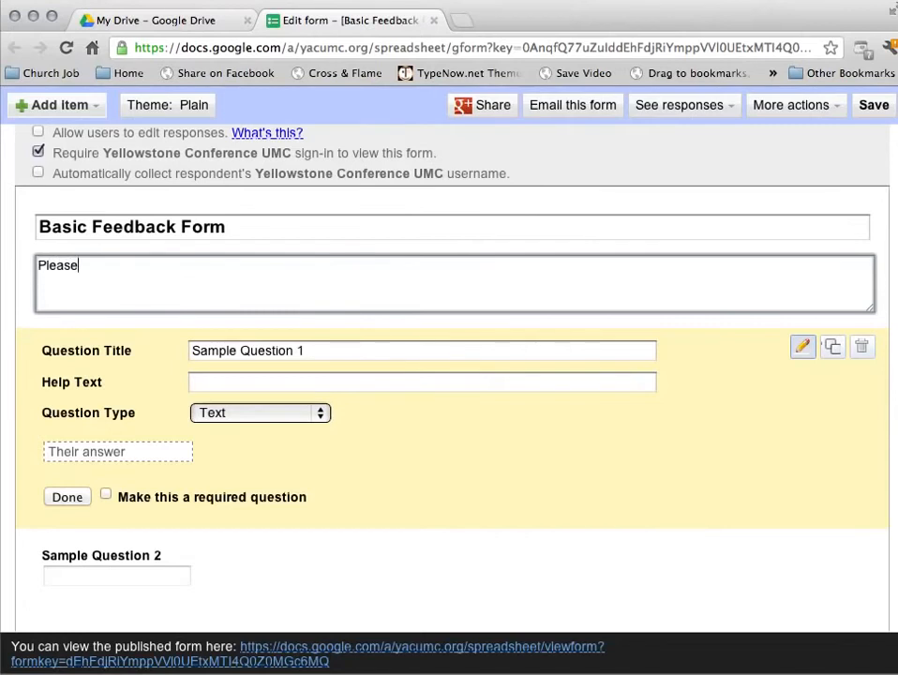
text(fill this)
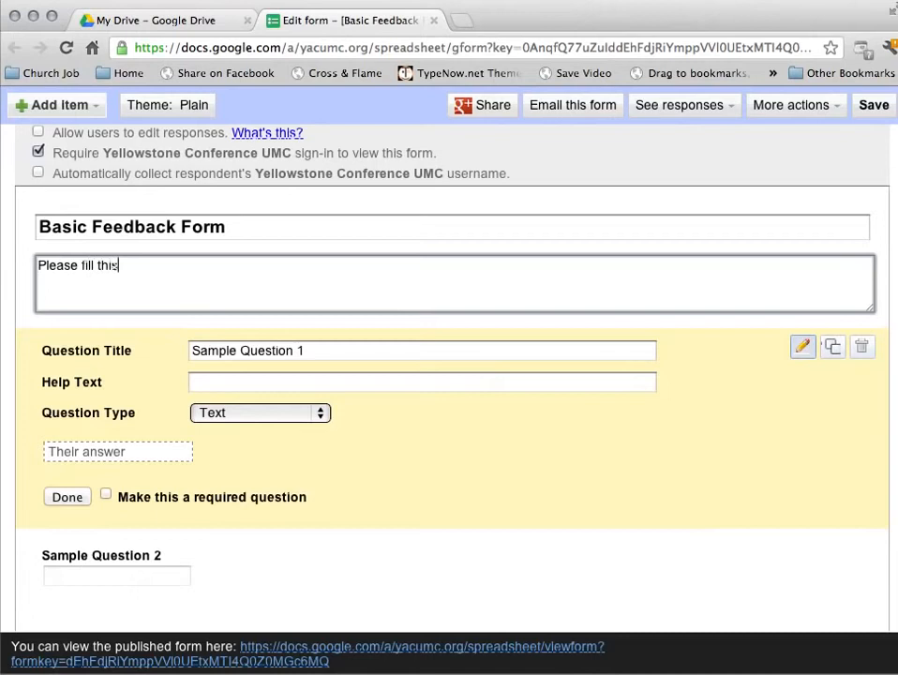
text(out at the)
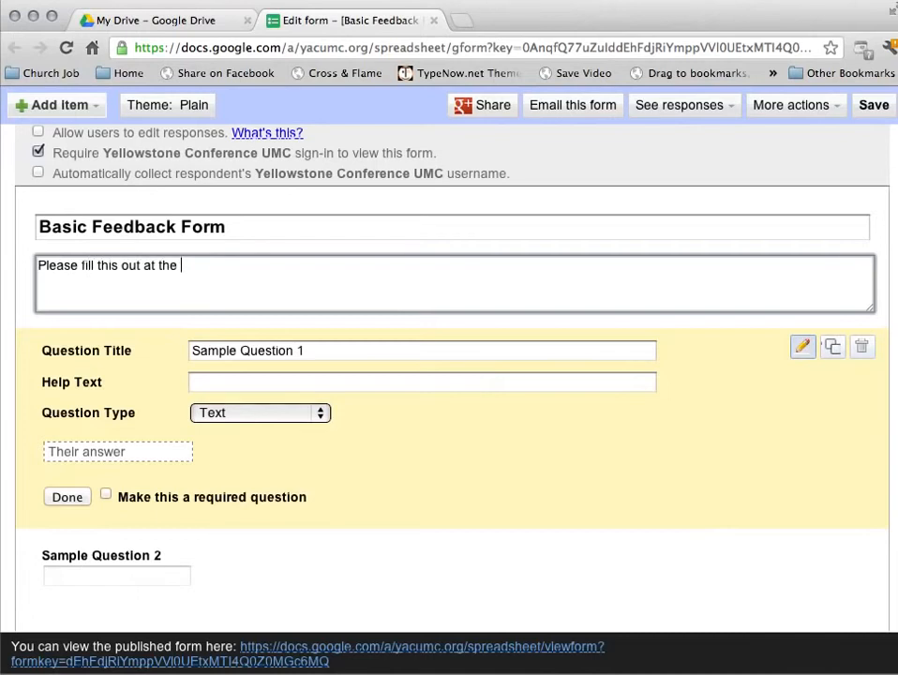
text(conclusion of today)
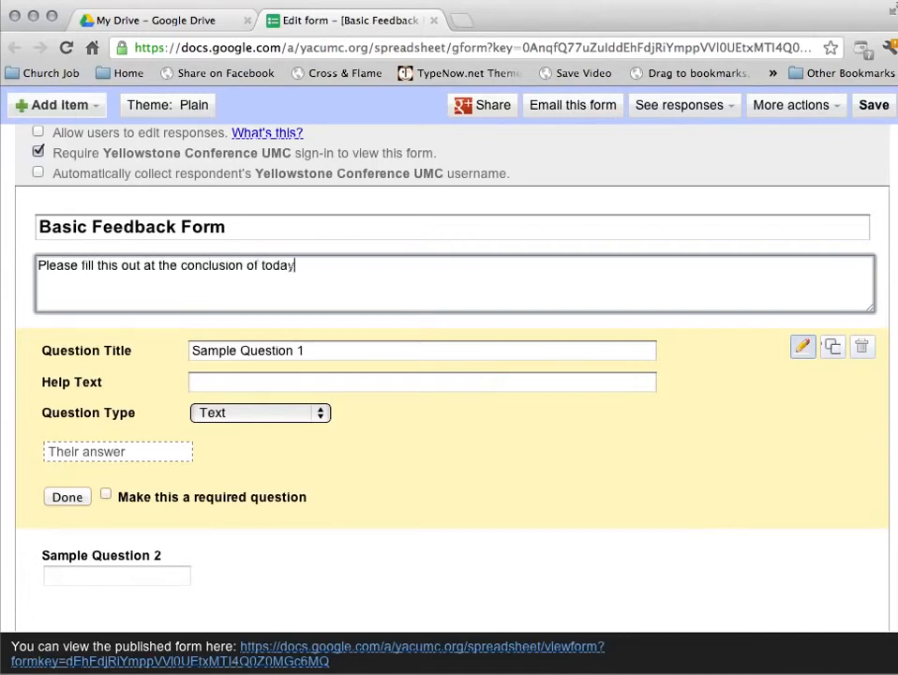
text('s event.)
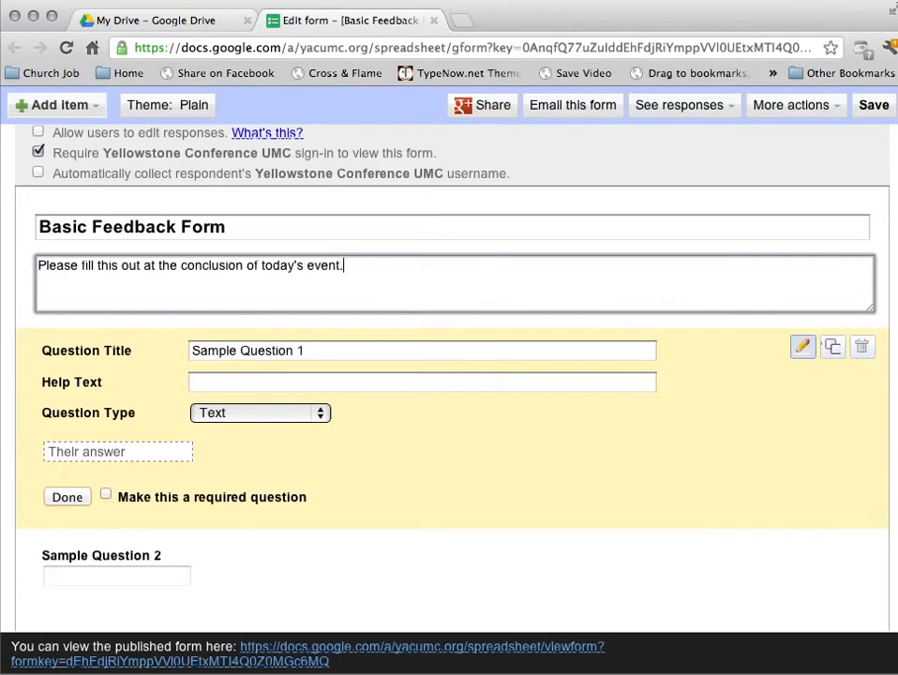
click(422, 351)
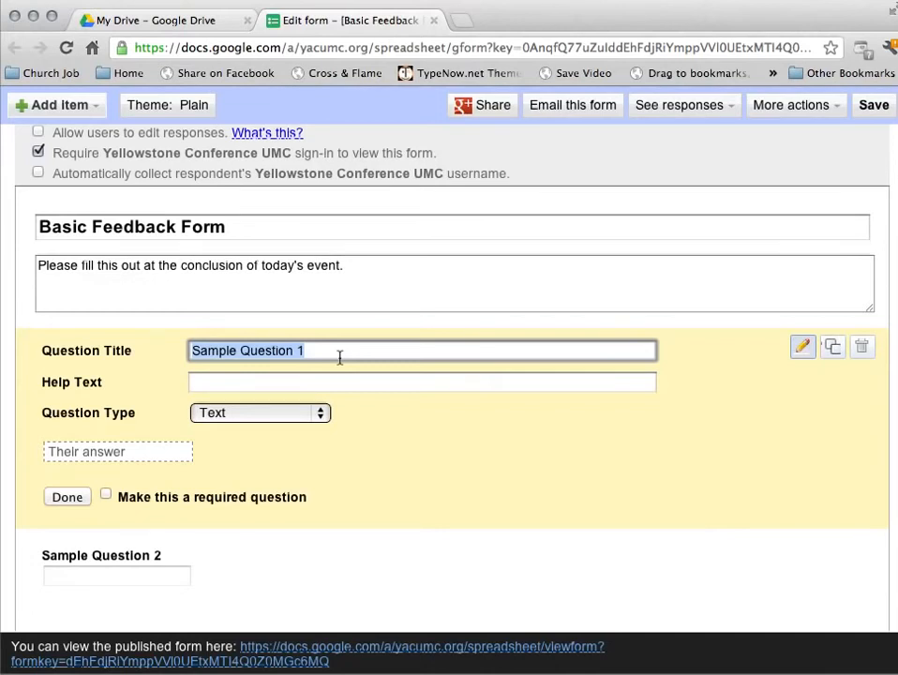
- Retitle the first question 'Did you like the location?'
text(Did you lik)
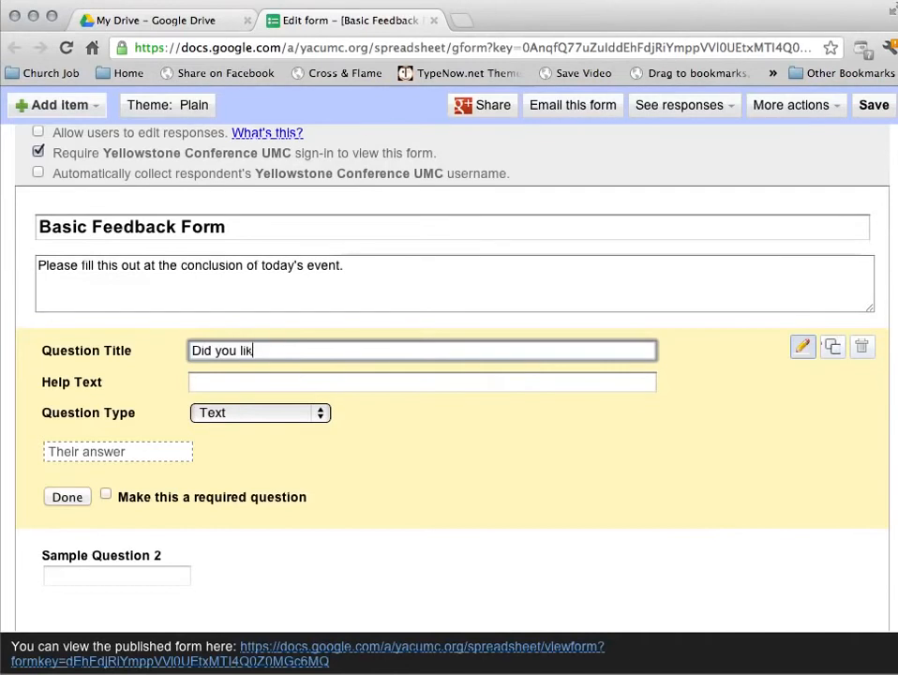
text(e the locatio)
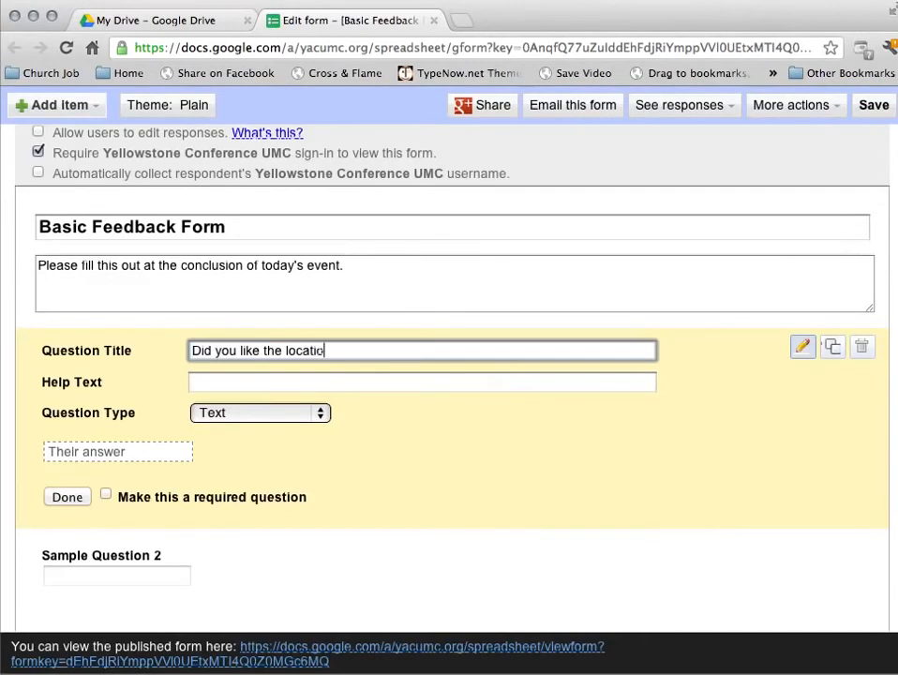
text(n?)
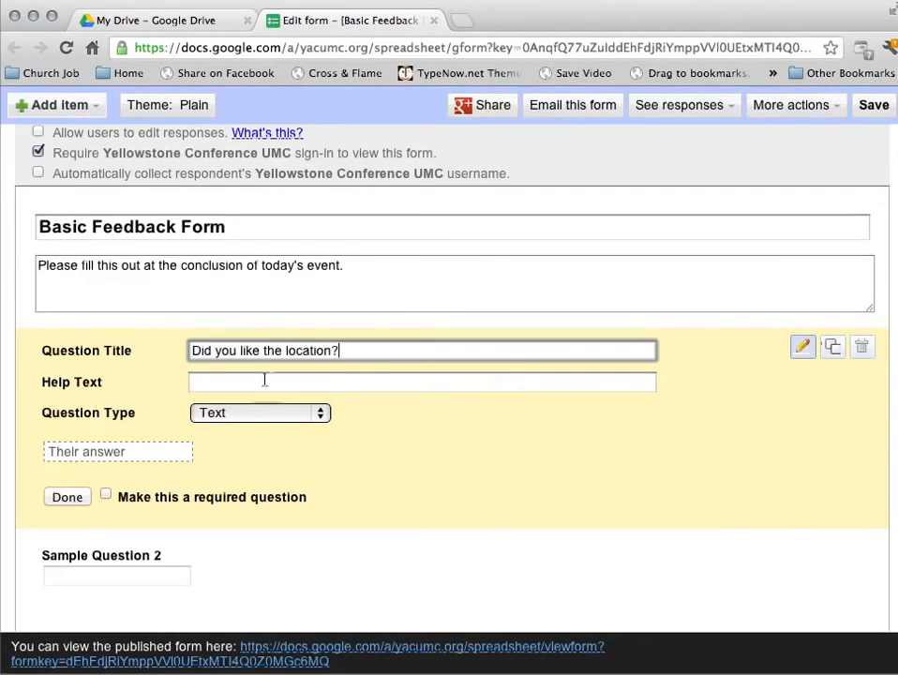
click(422, 383)
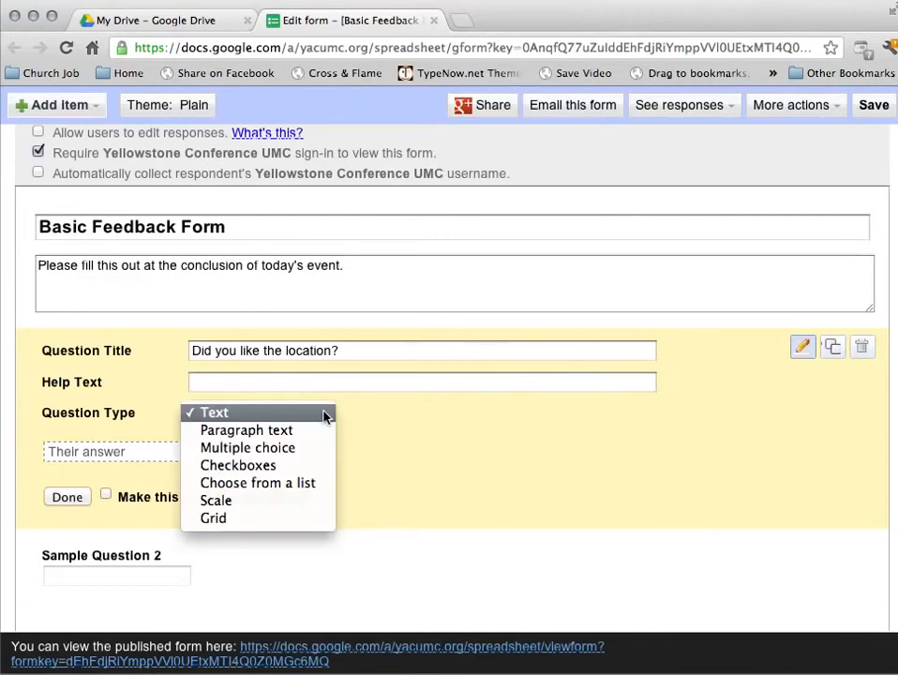
mouse_move(248, 446)
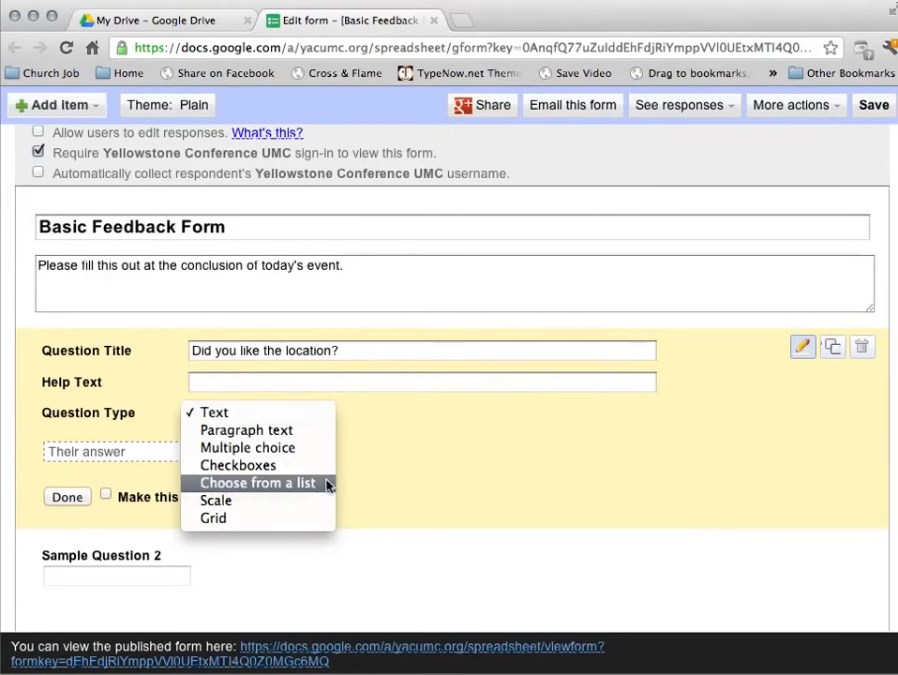
mouse_move(319, 488)
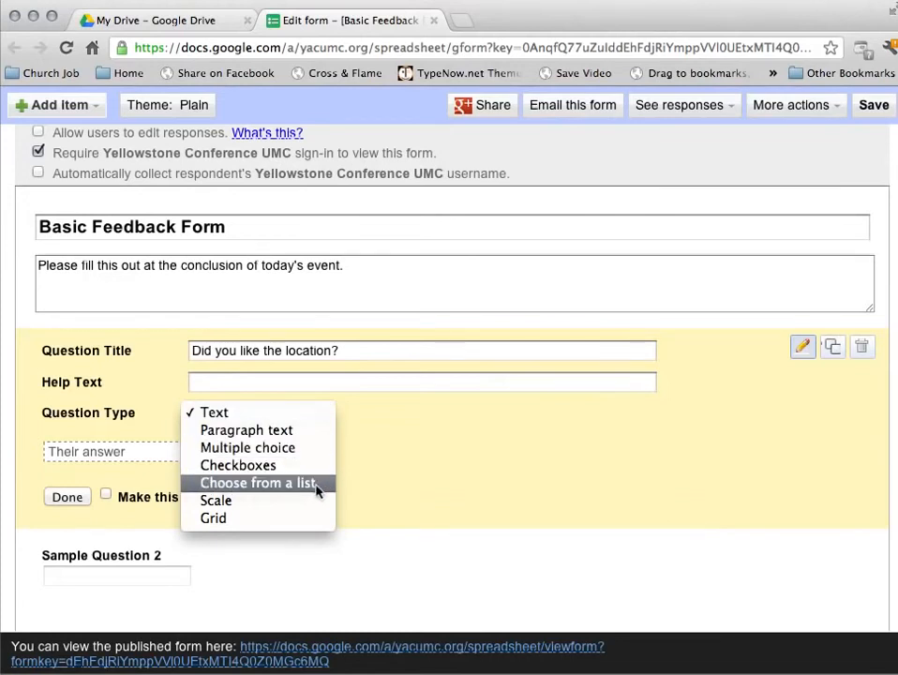
- Make it a required choose-from-a-list question with Yes and No options
click(259, 481)
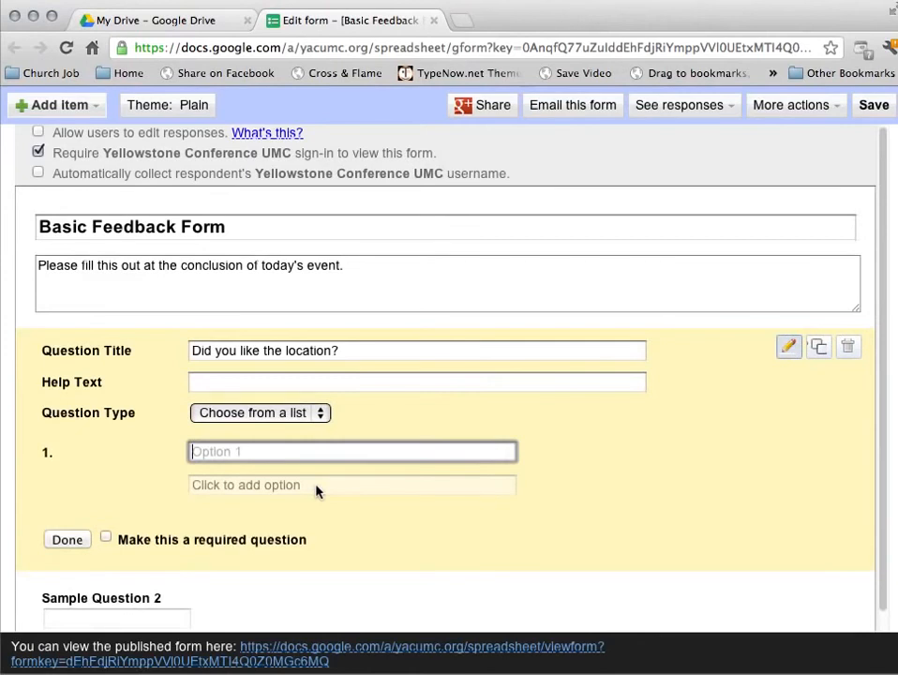
text(Yes)
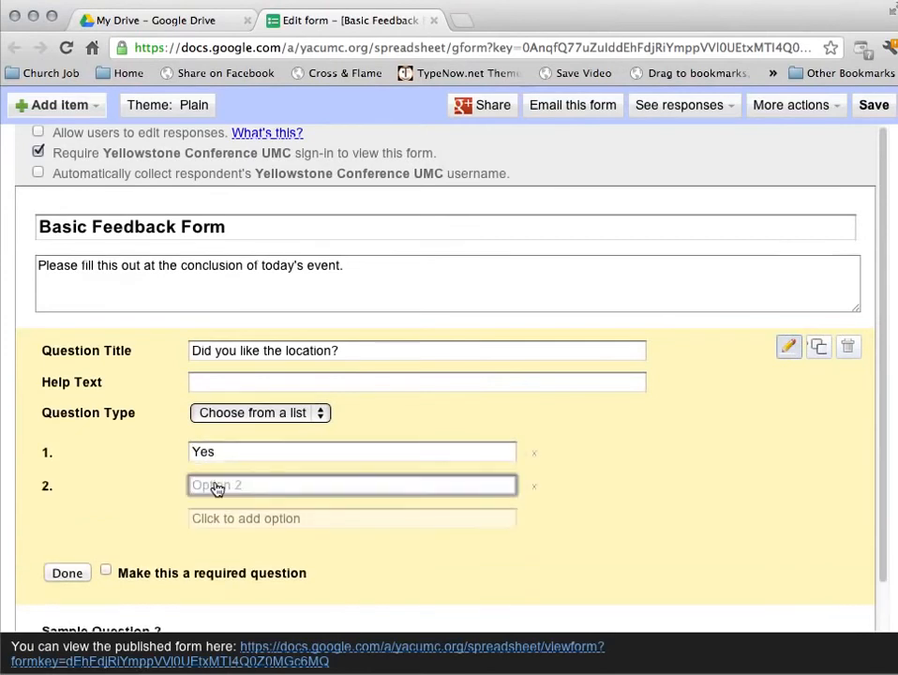
text(No)
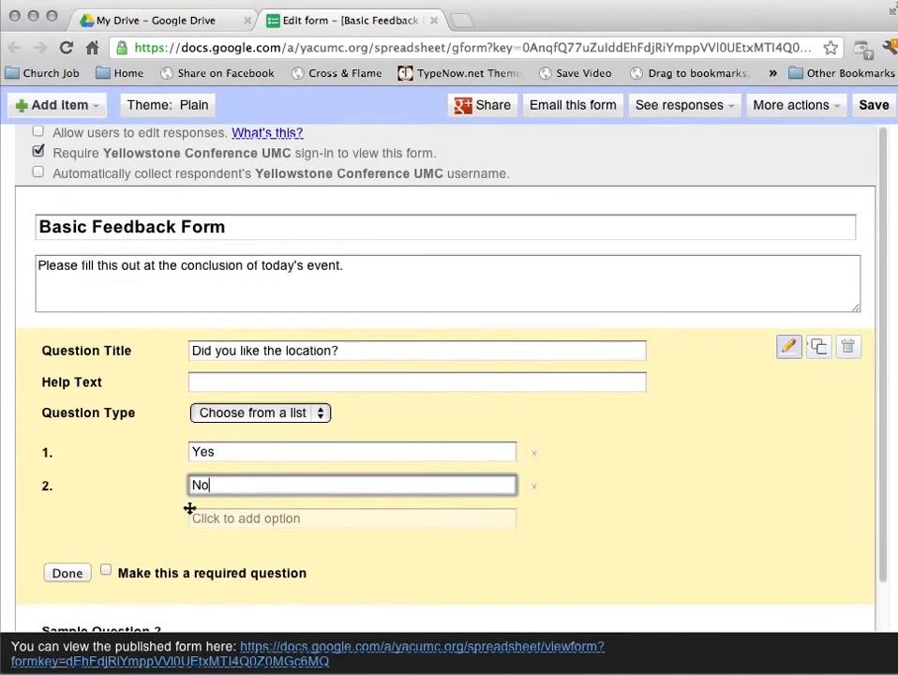
mouse_move(120, 540)
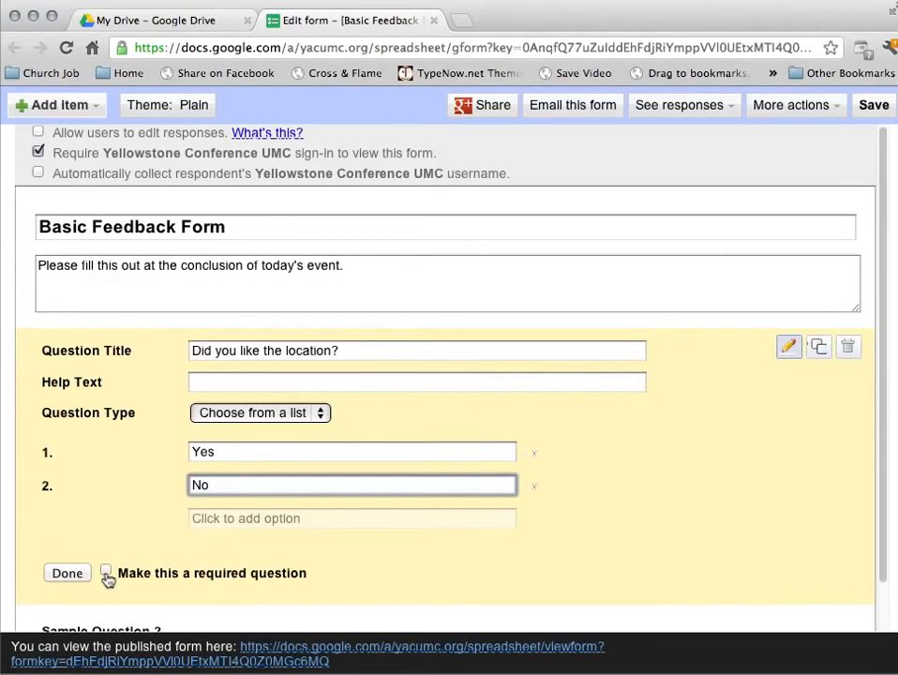
click(105, 574)
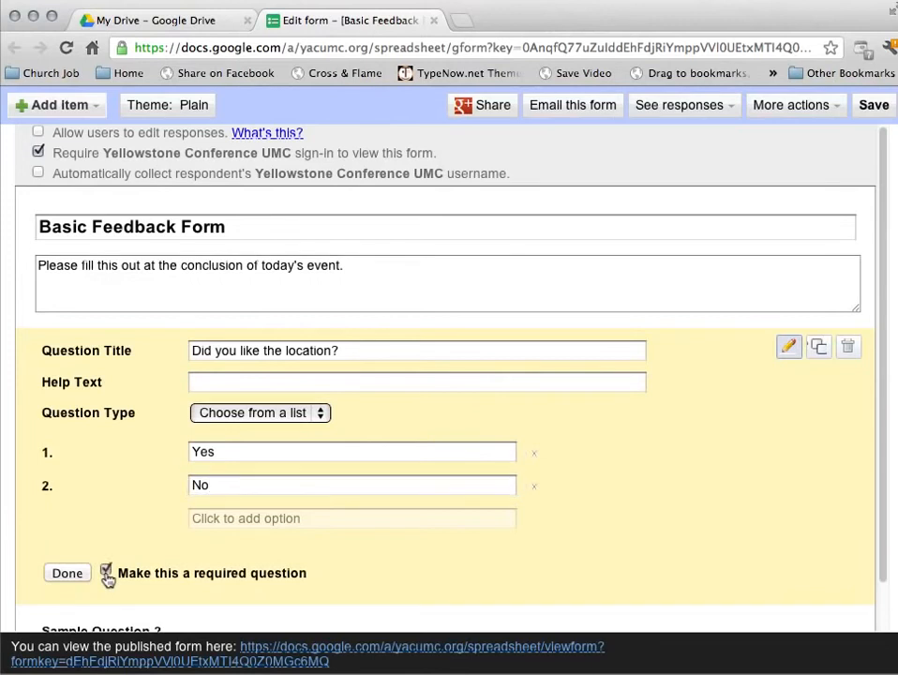
click(105, 570)
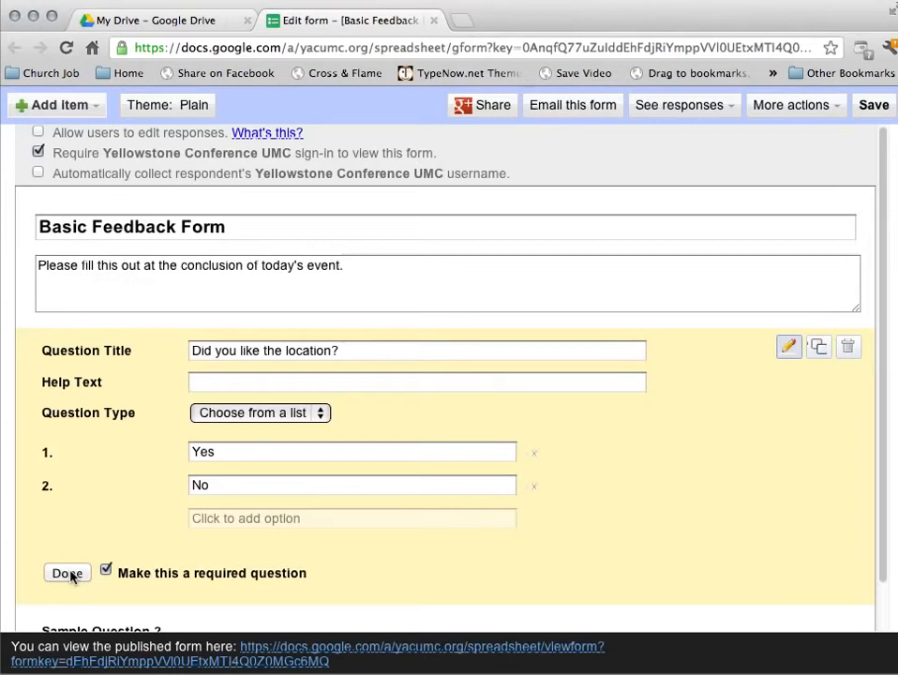
click(68, 574)
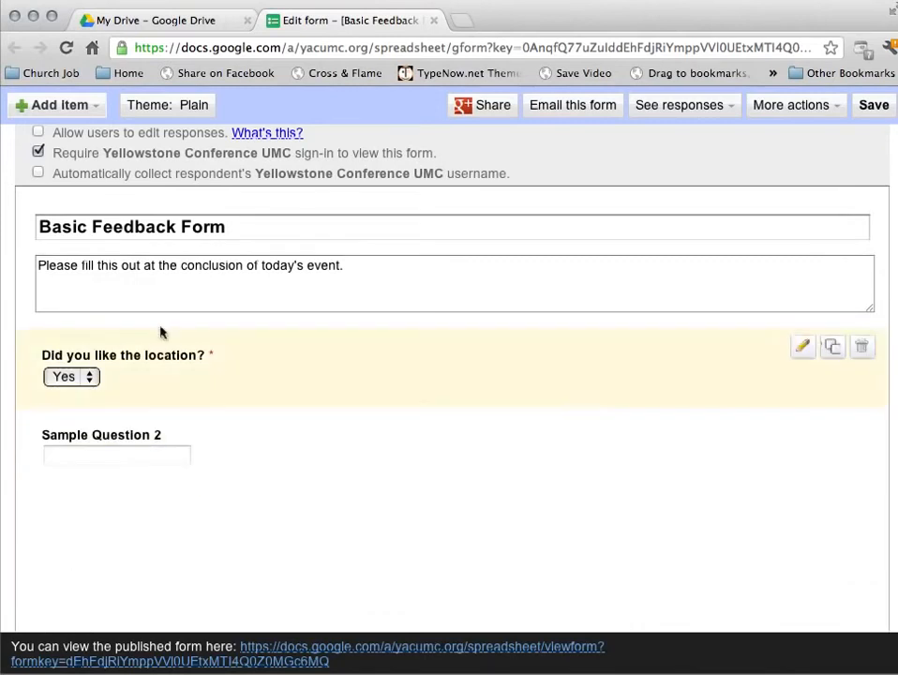
click(71, 375)
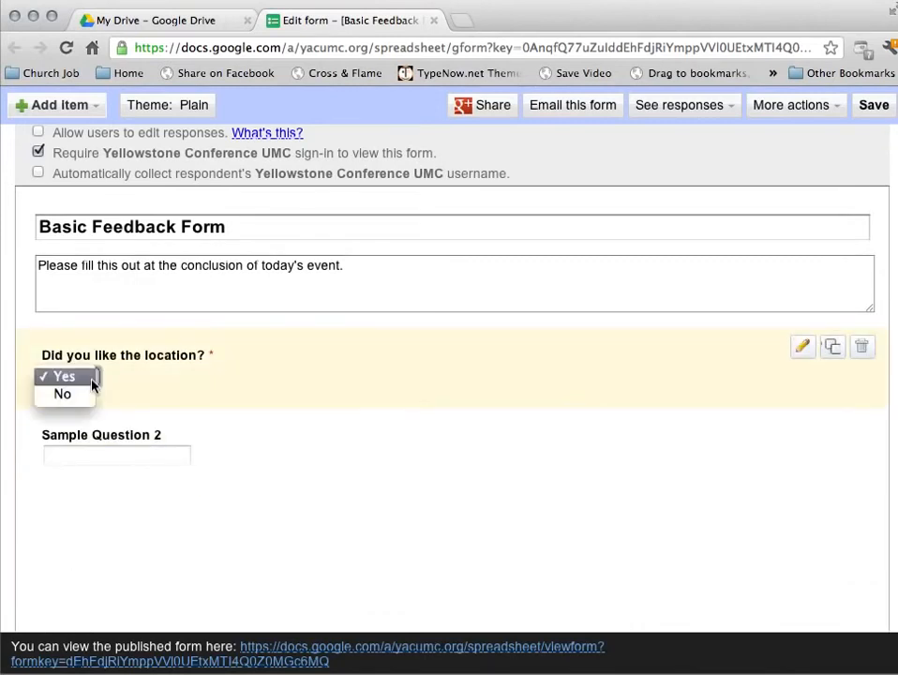
click(64, 375)
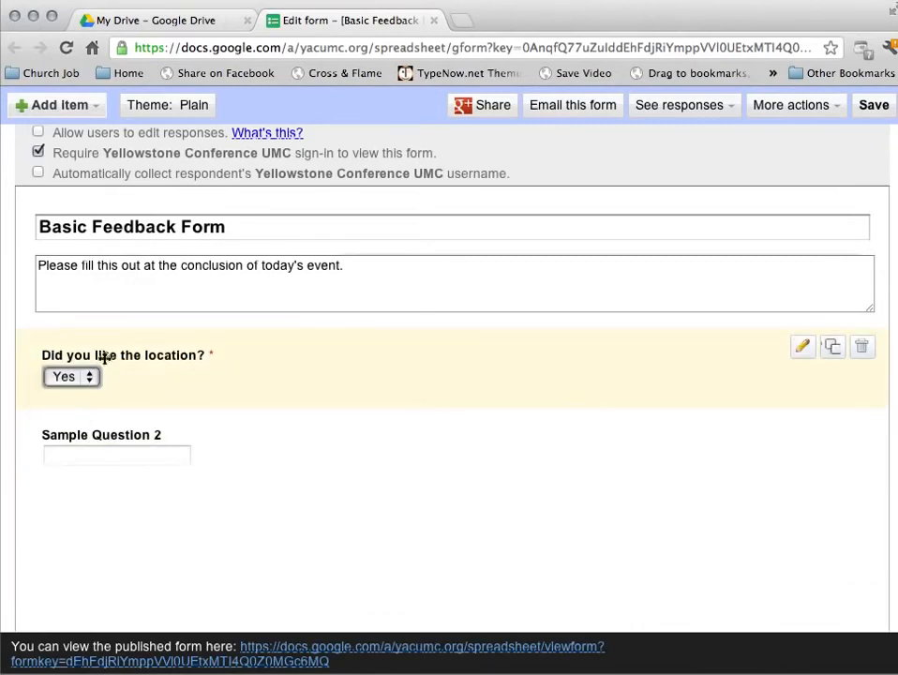
mouse_move(803, 347)
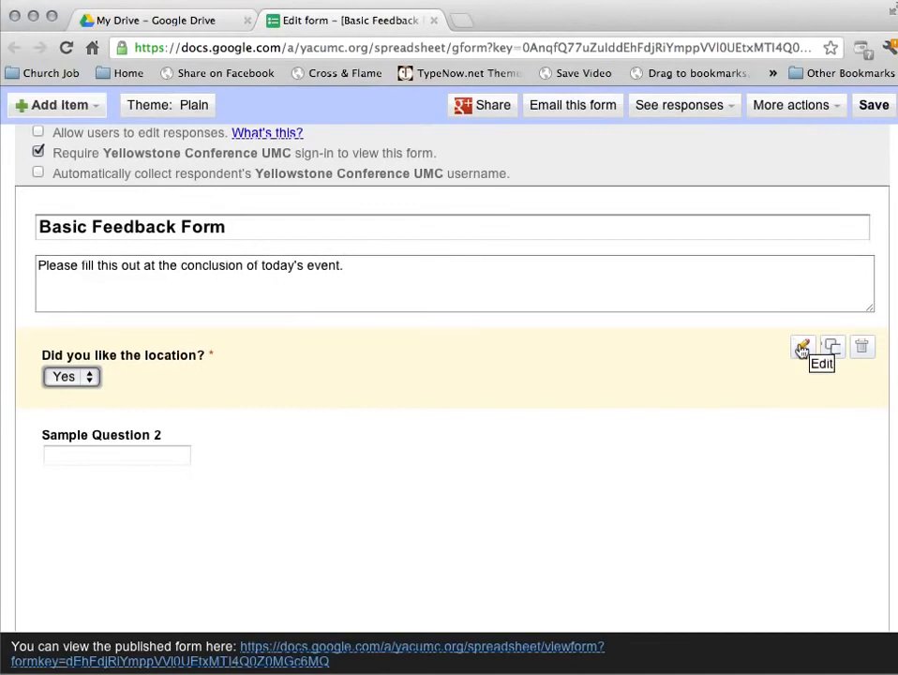
click(802, 347)
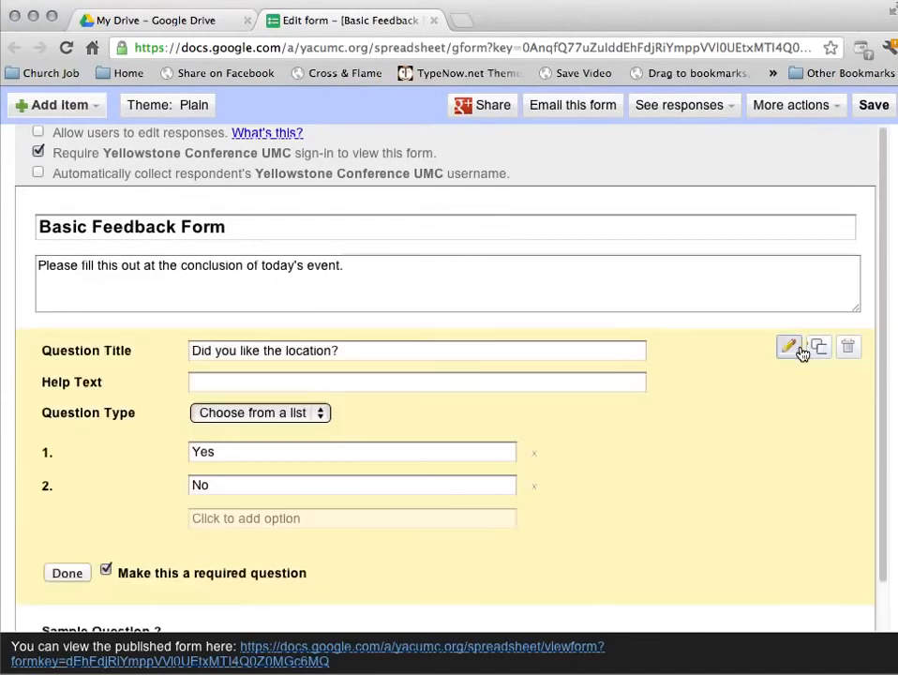
mouse_move(138, 585)
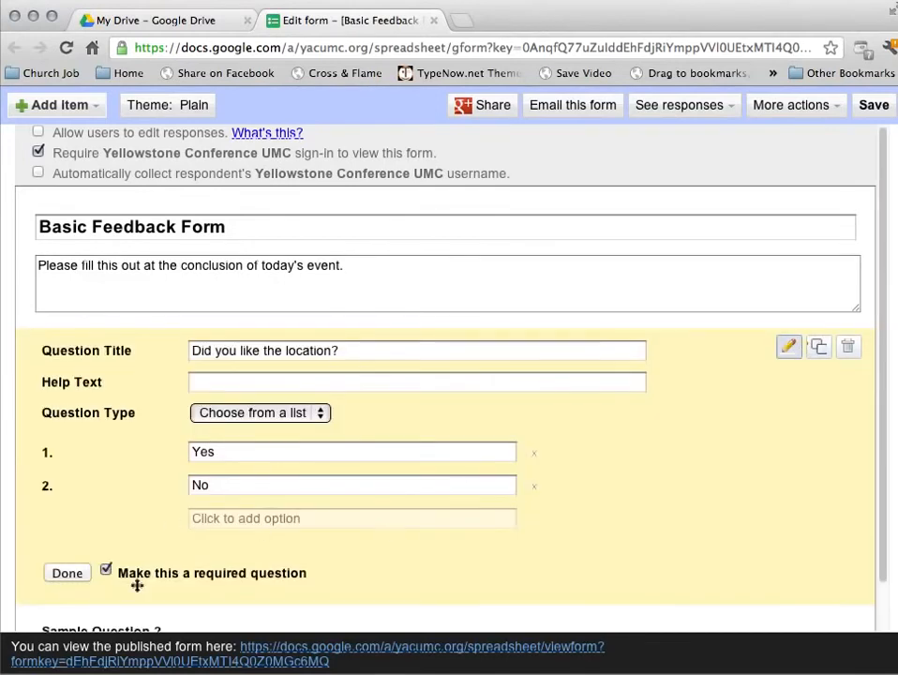
click(67, 574)
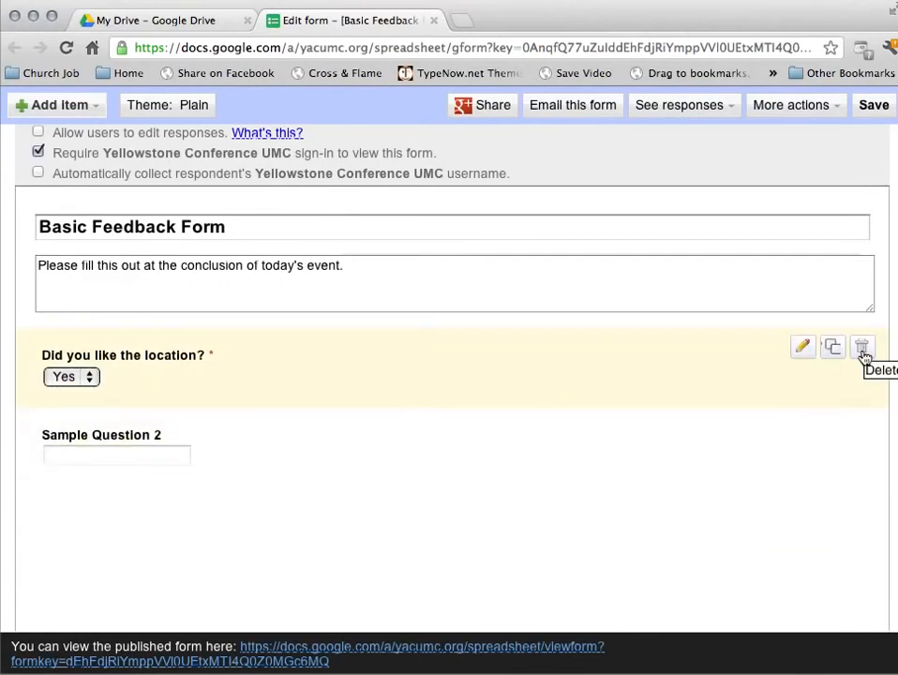
mouse_move(833, 347)
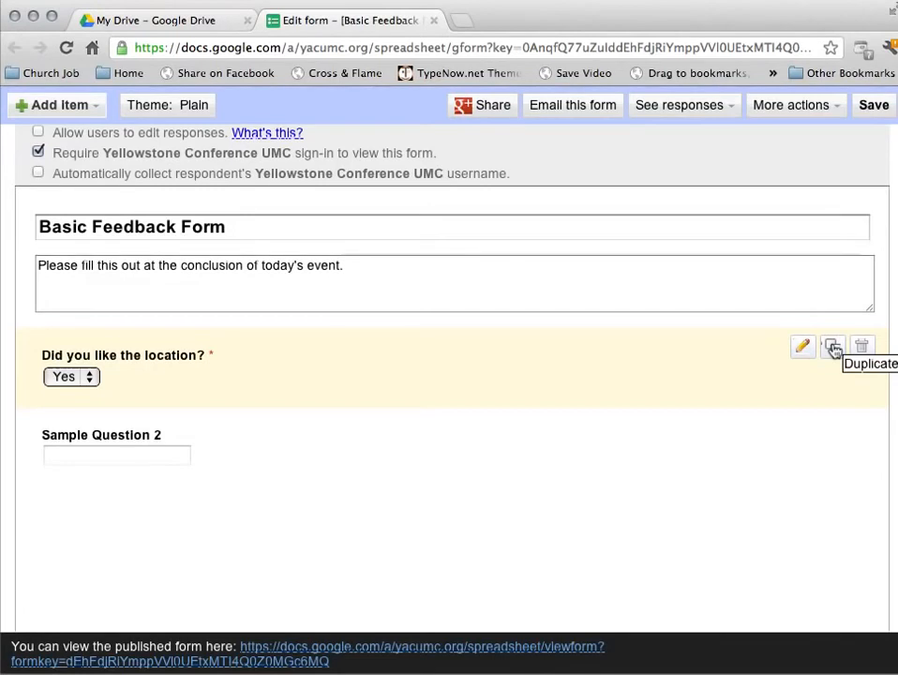
mouse_move(742, 386)
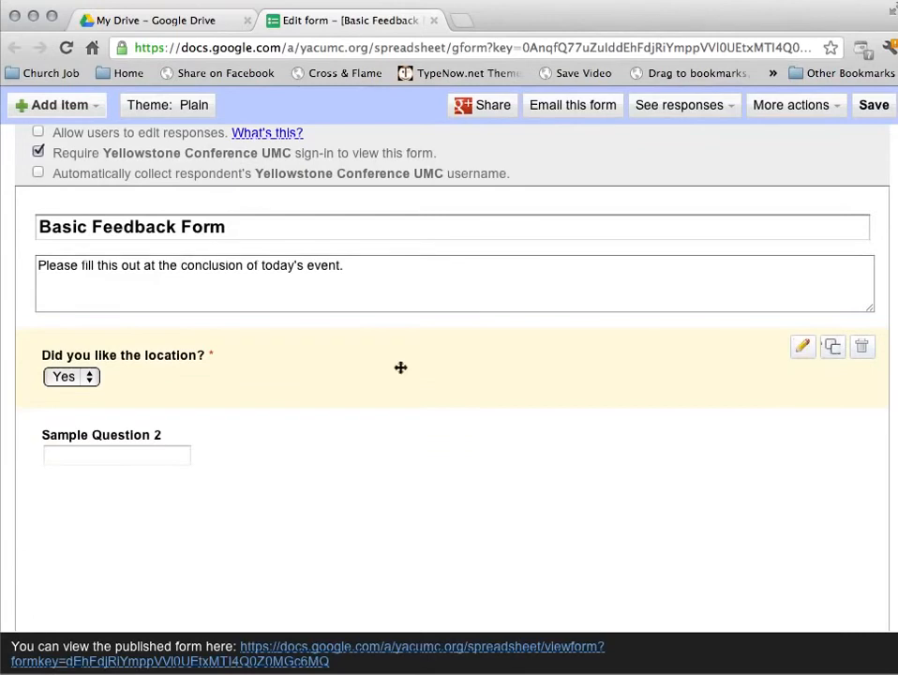
mouse_move(52, 354)
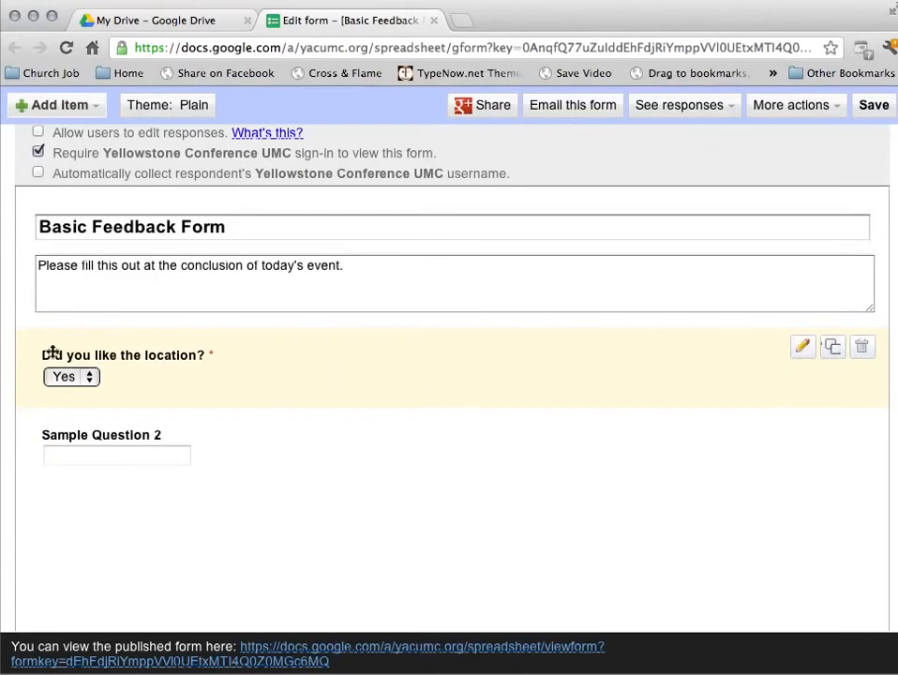
mouse_move(227, 354)
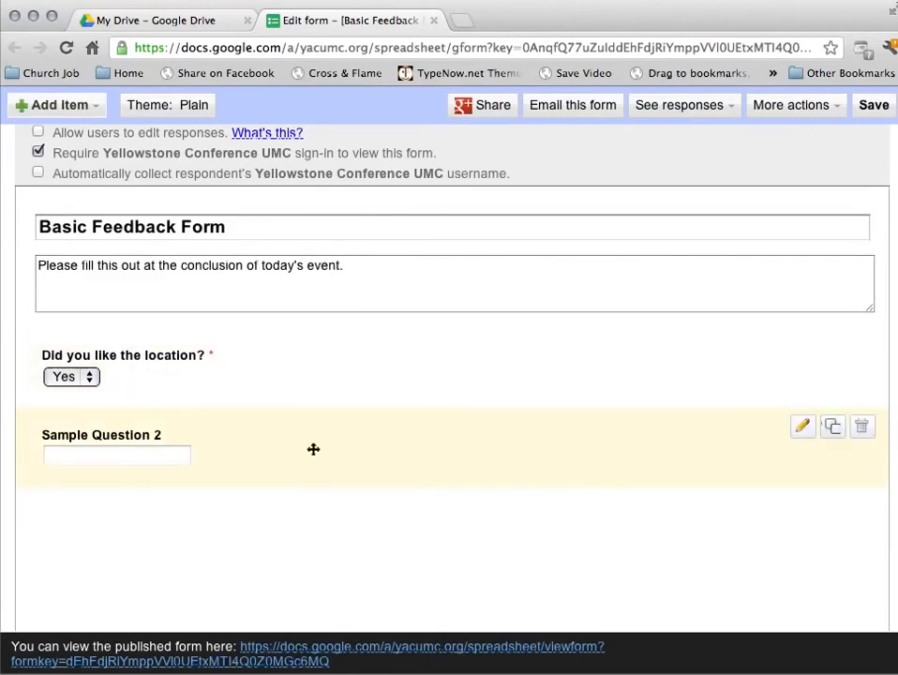
mouse_move(66, 435)
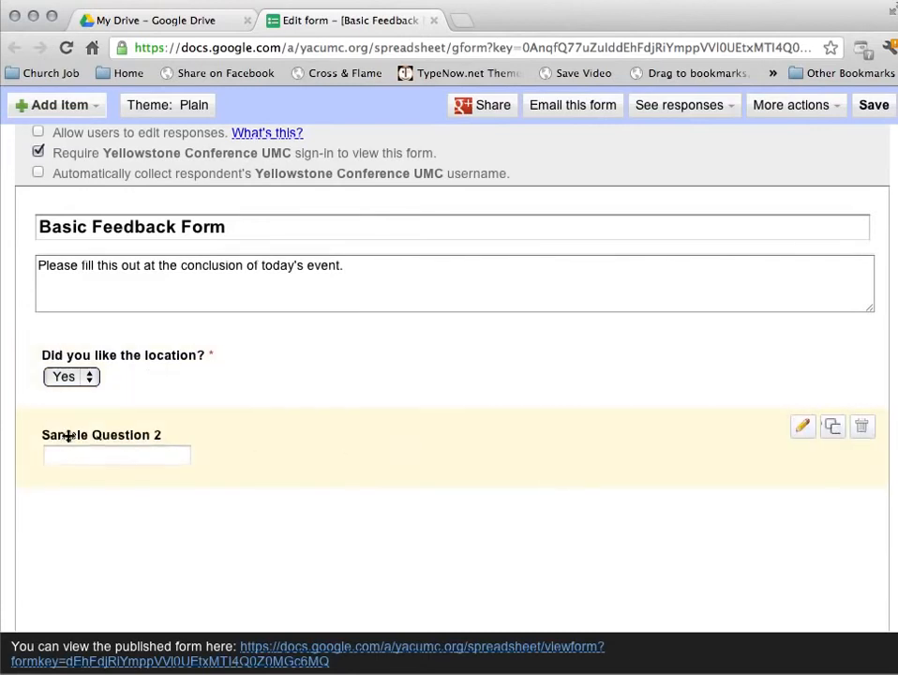
- Retitle Sample Question 2 'What did you have for lunch?'
click(802, 425)
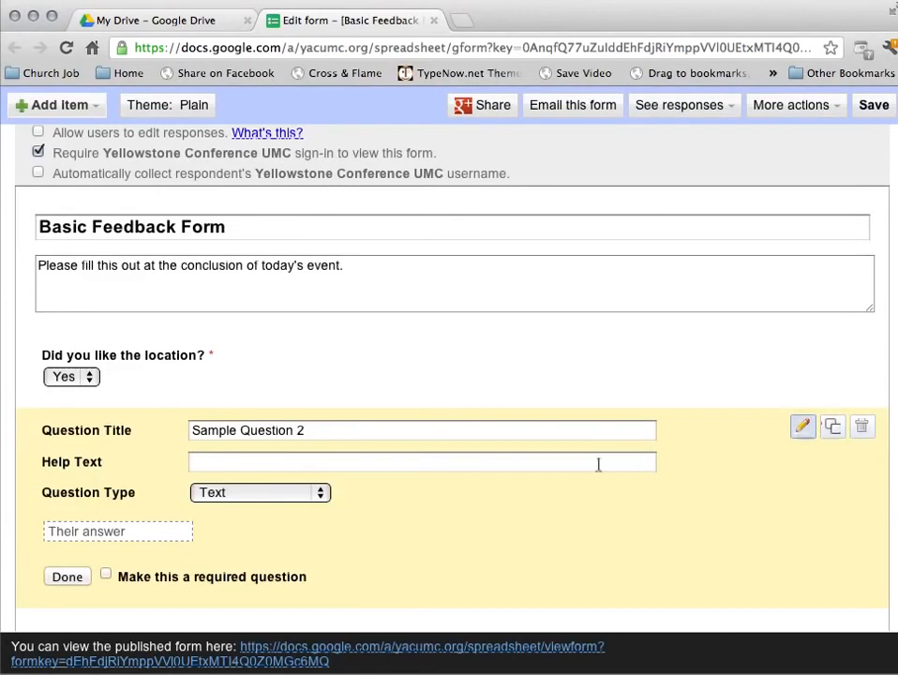
triple_click(422, 429)
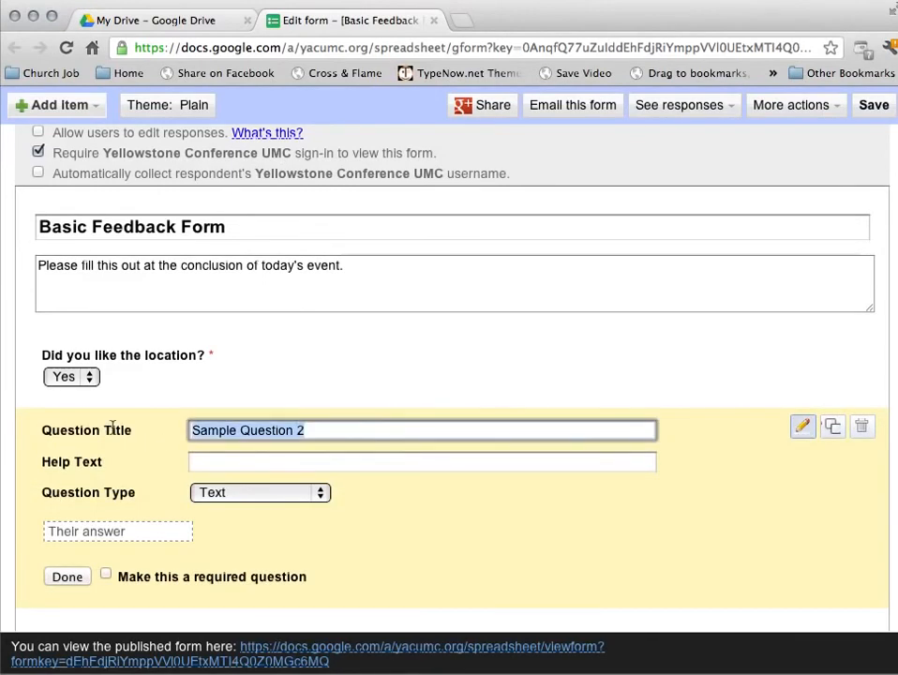
text(What did you h)
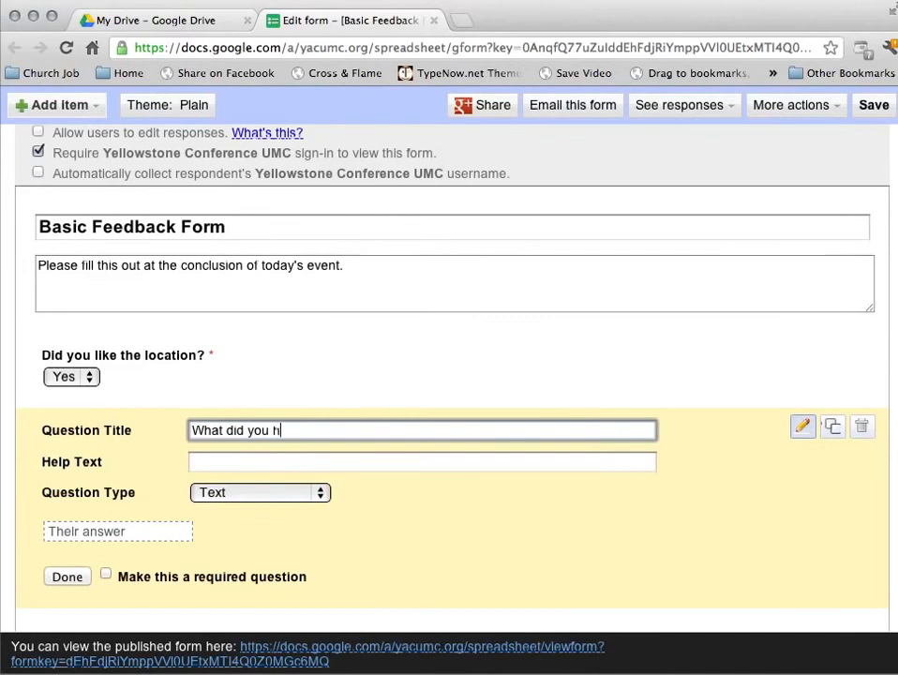
text(ave for lunch?)
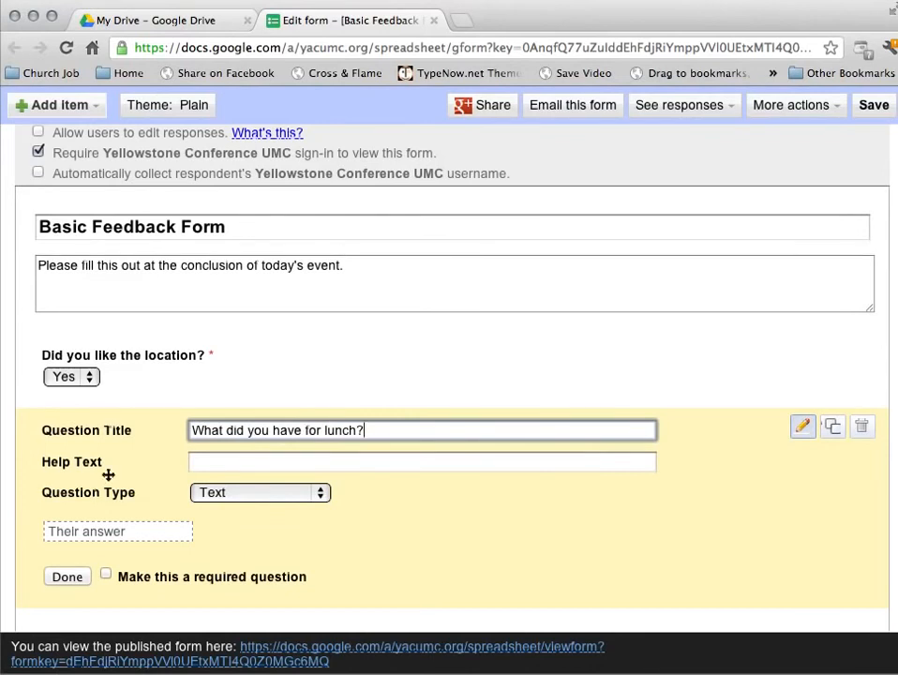
- Set the lunch question to Paragraph text, mark it required and finish editing
click(259, 491)
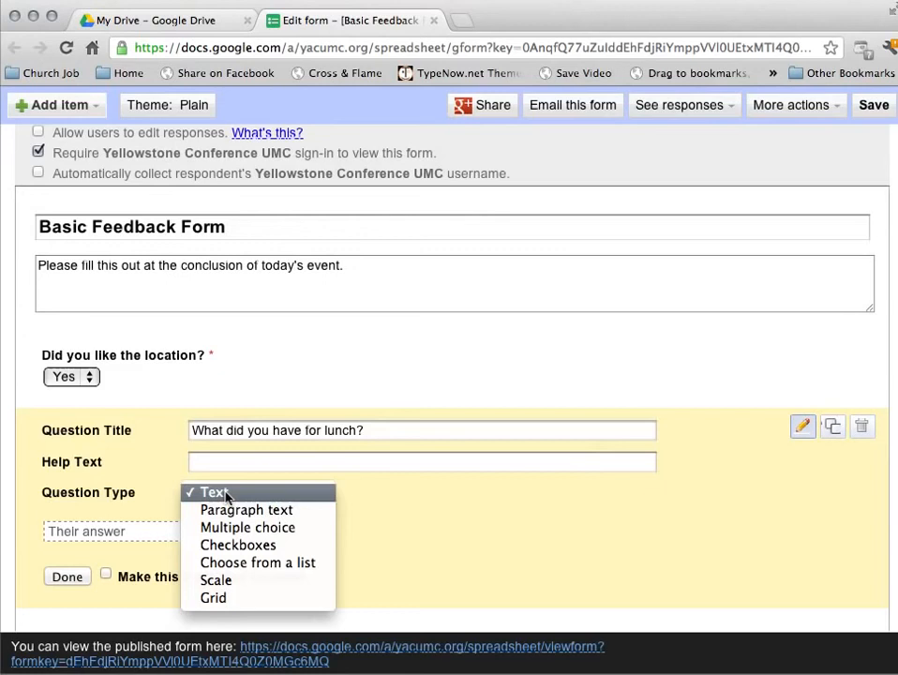
mouse_move(248, 511)
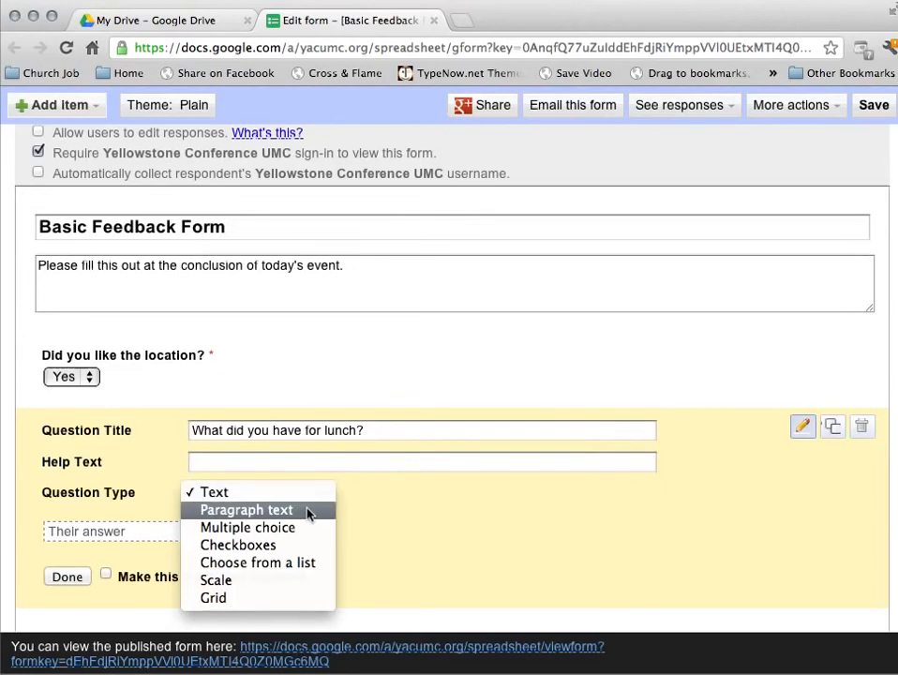
click(247, 510)
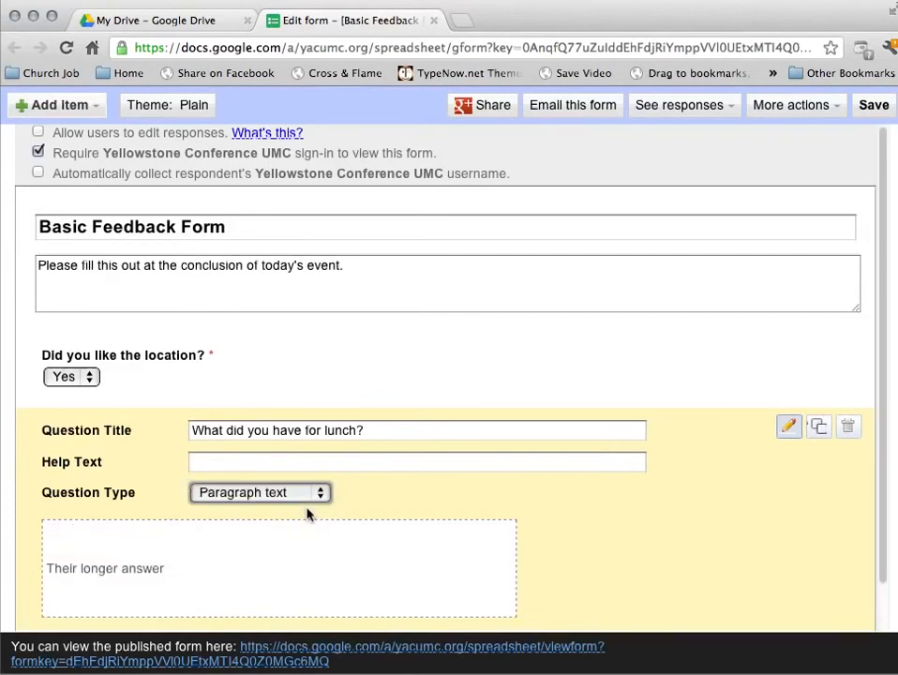
mouse_move(551, 529)
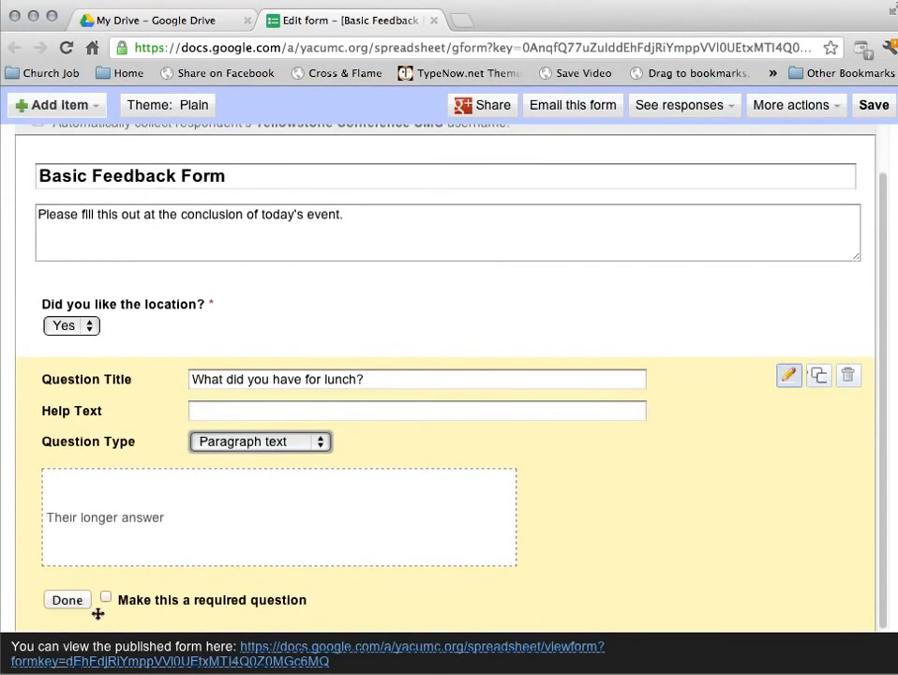
click(105, 596)
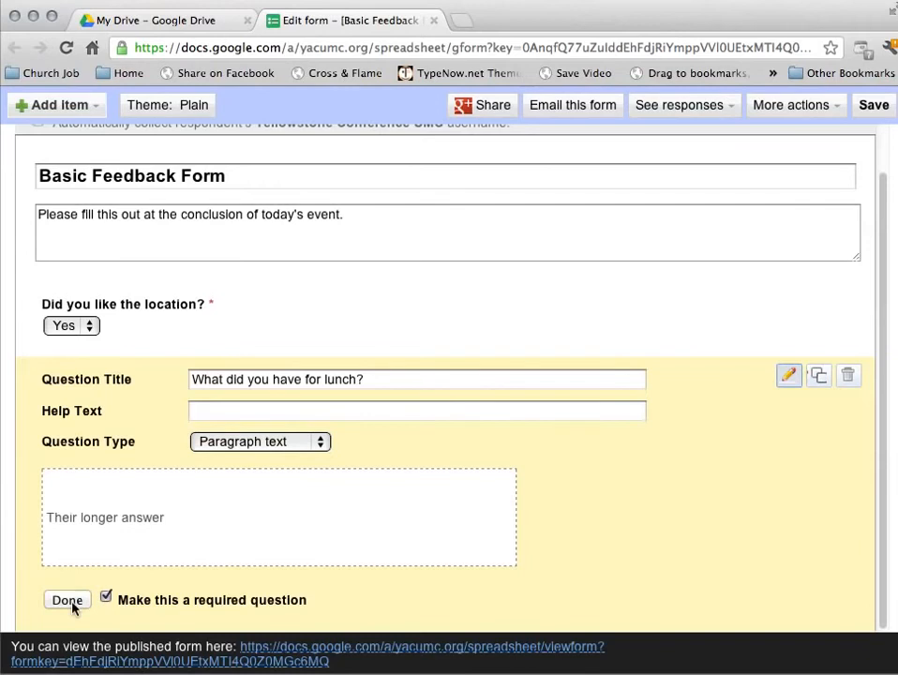
click(68, 600)
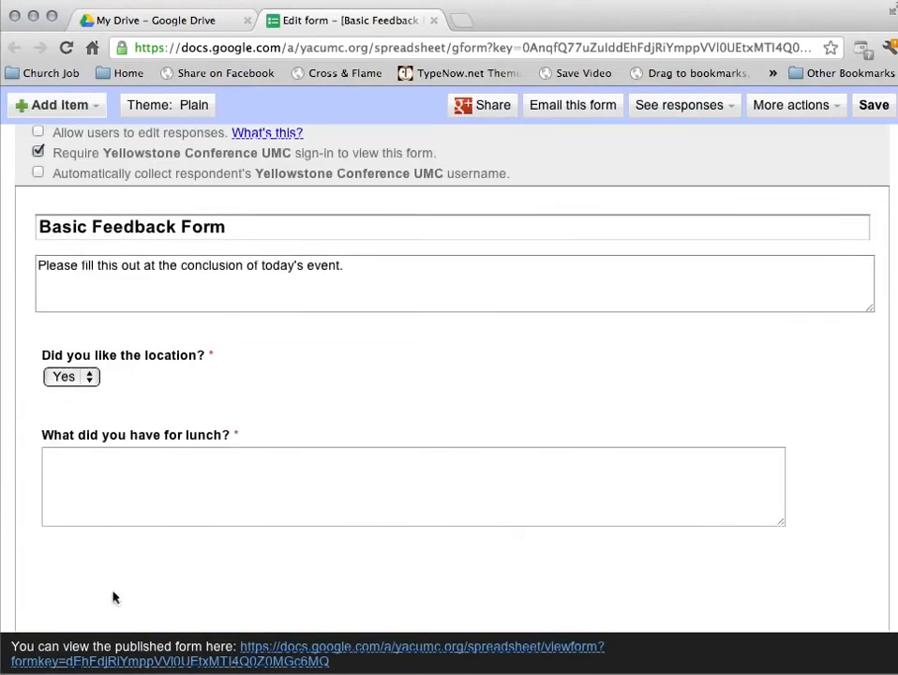
mouse_move(210, 589)
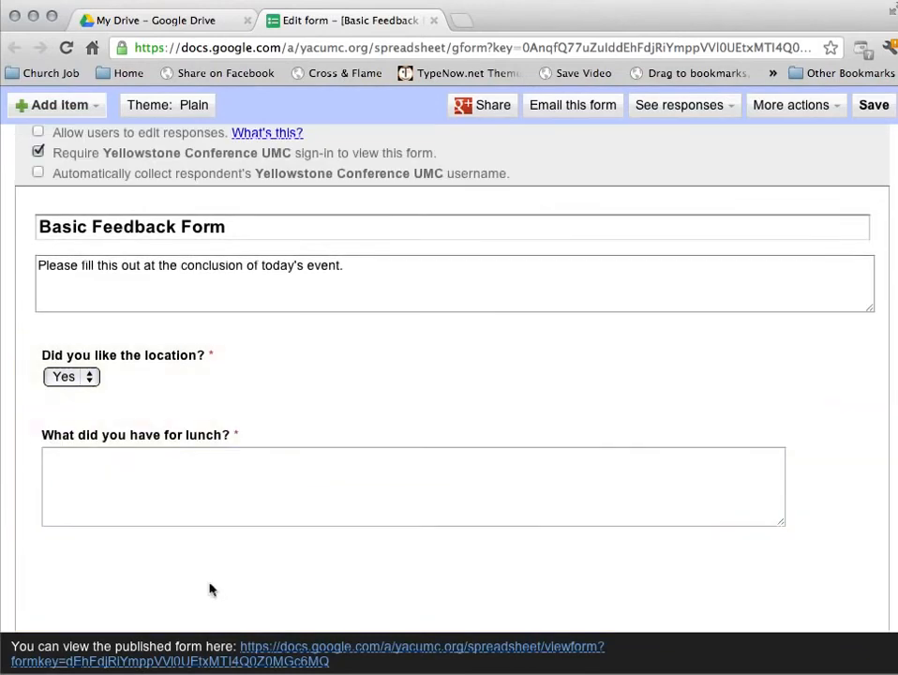
mouse_move(178, 580)
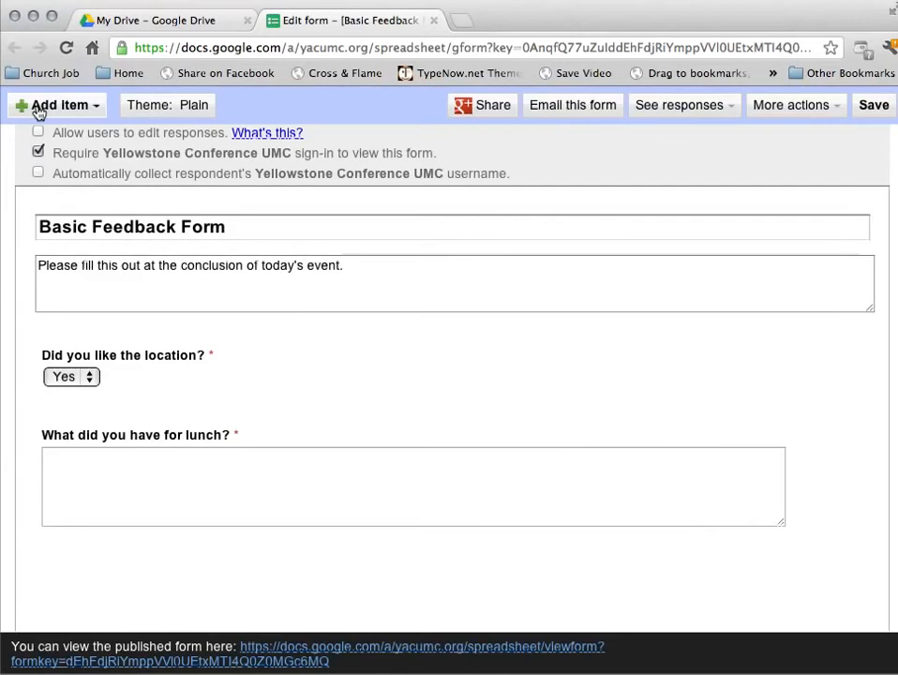
click(58, 105)
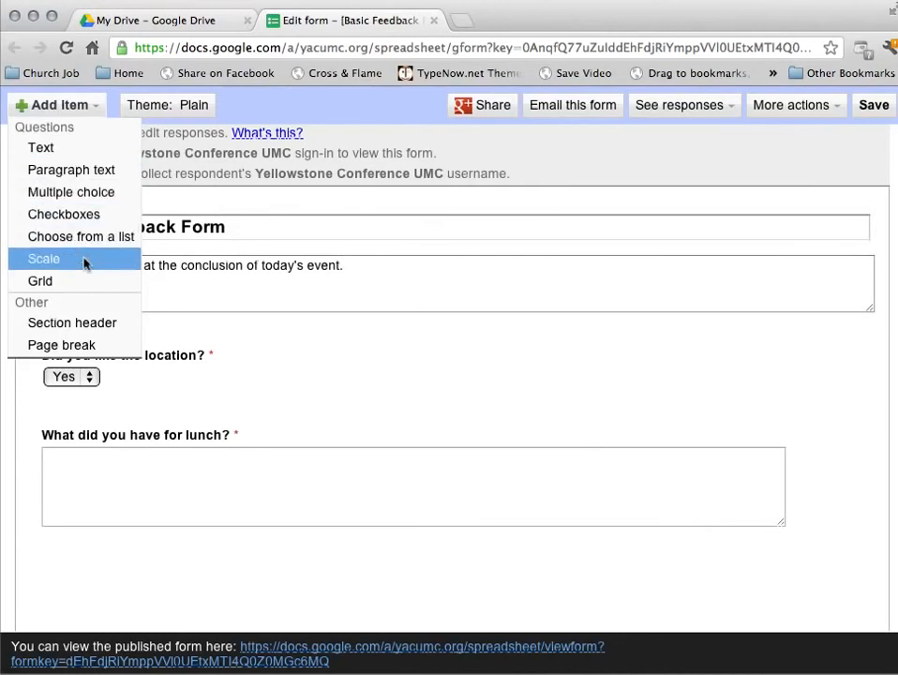
mouse_move(71, 323)
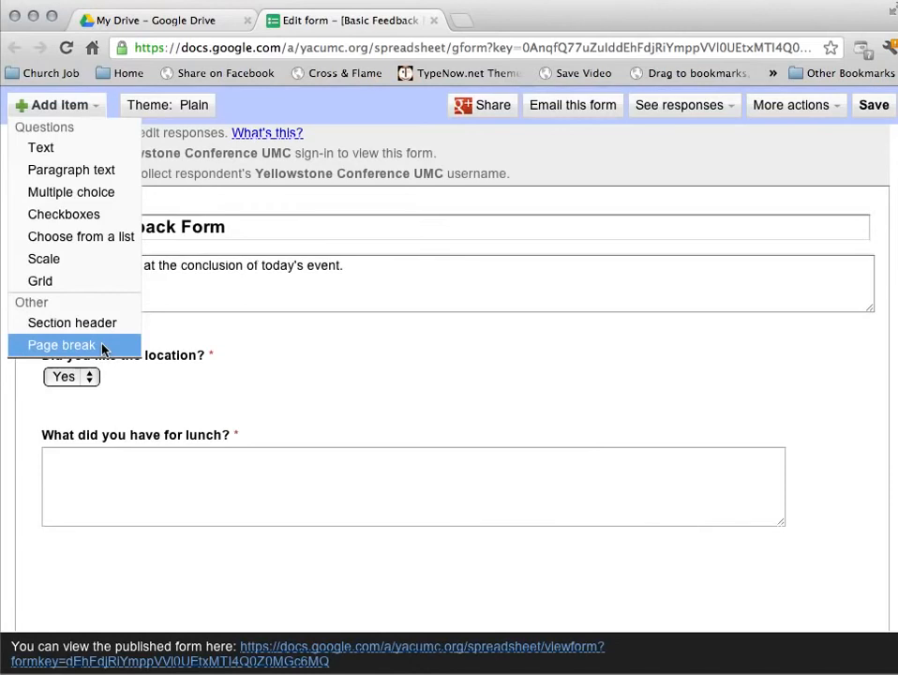
mouse_move(71, 322)
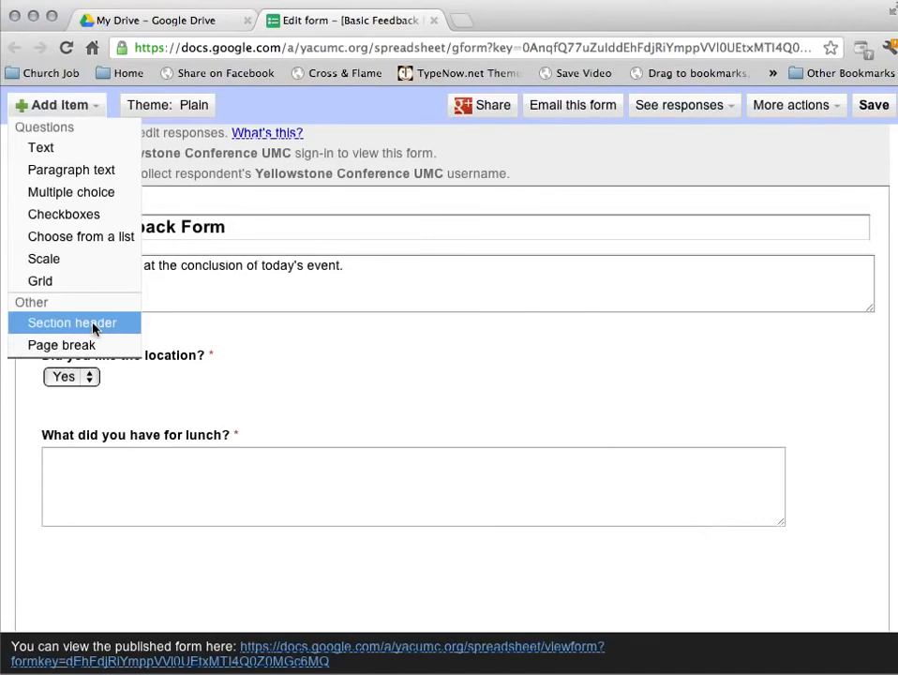
mouse_move(60, 345)
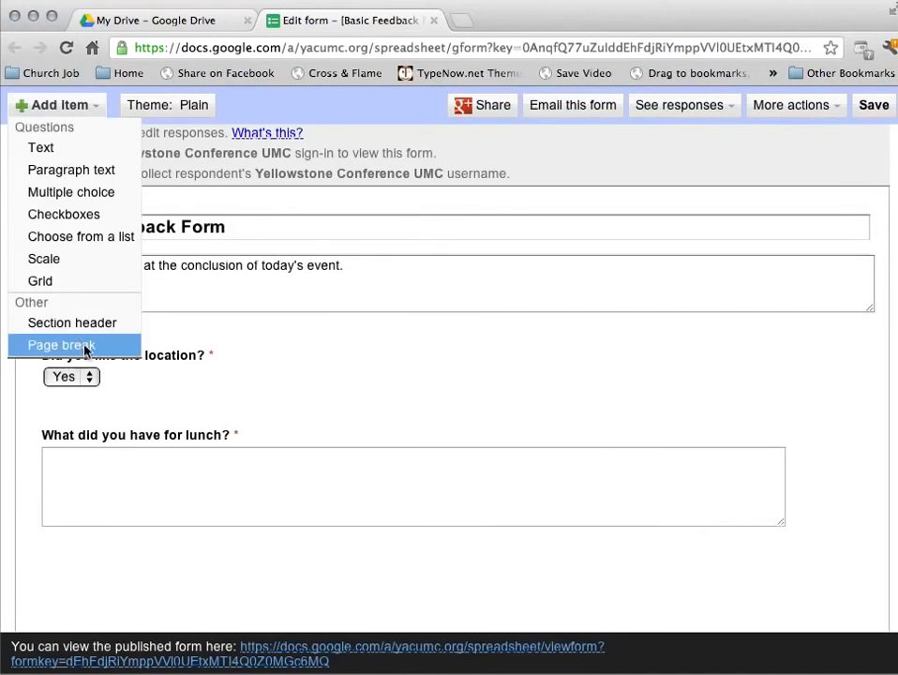
mouse_move(71, 323)
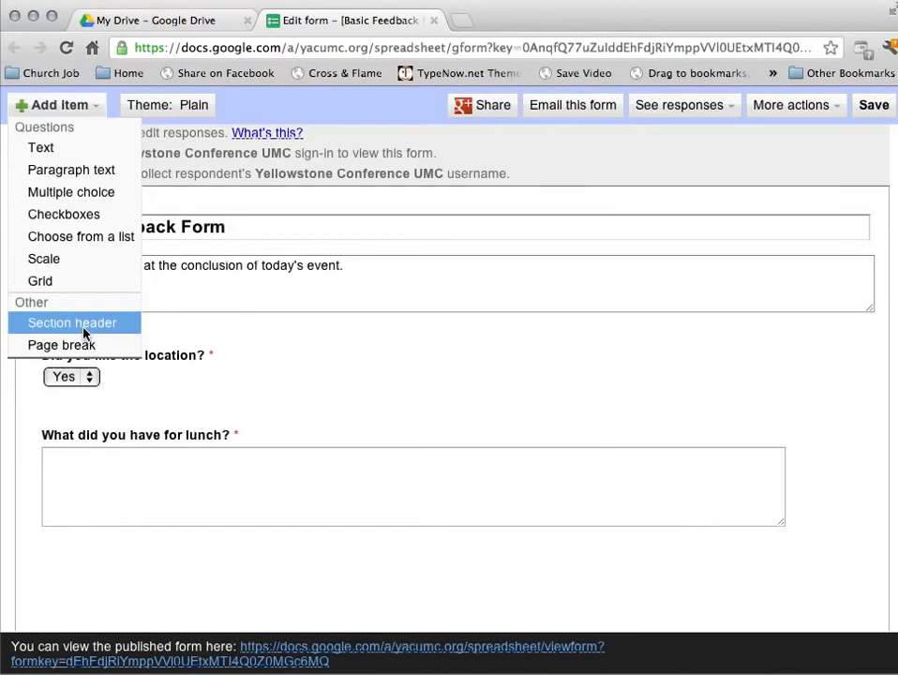
mouse_move(42, 128)
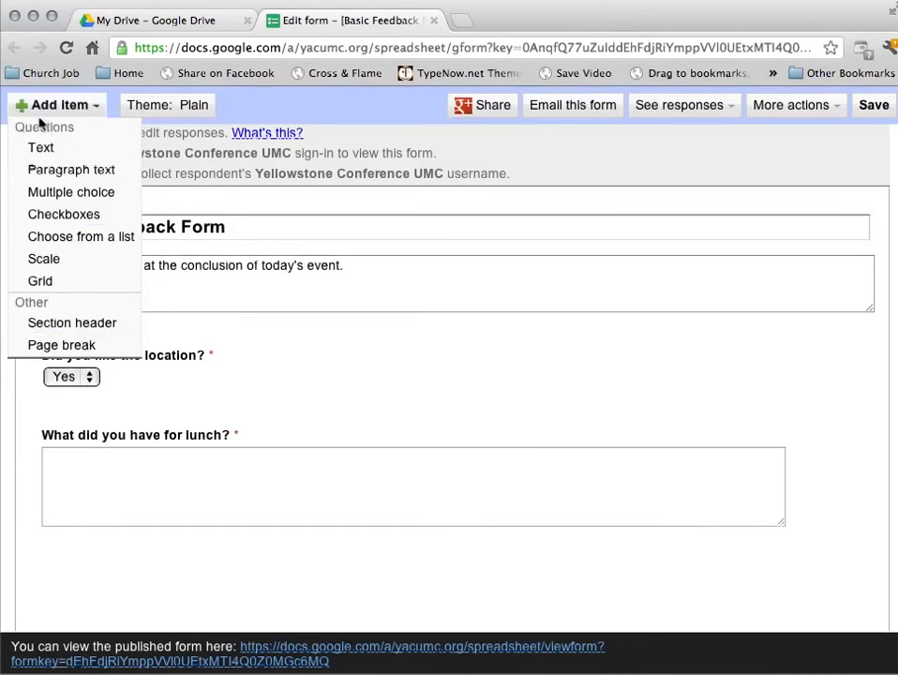
mouse_move(402, 424)
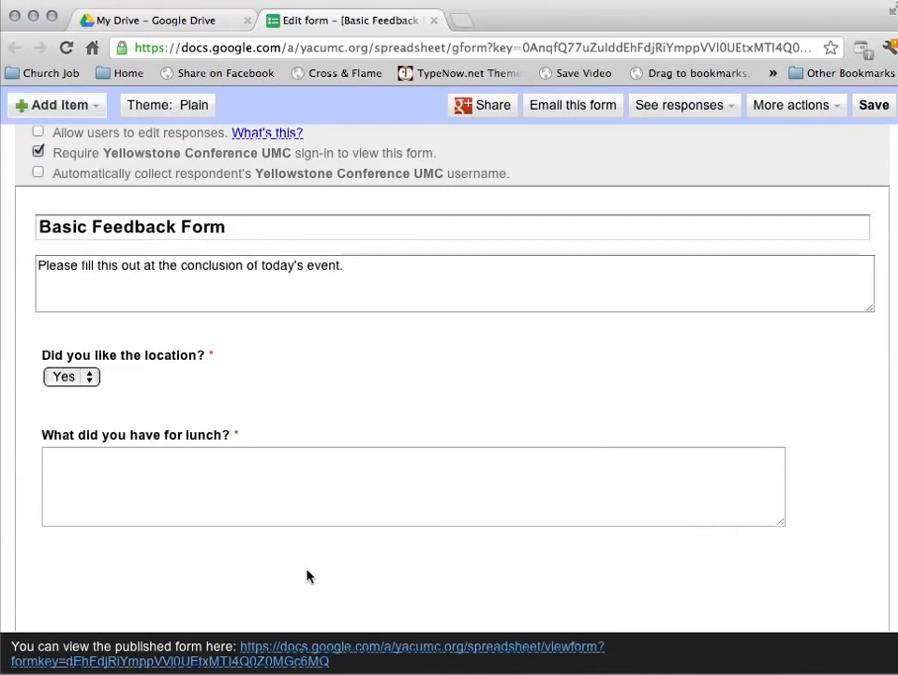
mouse_move(656, 327)
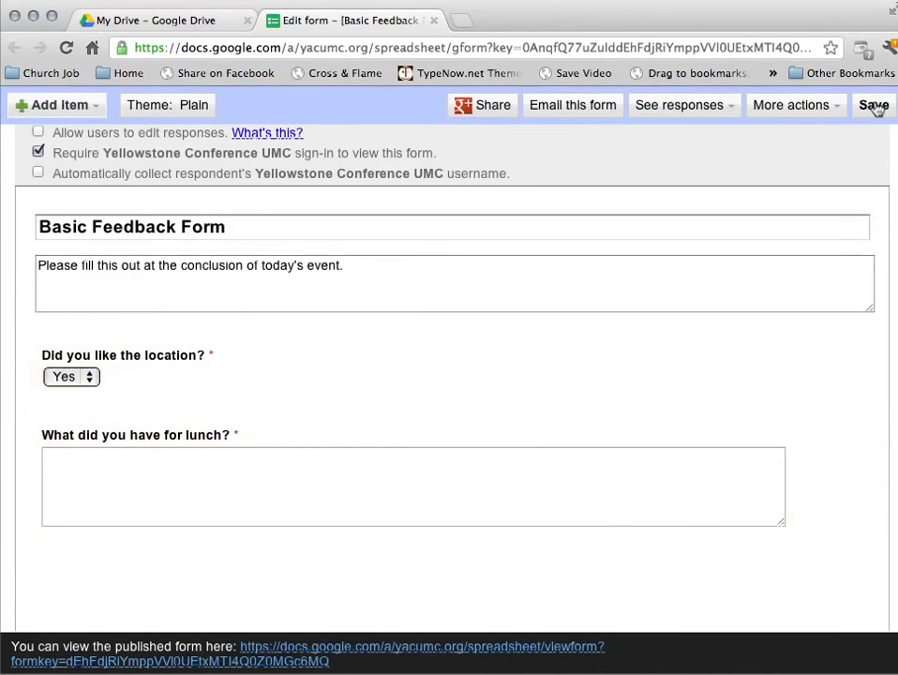
- Save the form and retry after the saving error
click(872, 105)
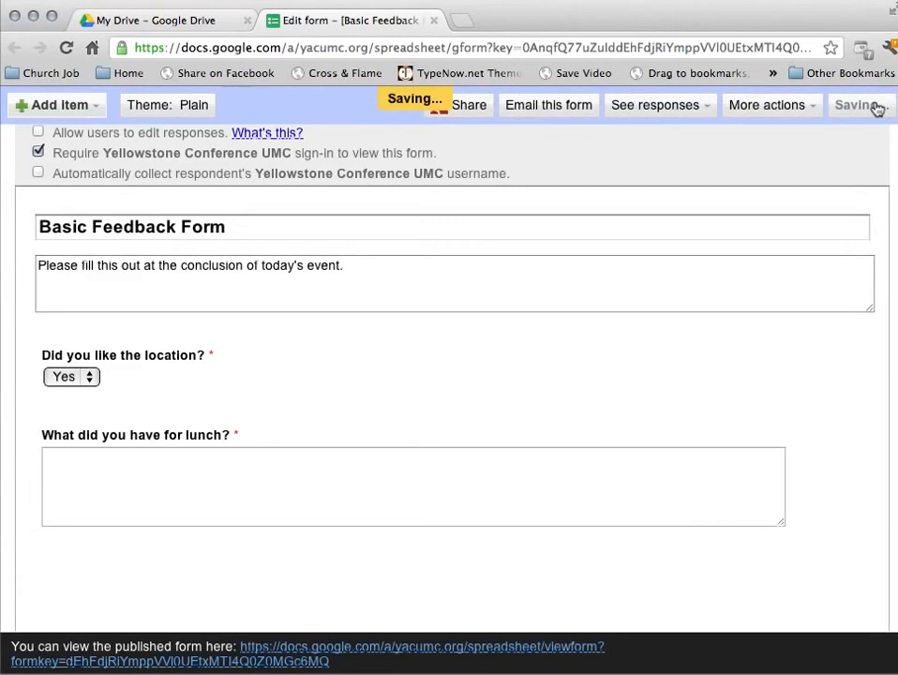
mouse_move(450, 251)
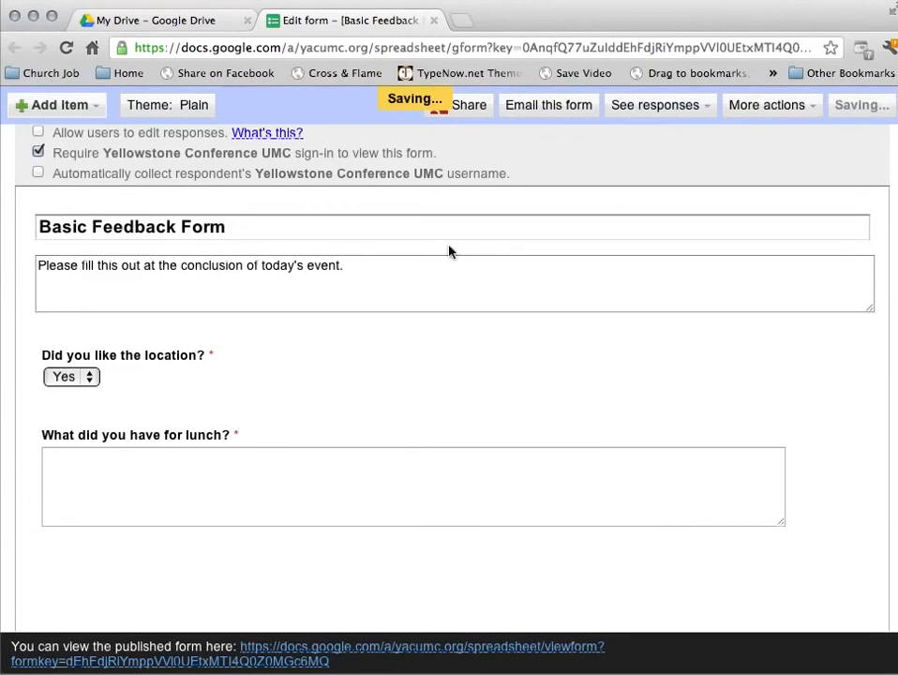
mouse_move(369, 208)
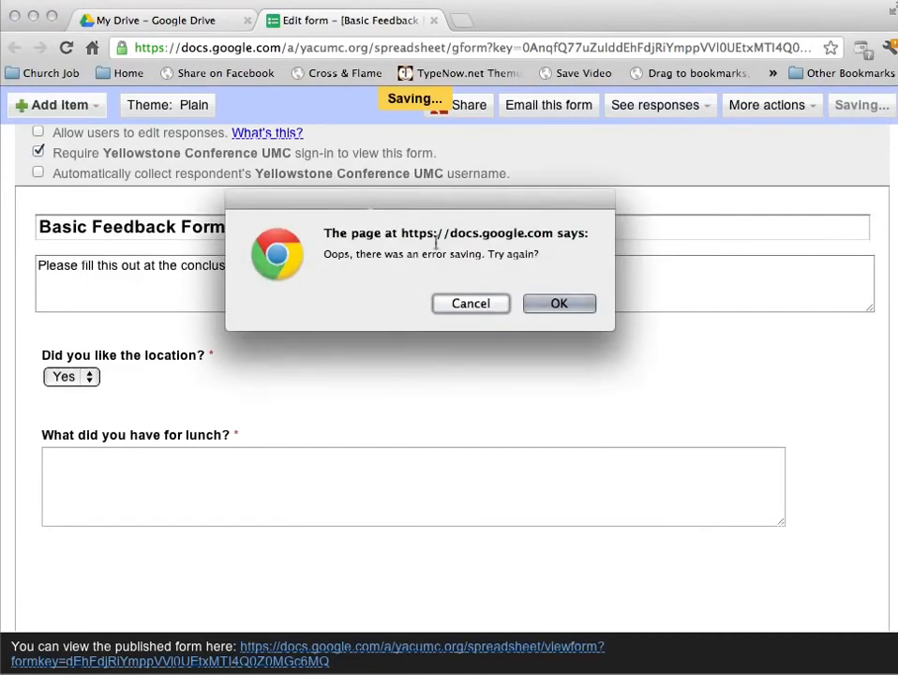
mouse_move(330, 269)
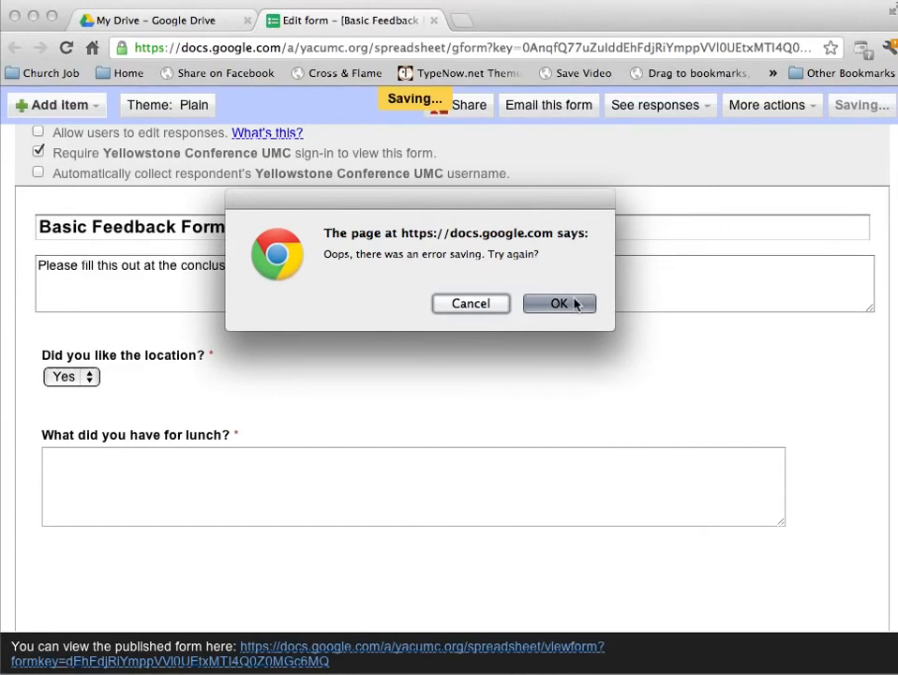
click(559, 304)
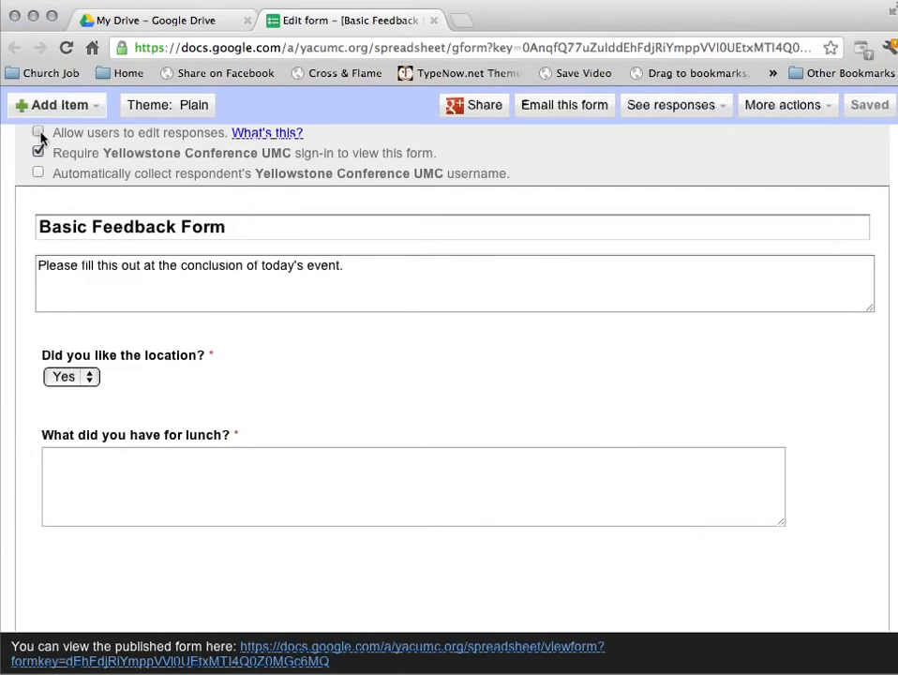
- Uncheck the Yellowstone Conference UMC sign-in requirement and confirm it
click(38, 131)
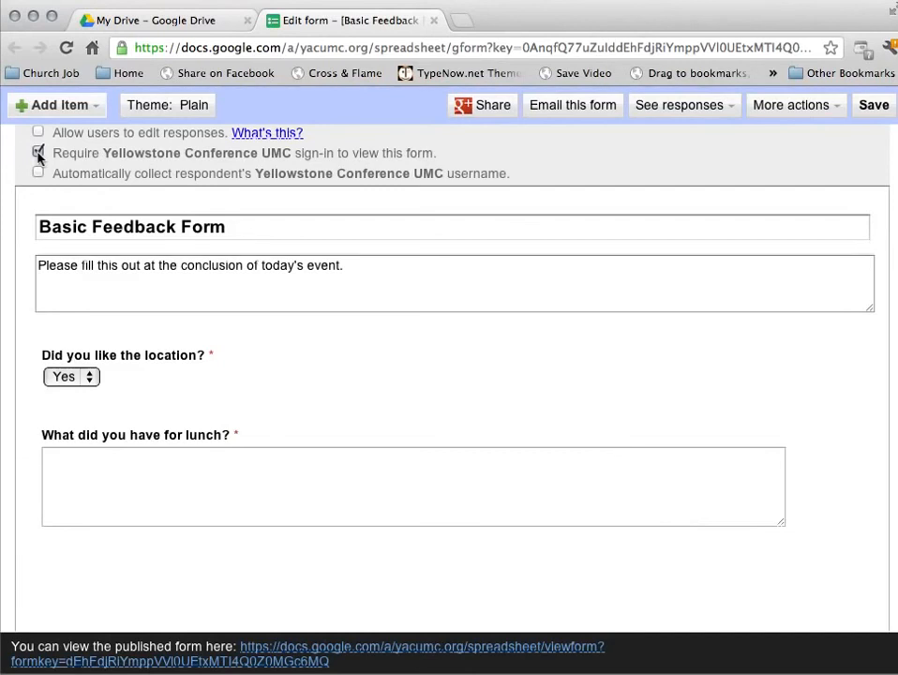
click(37, 154)
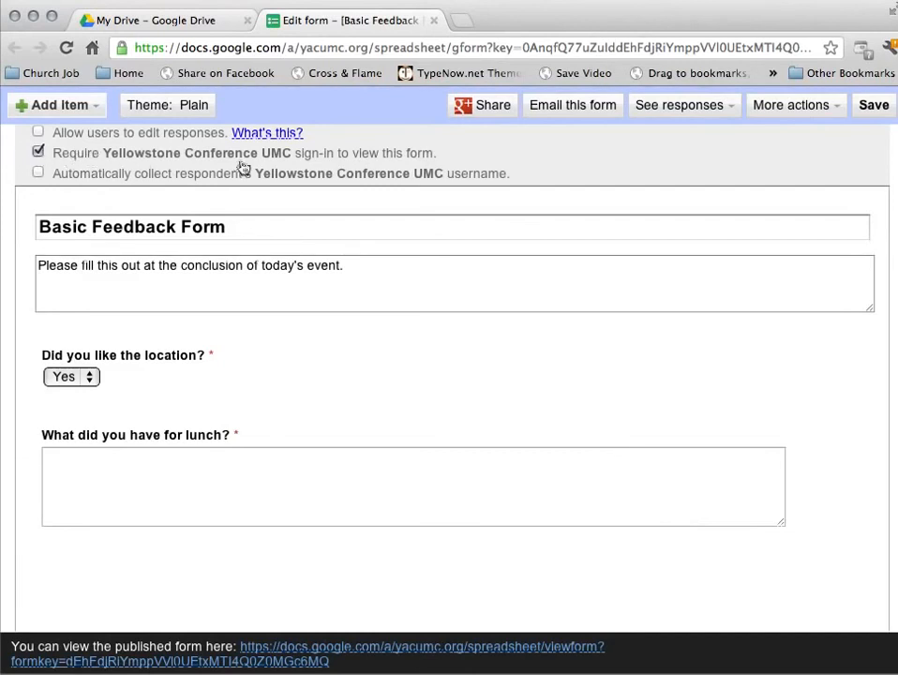
mouse_move(330, 159)
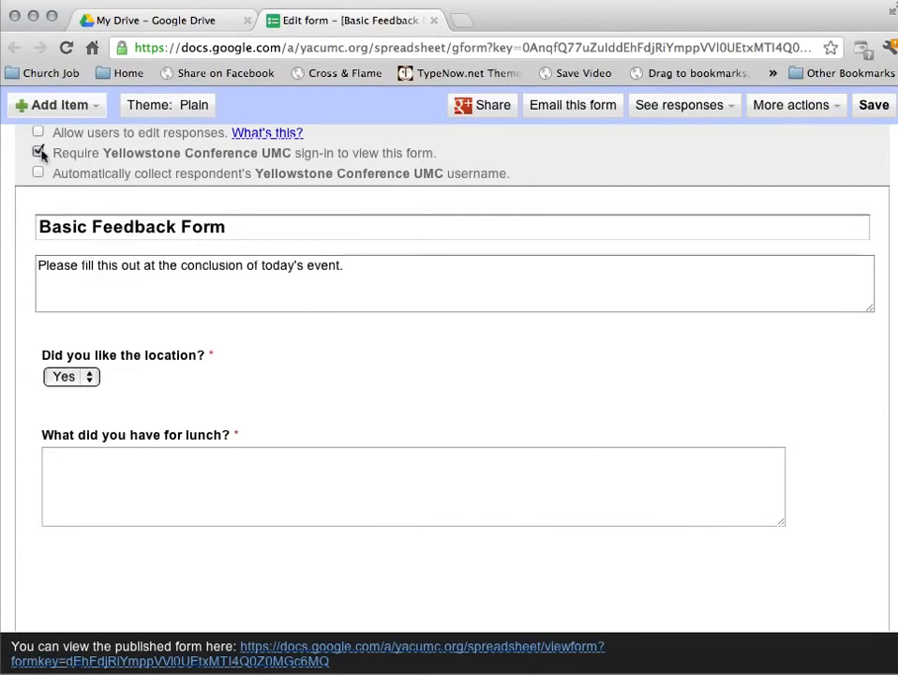
click(37, 154)
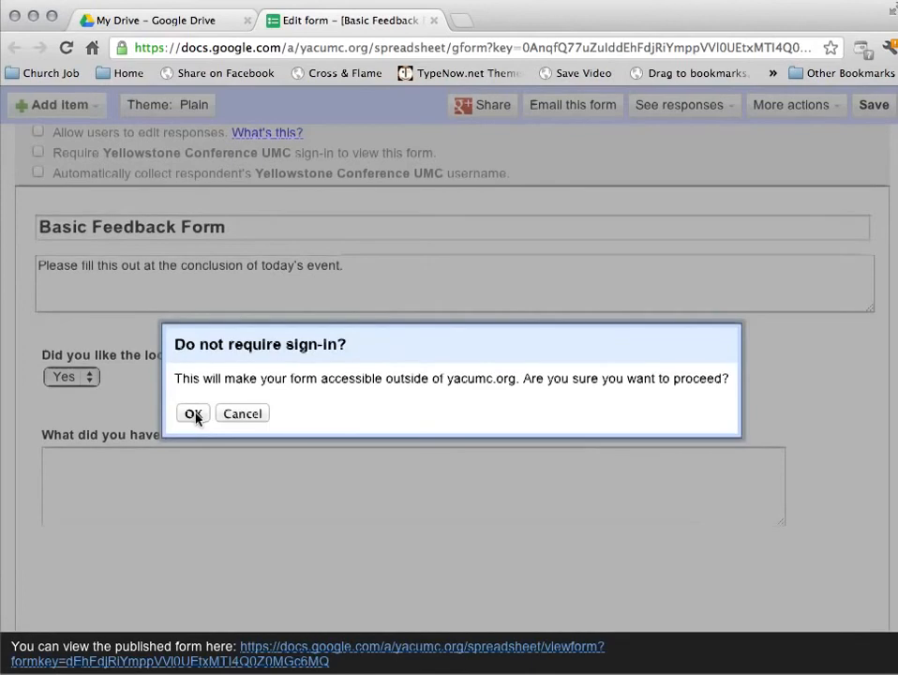
click(193, 414)
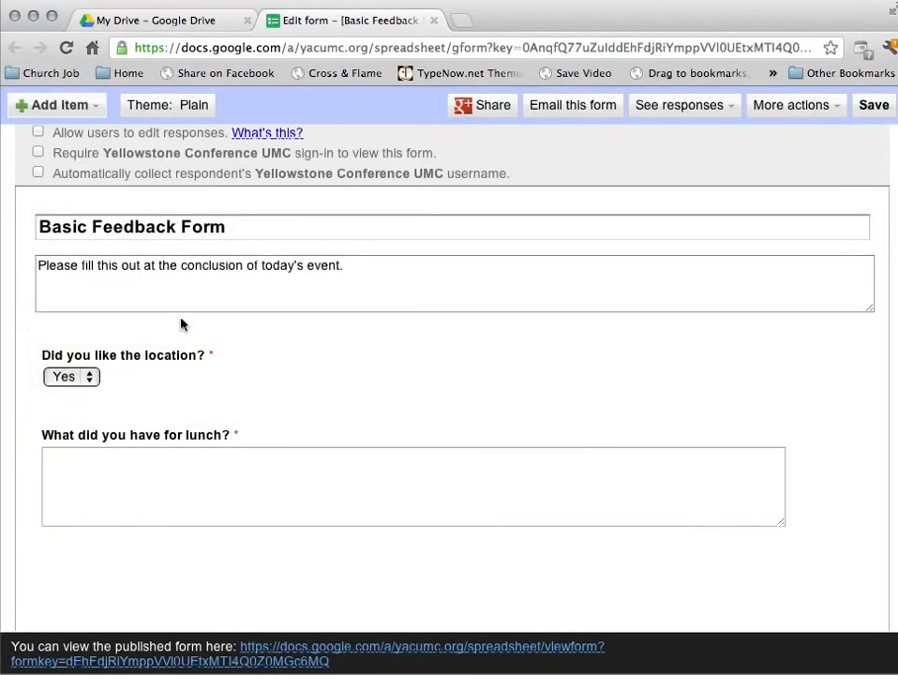
mouse_move(641, 165)
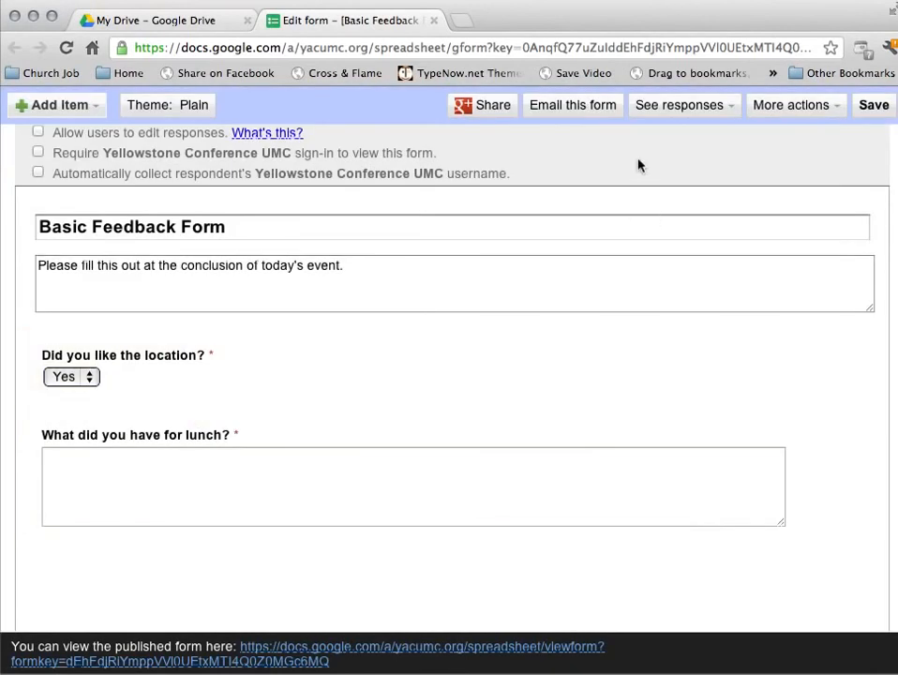
mouse_move(420, 148)
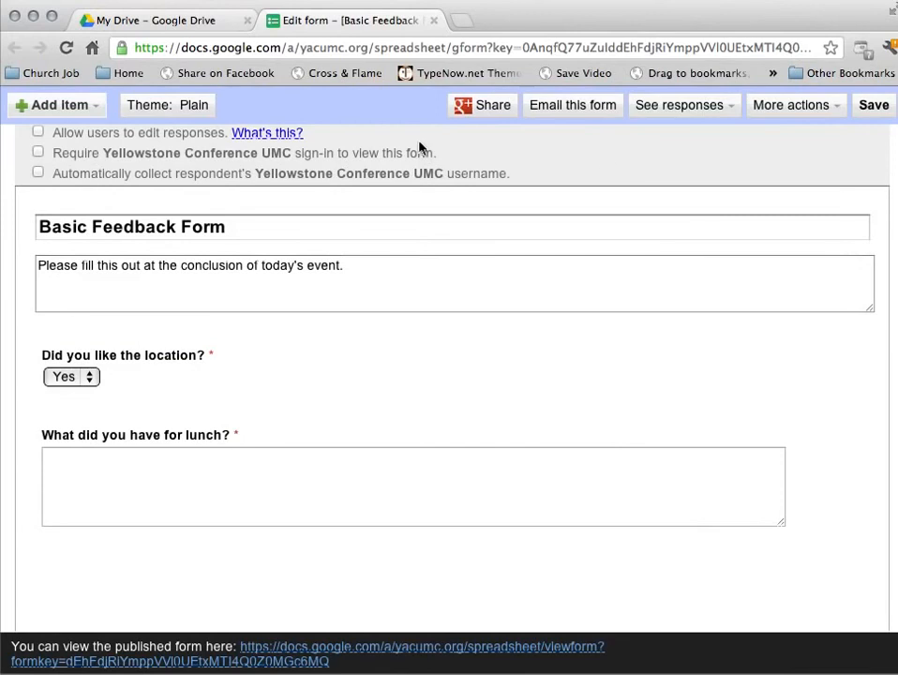
mouse_move(150, 113)
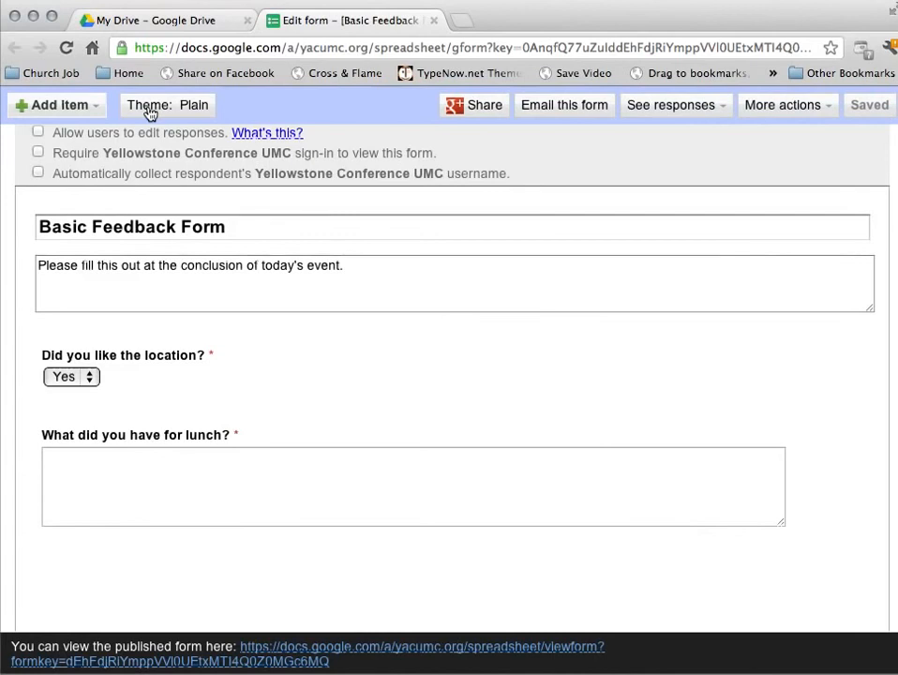
- Choose the Spices theme from the theme gallery
click(167, 105)
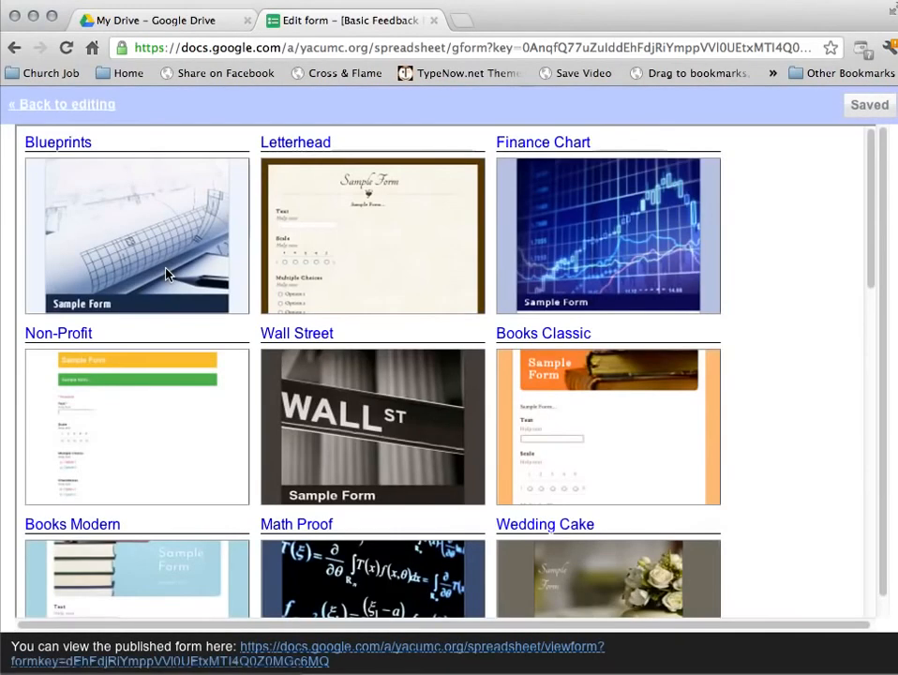
mouse_move(479, 221)
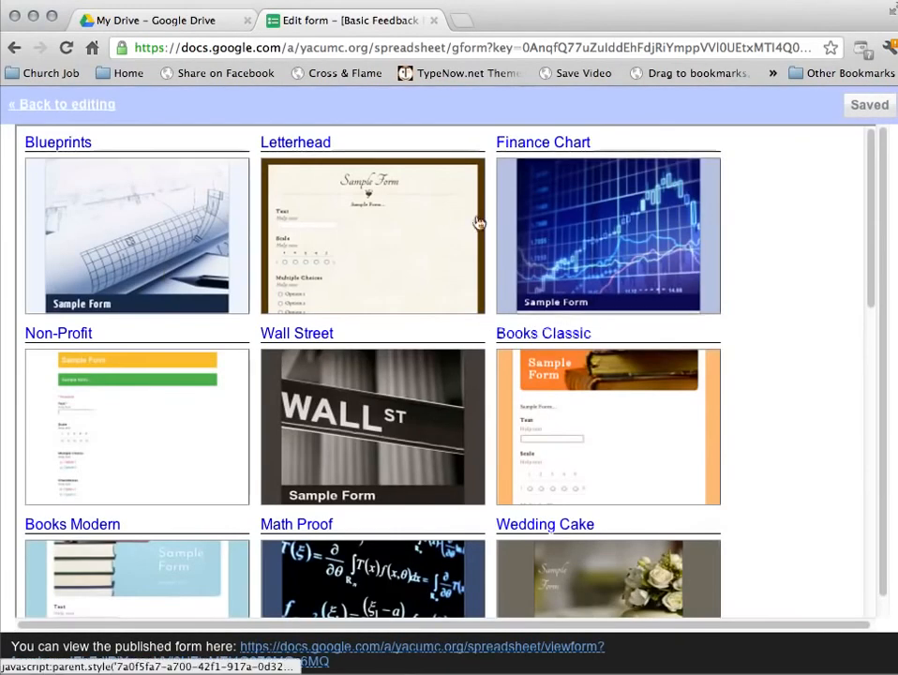
scroll(down, 3)
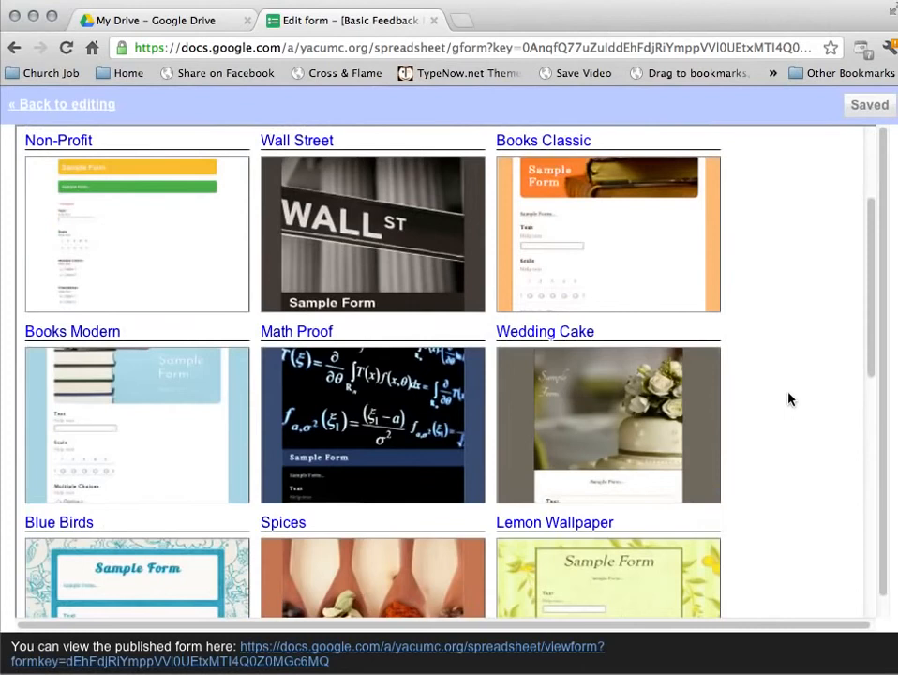
scroll(down, 3)
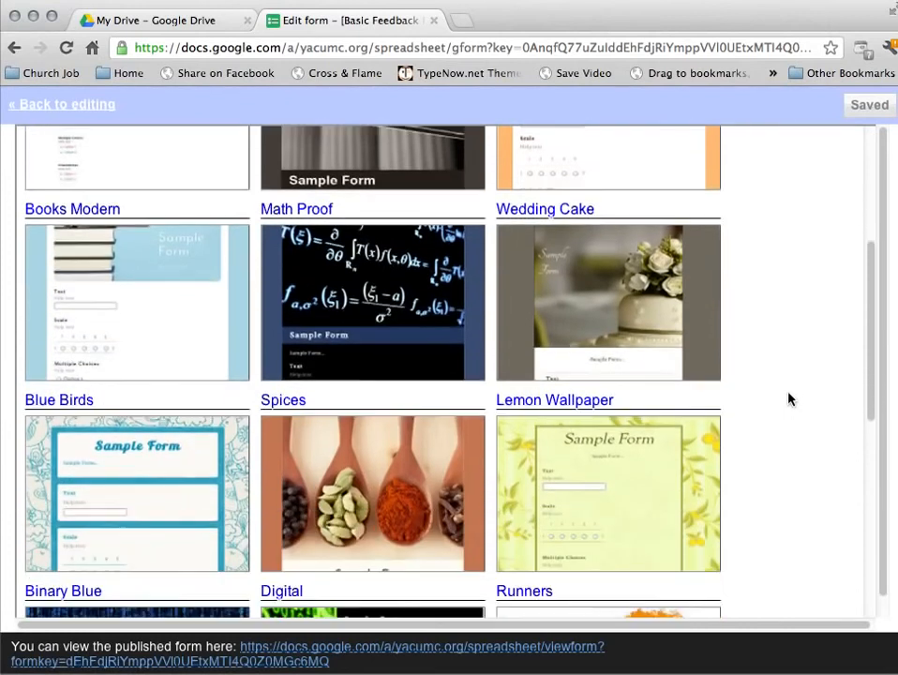
scroll(down, 3)
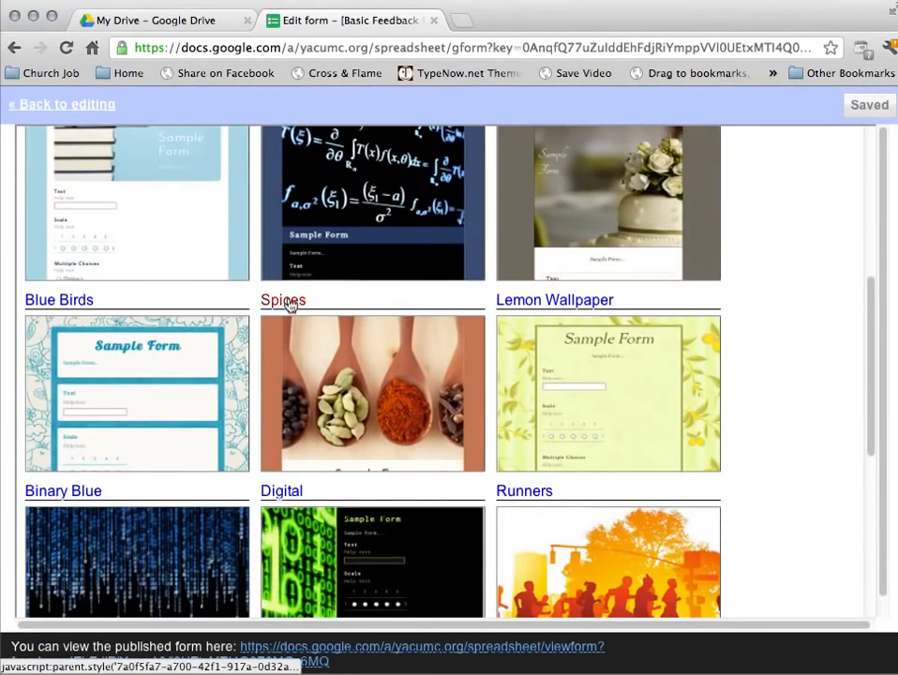
click(371, 394)
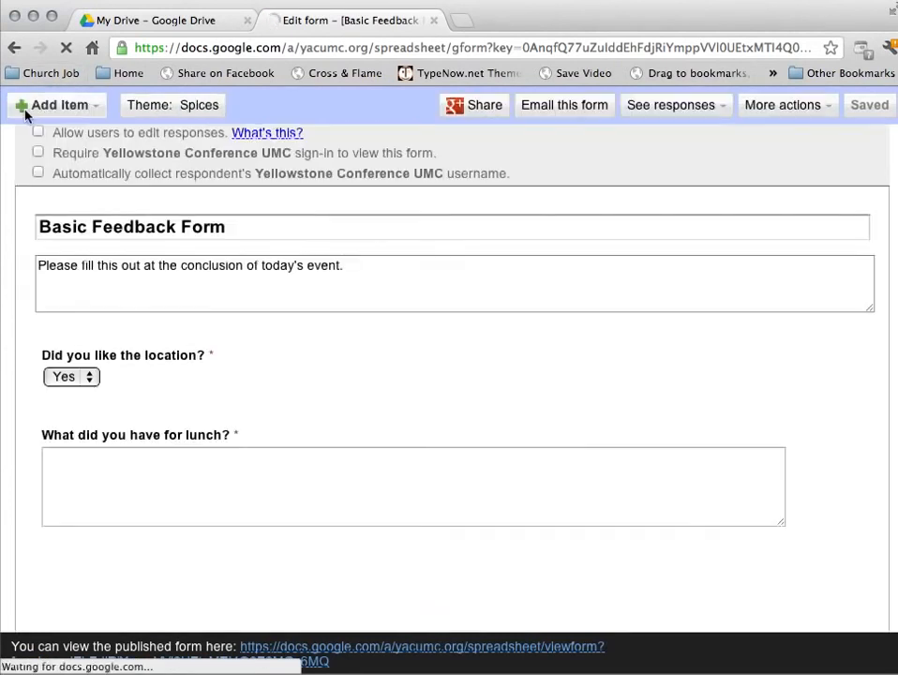
mouse_move(382, 350)
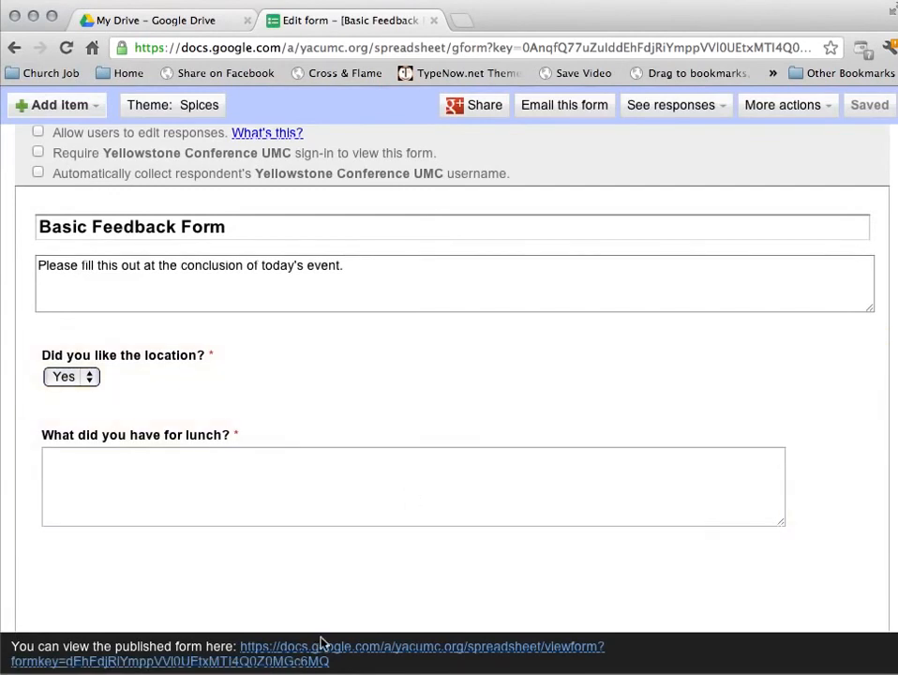
mouse_move(282, 652)
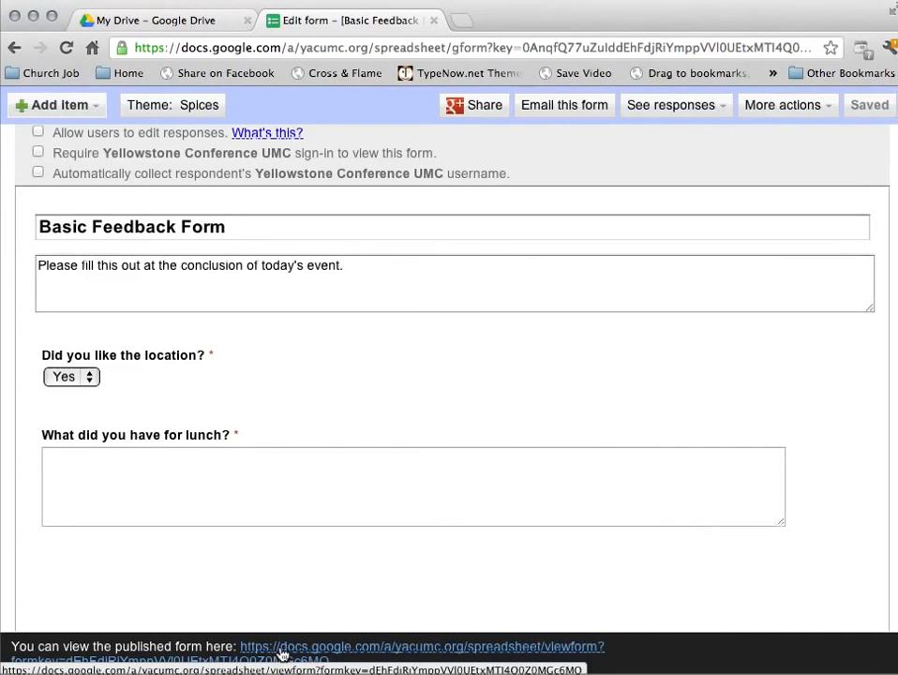
- View the live form and answer Yes to the location question
click(420, 647)
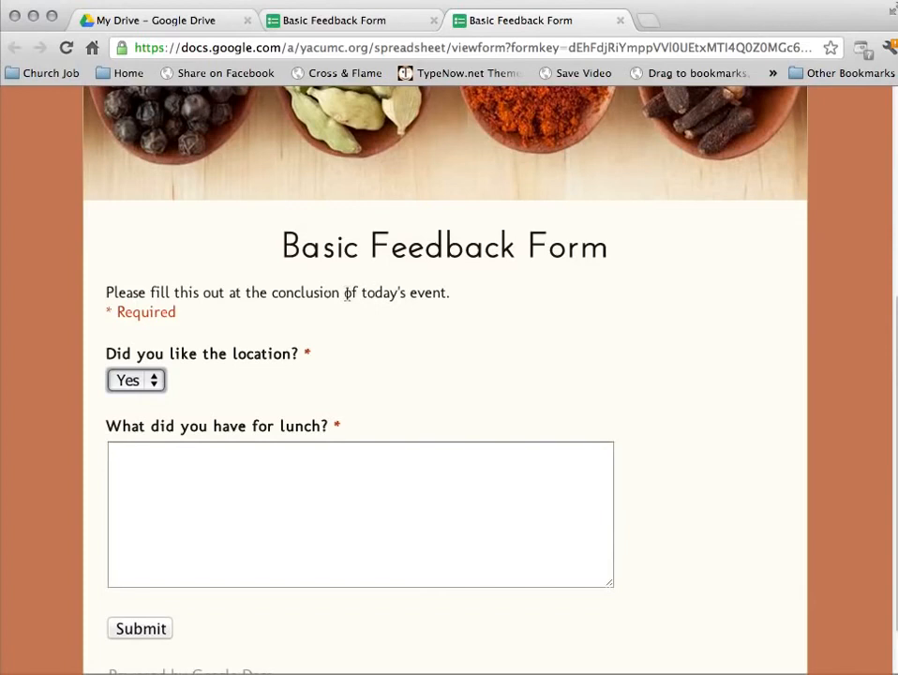
mouse_move(392, 319)
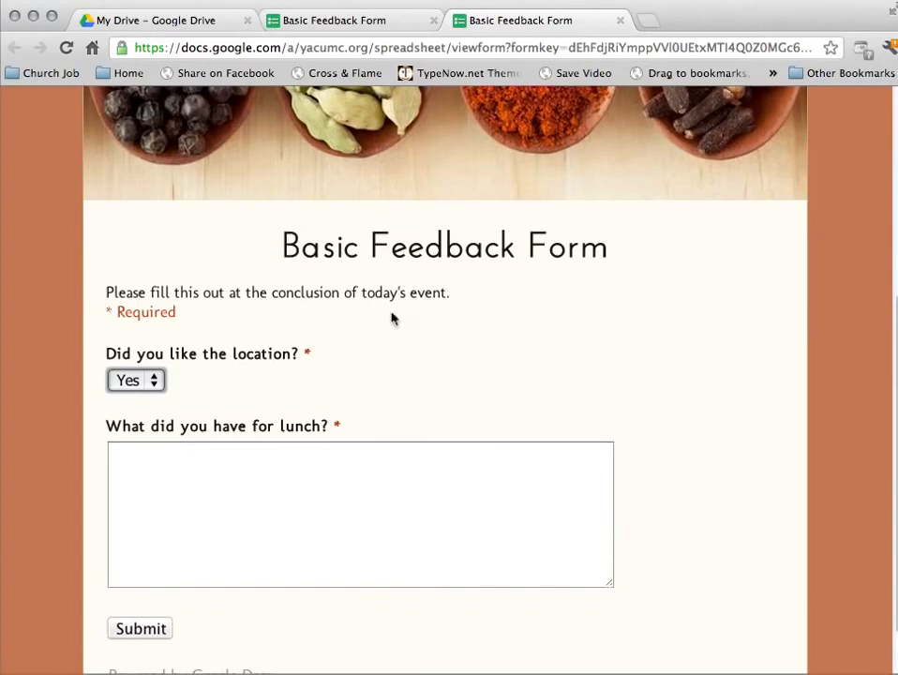
scroll(down, 3)
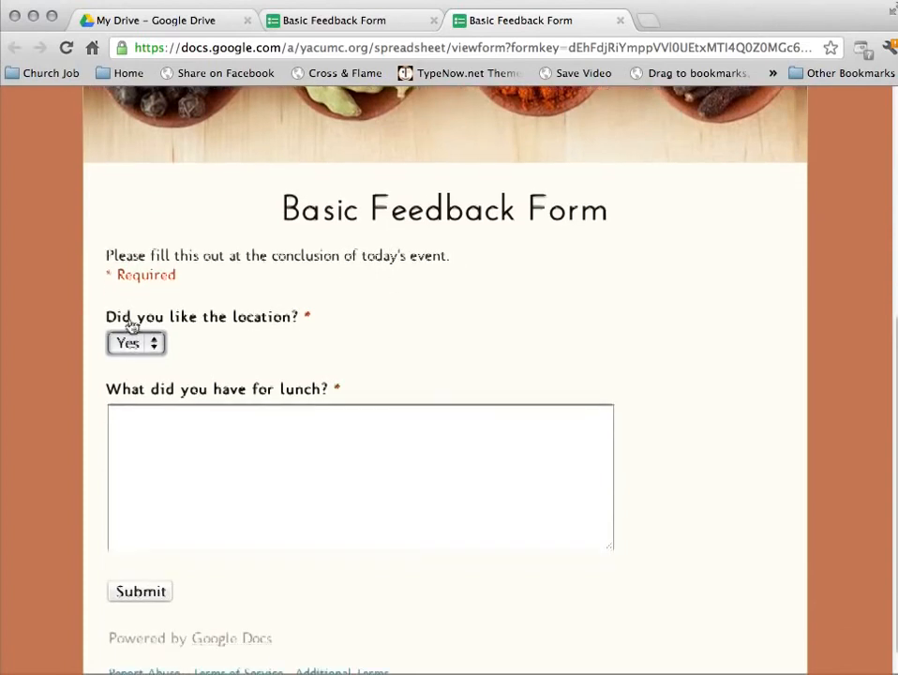
scroll(down, 3)
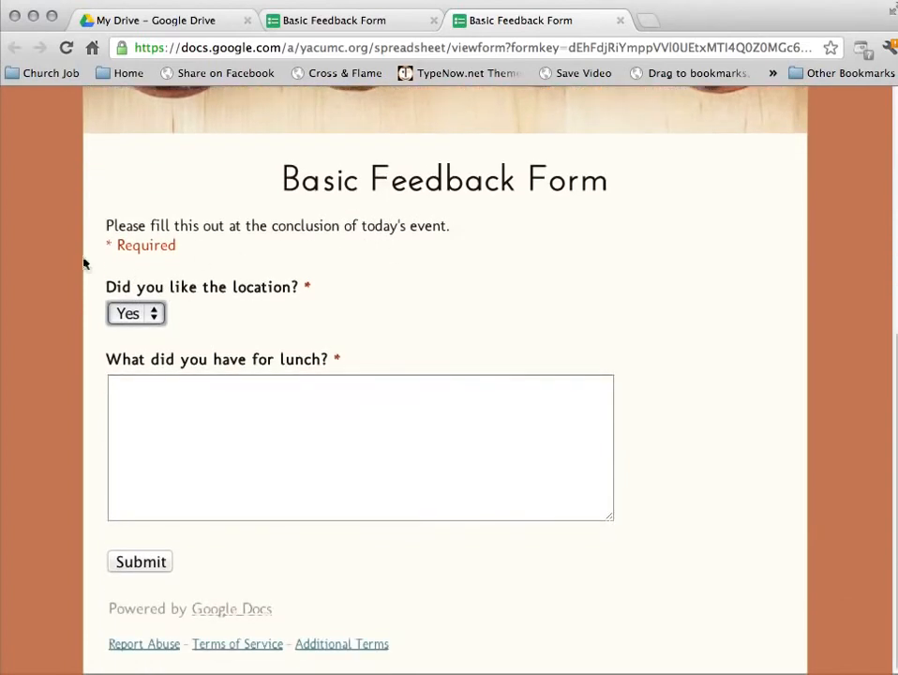
click(135, 314)
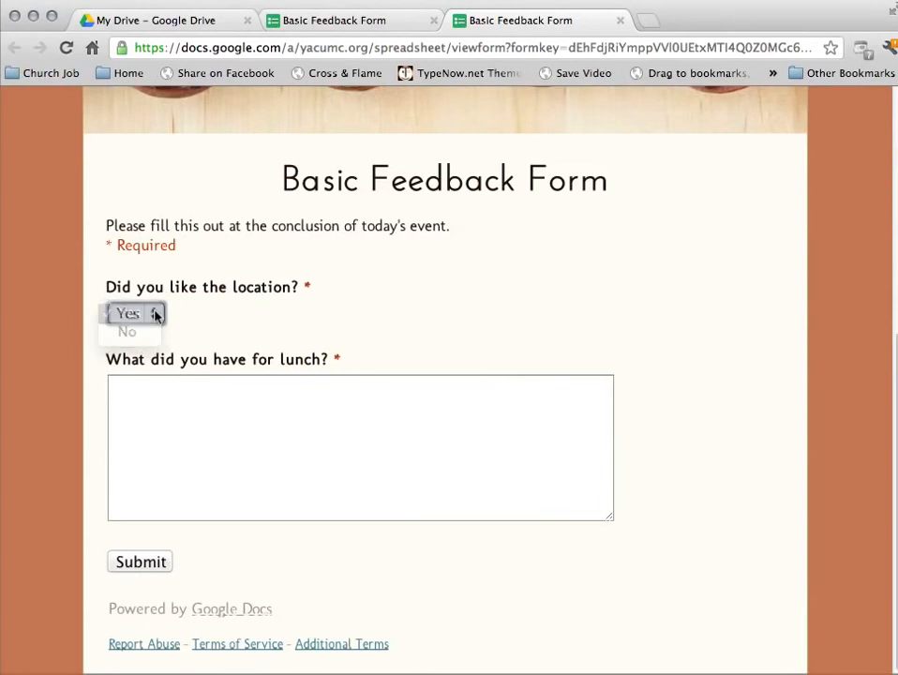
- Answer 'A very fine sandwich.' for lunch and submit the response
click(127, 330)
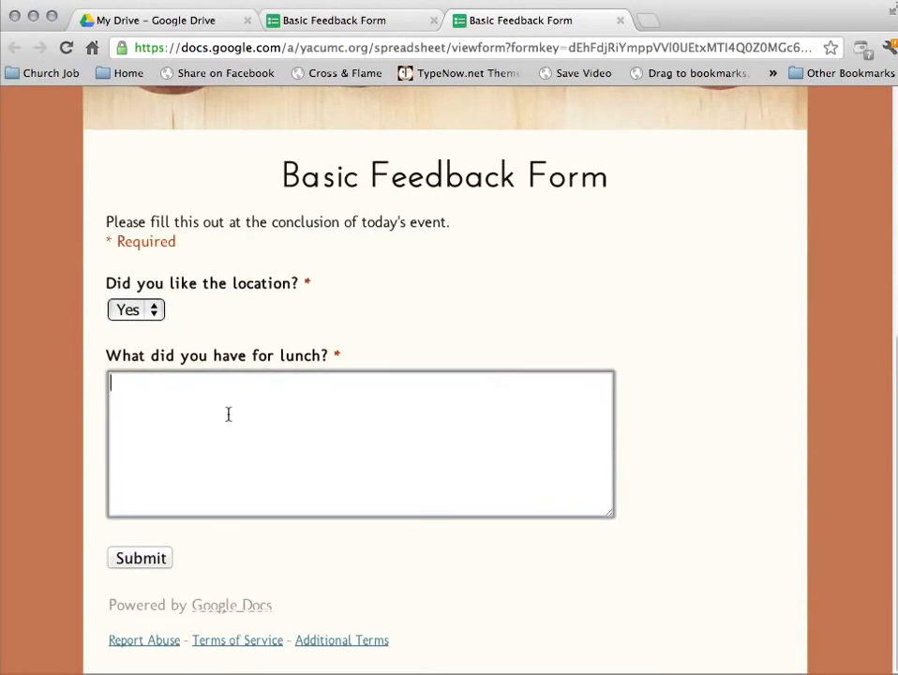
text(A very h)
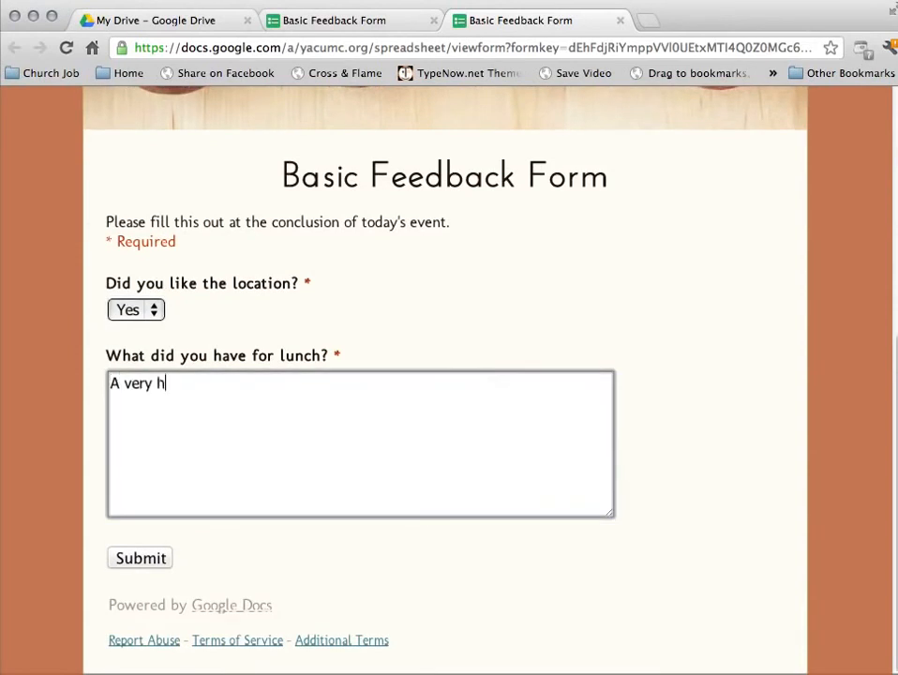
text(ine san)
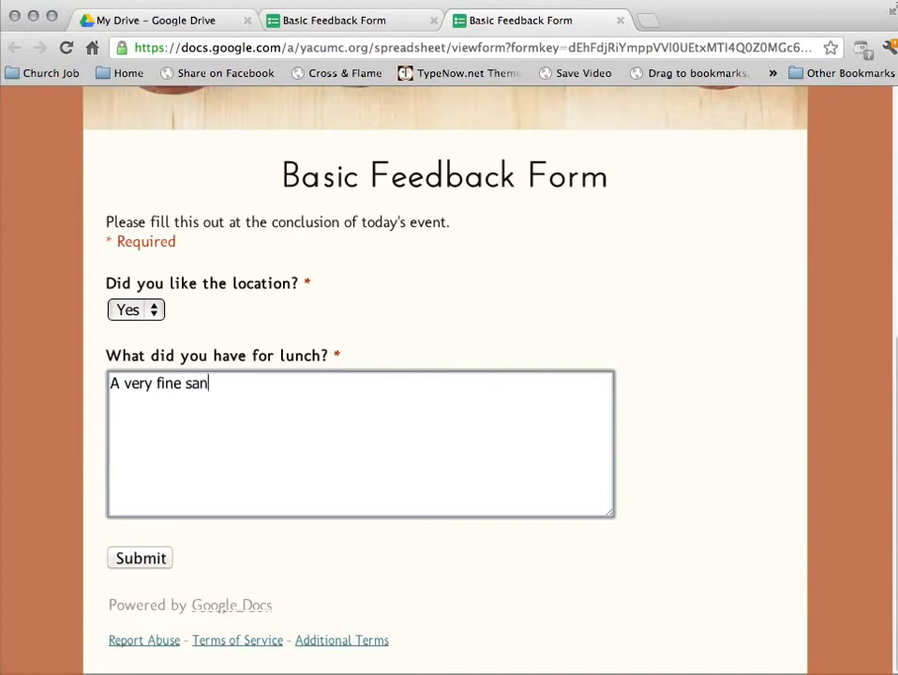
text(dwich)
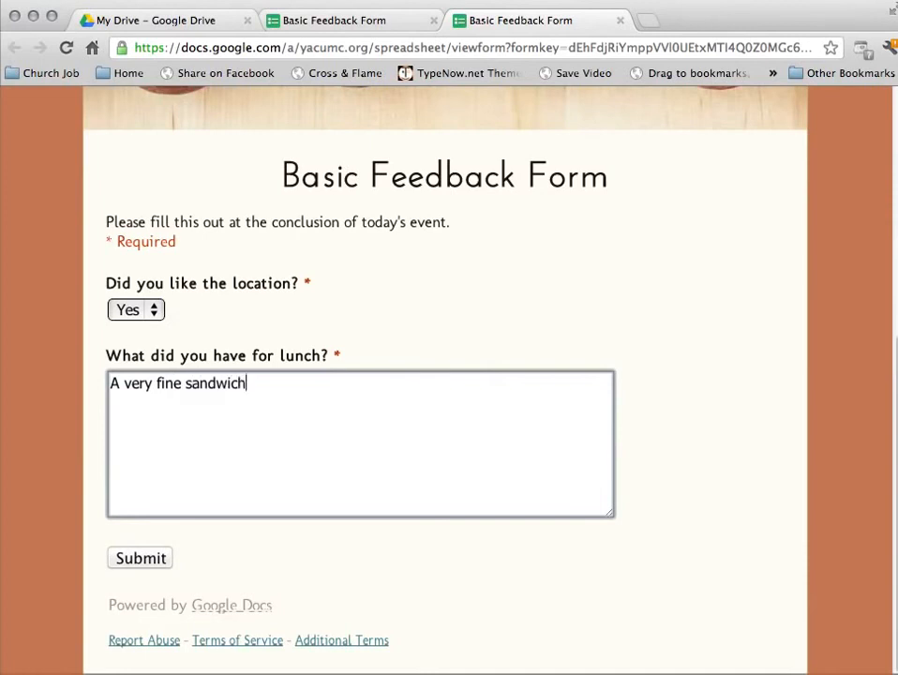
text(.)
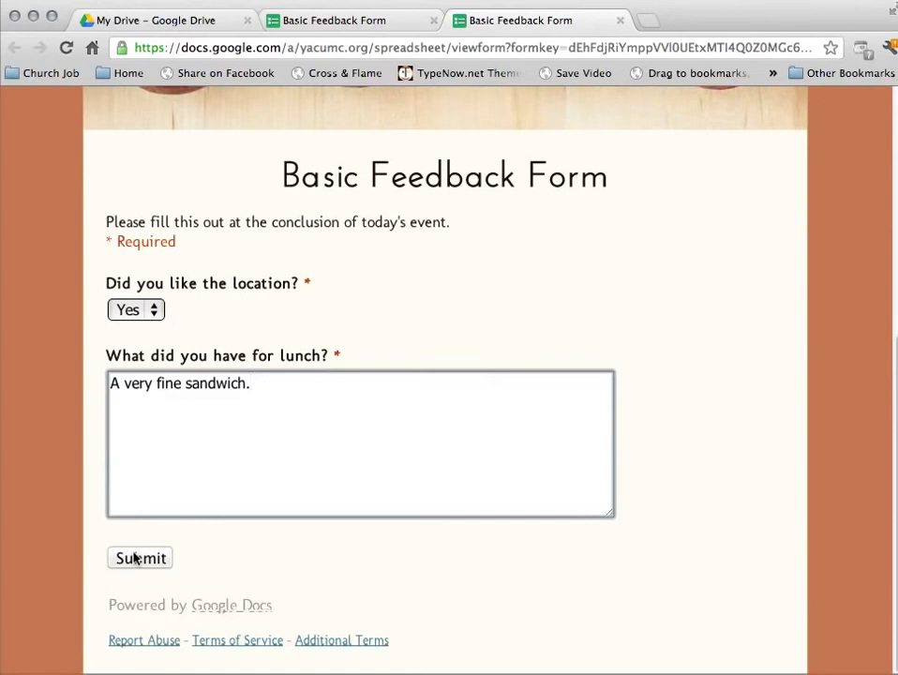
click(139, 559)
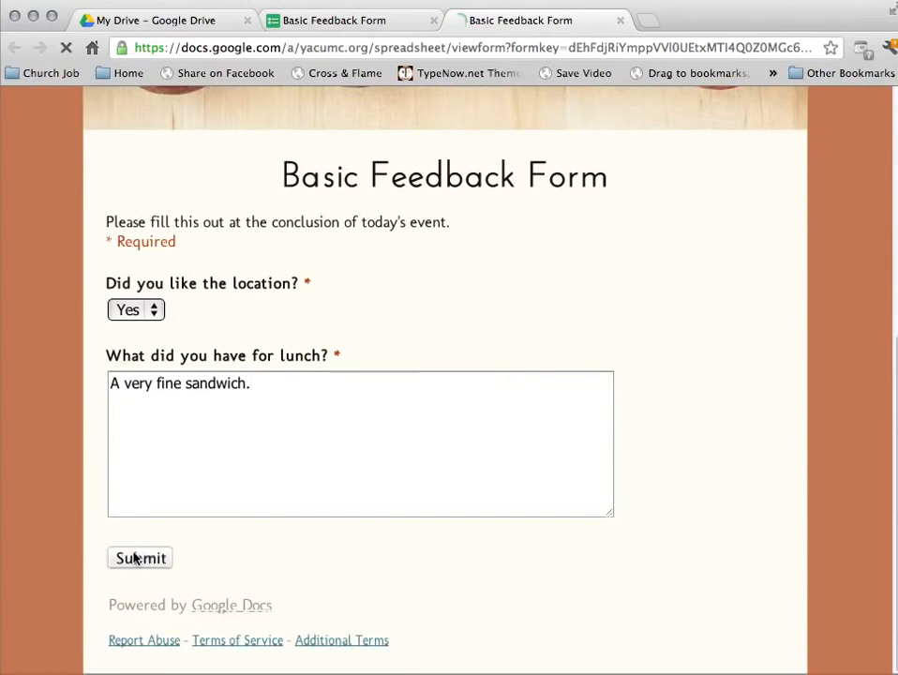
click(138, 558)
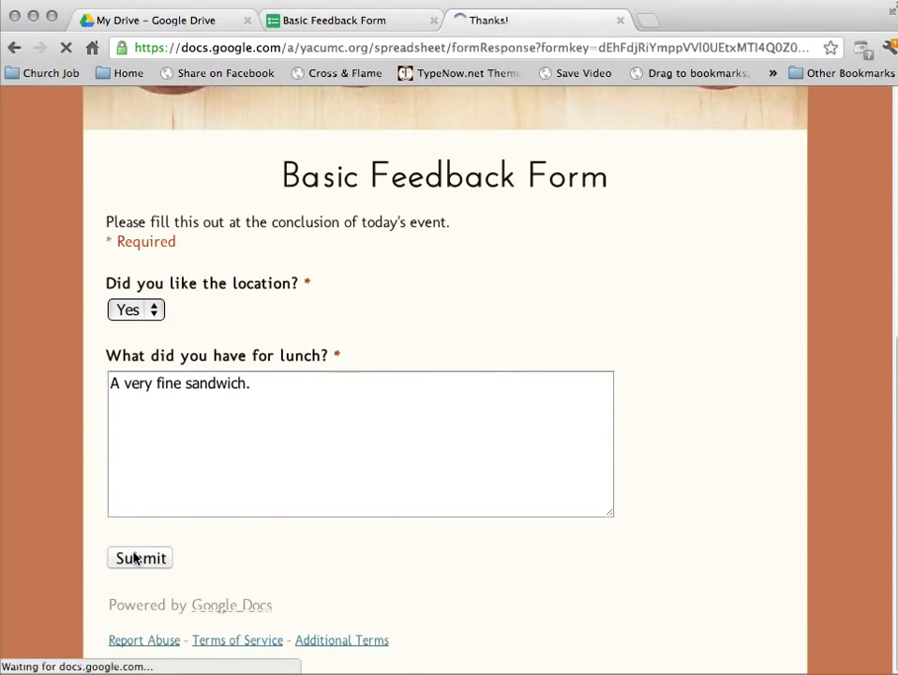
- Return from the confirmation page to the blank live Basic Feedback Form and look it over
click(139, 559)
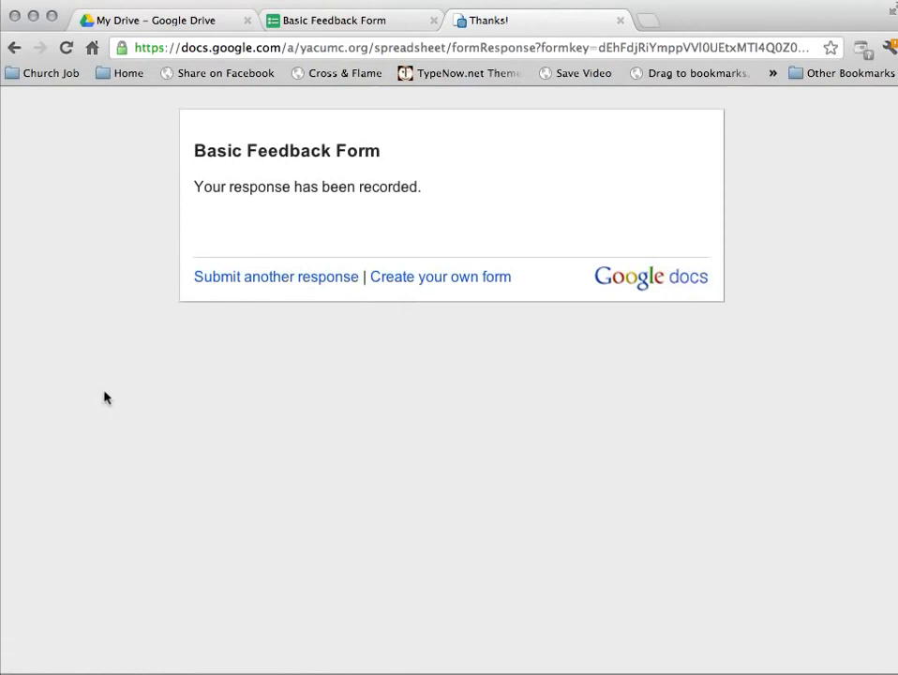
mouse_move(470, 215)
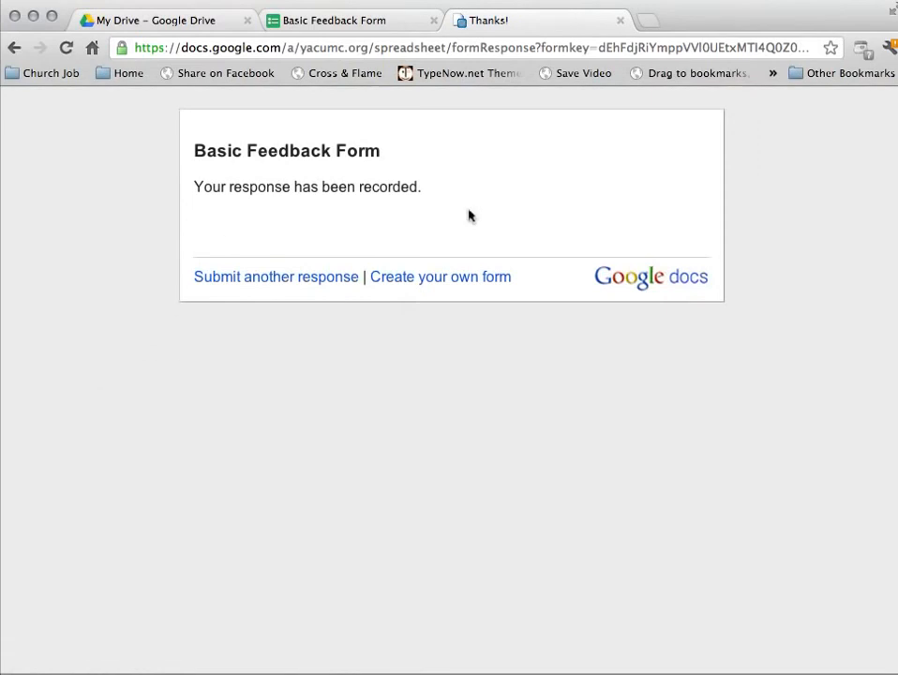
mouse_move(307, 131)
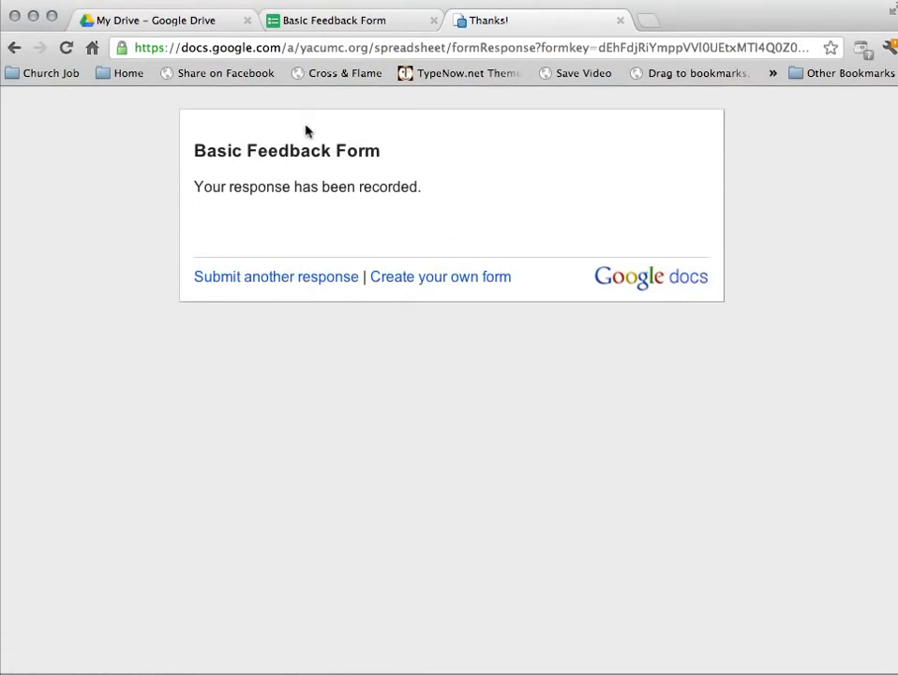
click(334, 19)
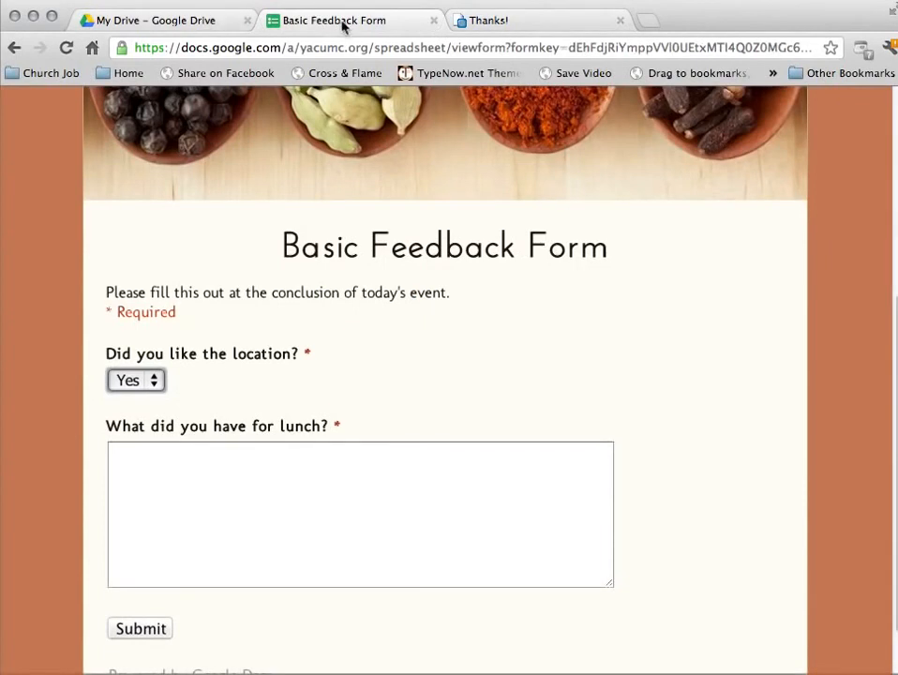
scroll(up, 3)
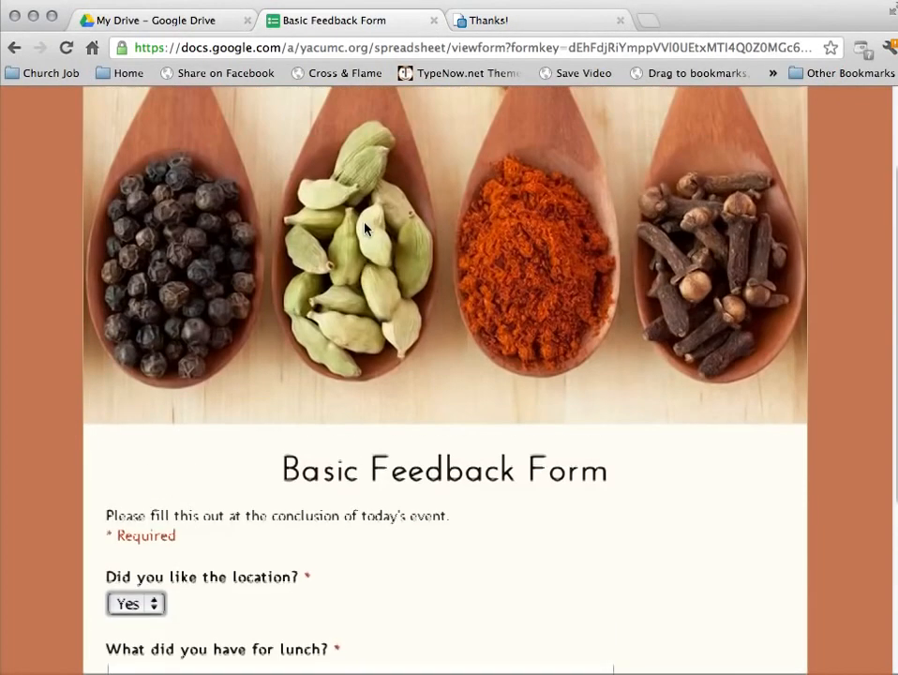
scroll(down, 3)
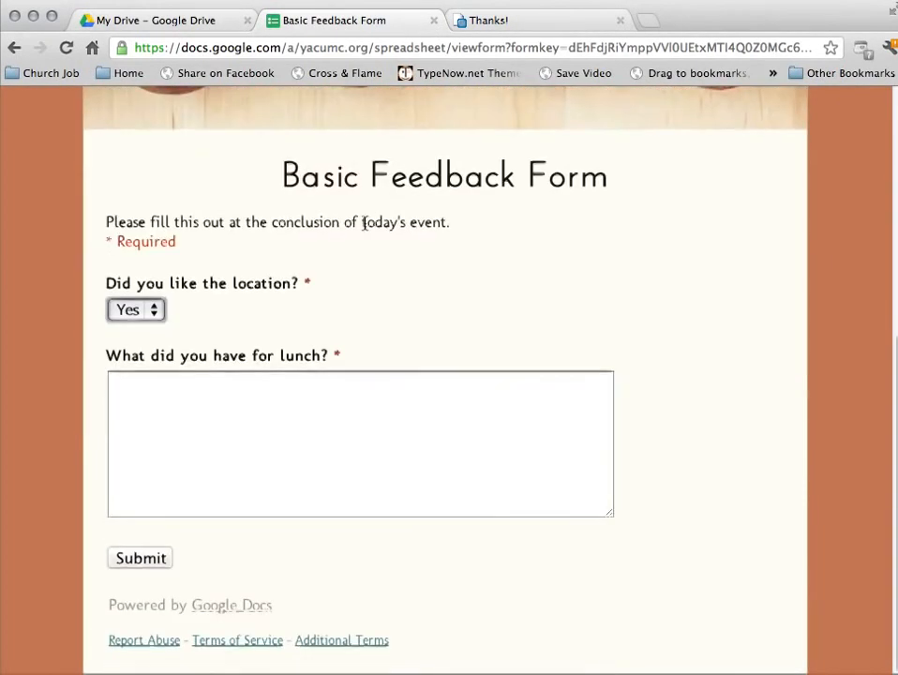
scroll(up, 3)
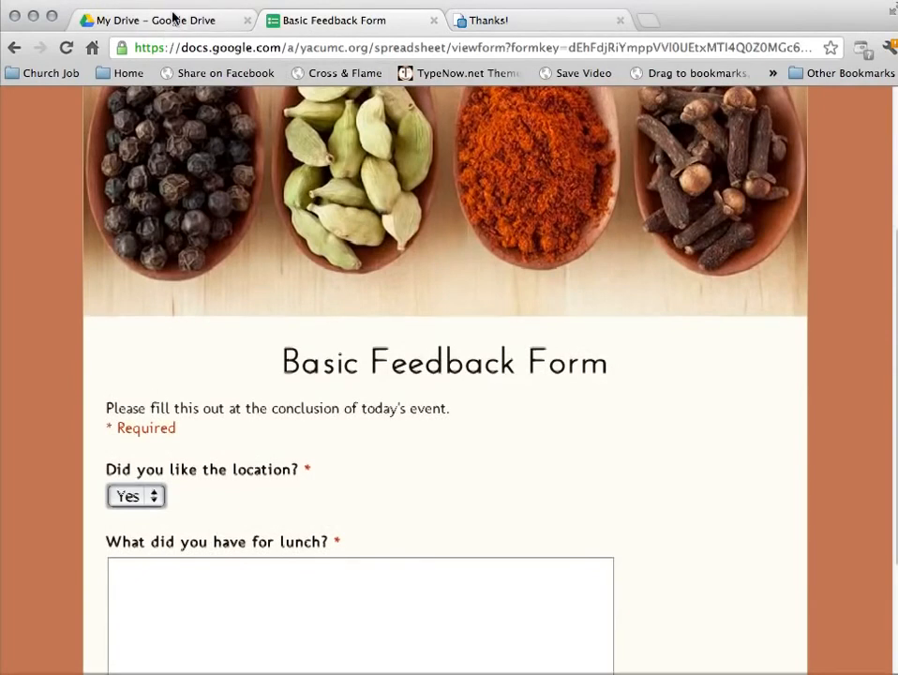
- From the My Drive file list, open the Basic Feedback Form response spreadsheet
click(146, 18)
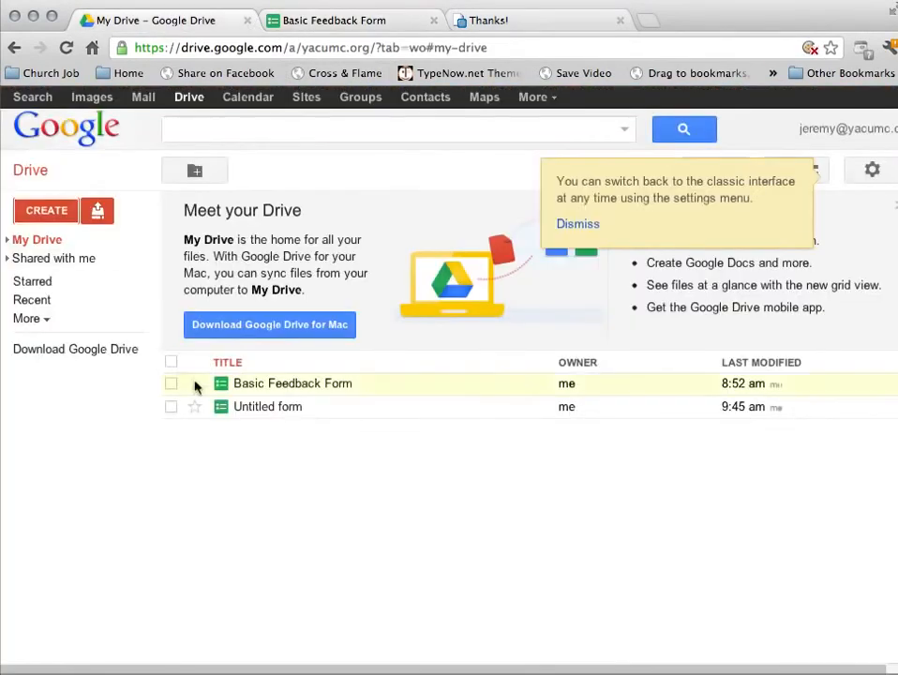
mouse_move(293, 382)
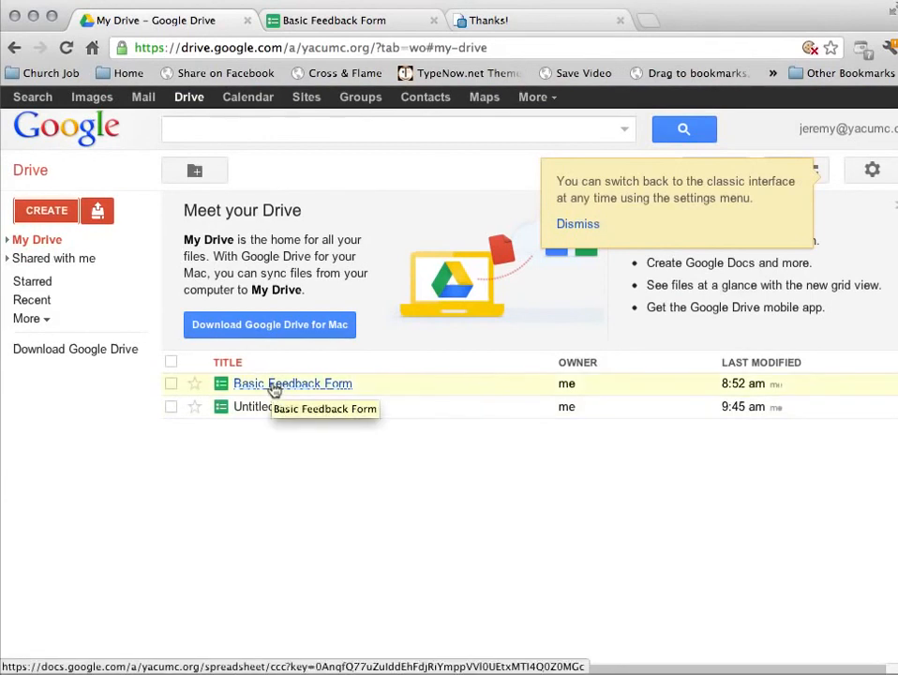
click(293, 382)
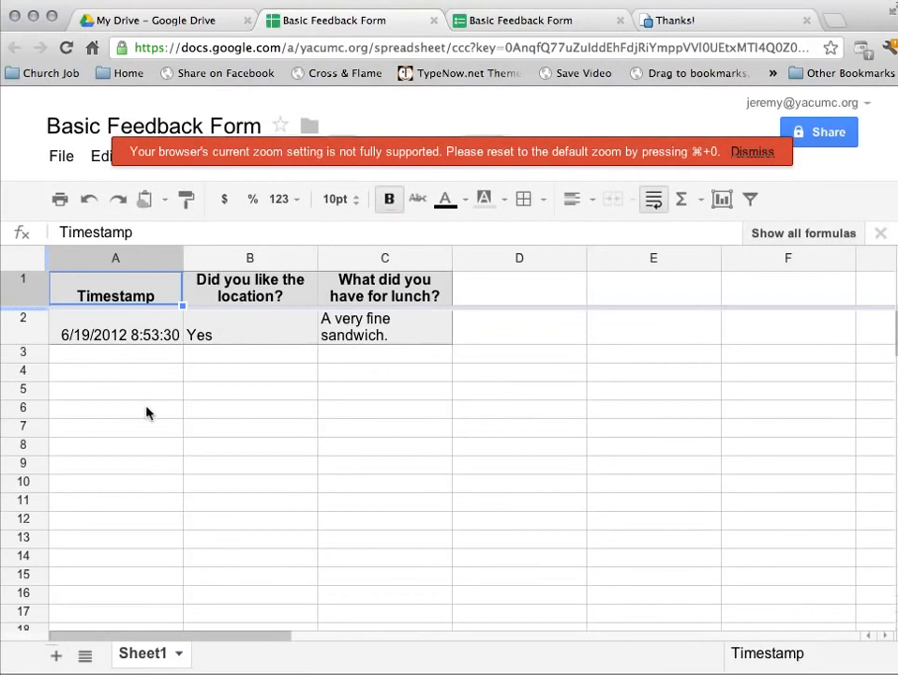
mouse_move(772, 375)
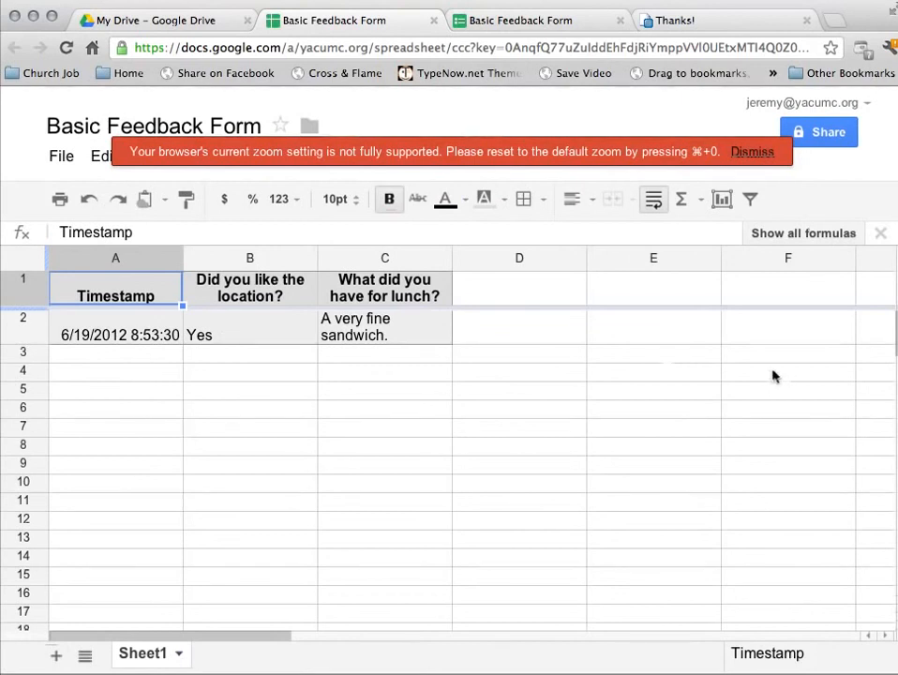
mouse_move(249, 379)
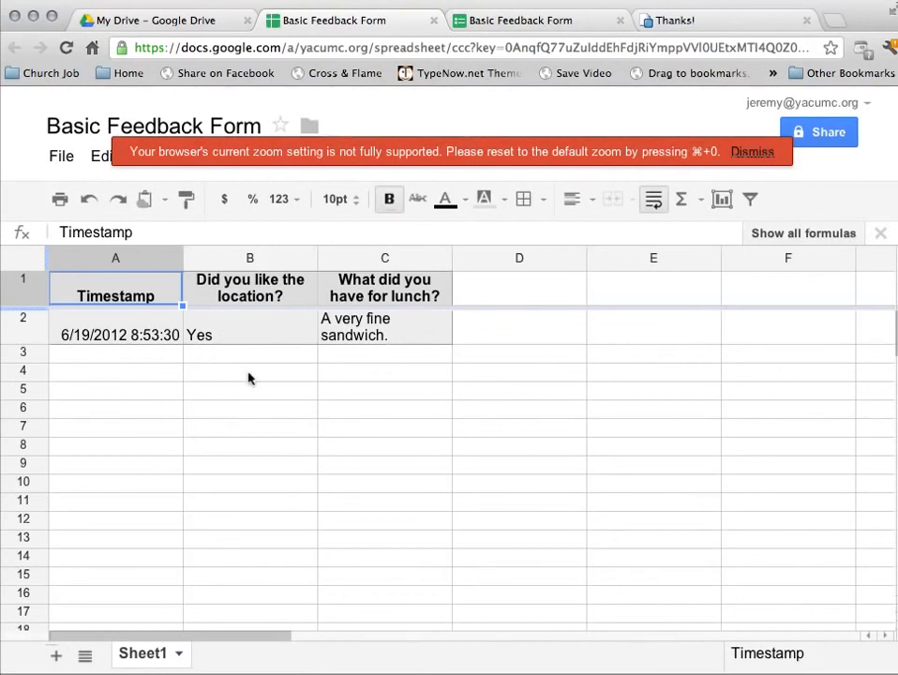
mouse_move(773, 193)
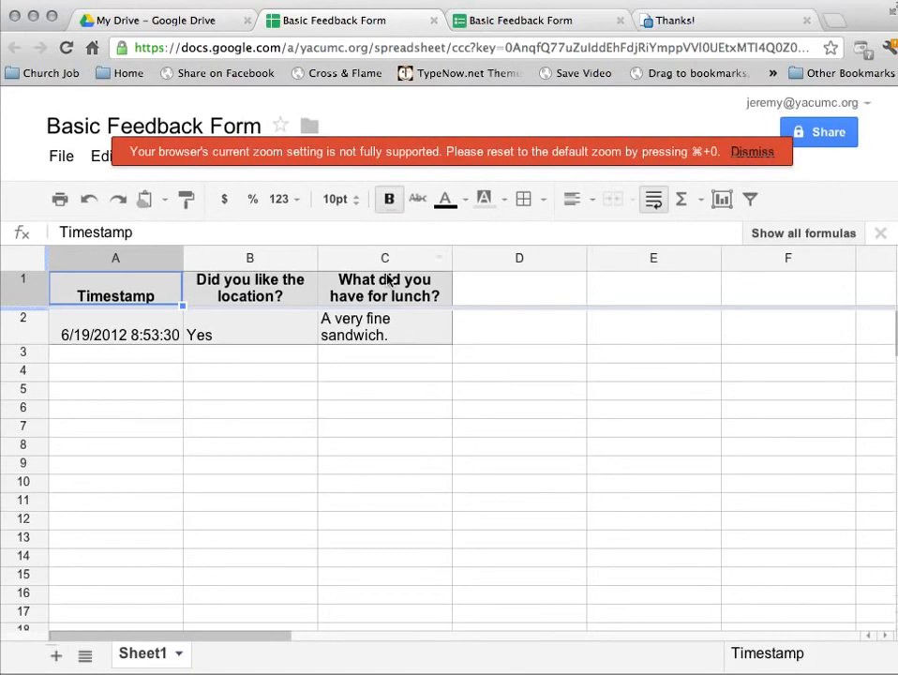
- Dismiss the red browser zoom warning above the recorded response row in Sheets
click(752, 150)
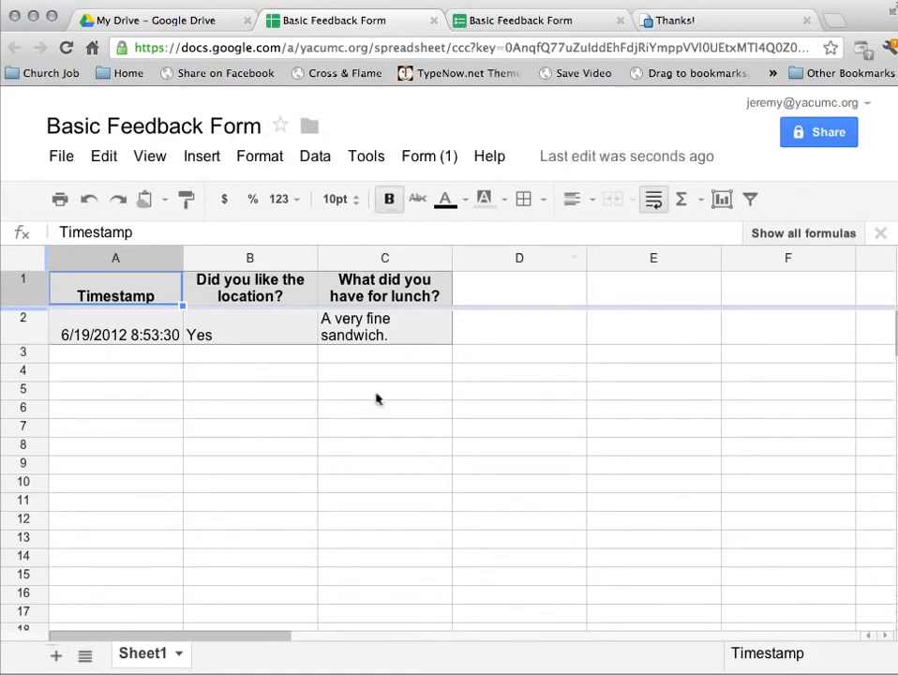
mouse_move(408, 328)
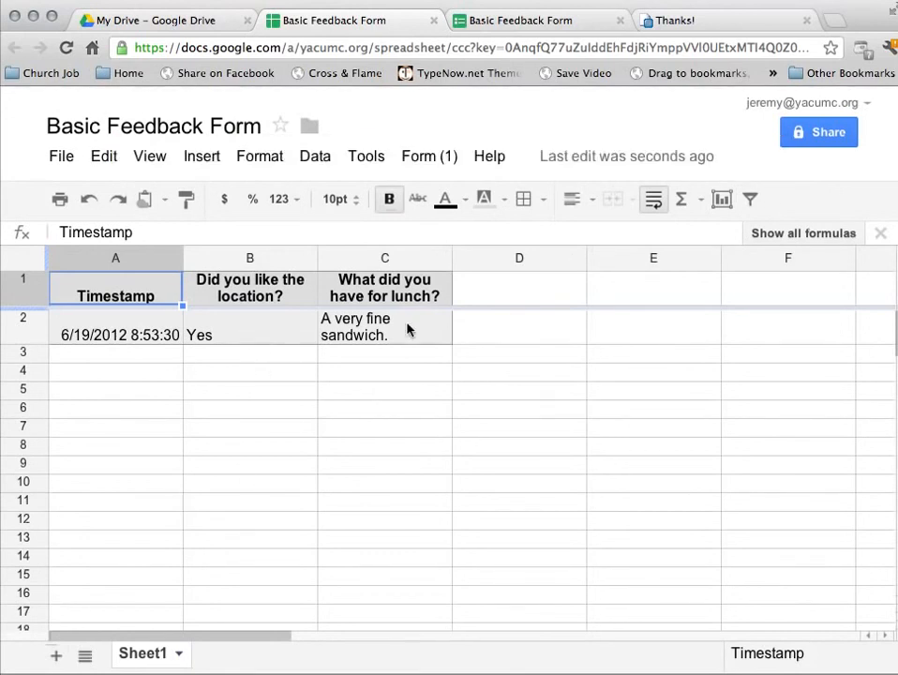
mouse_move(427, 155)
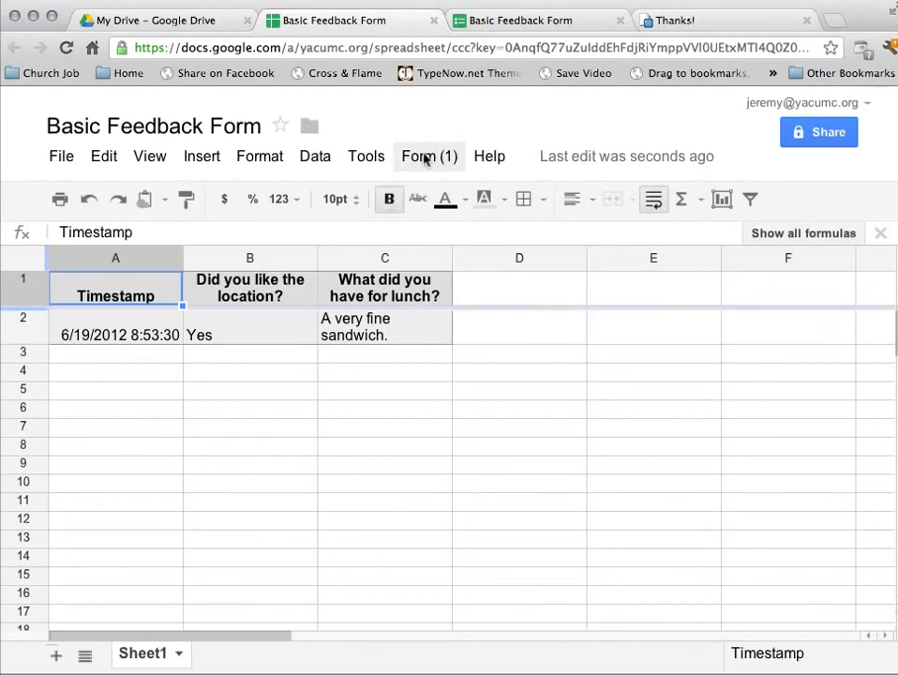
click(427, 155)
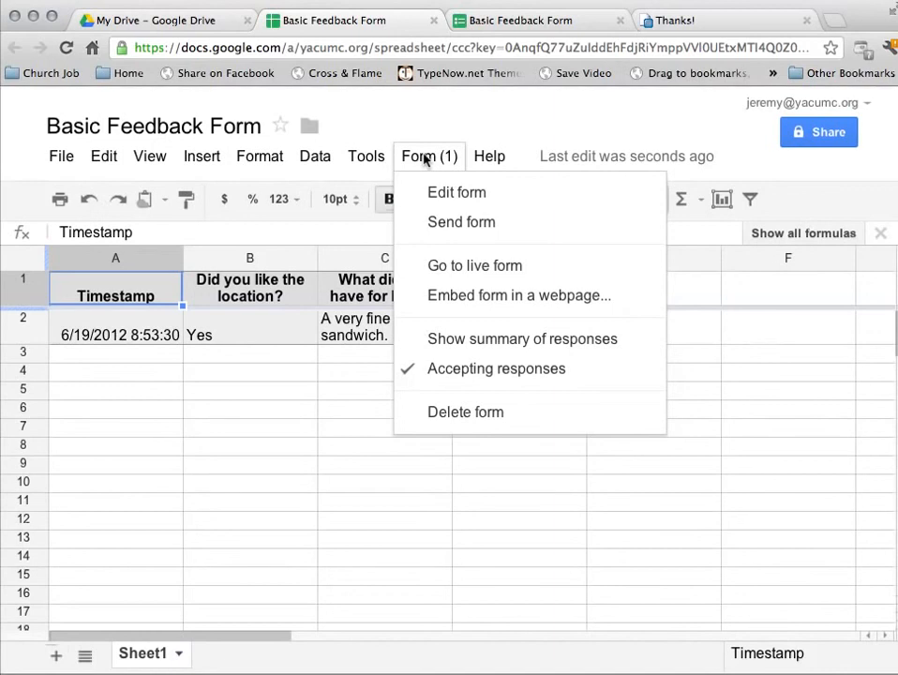
mouse_move(510, 199)
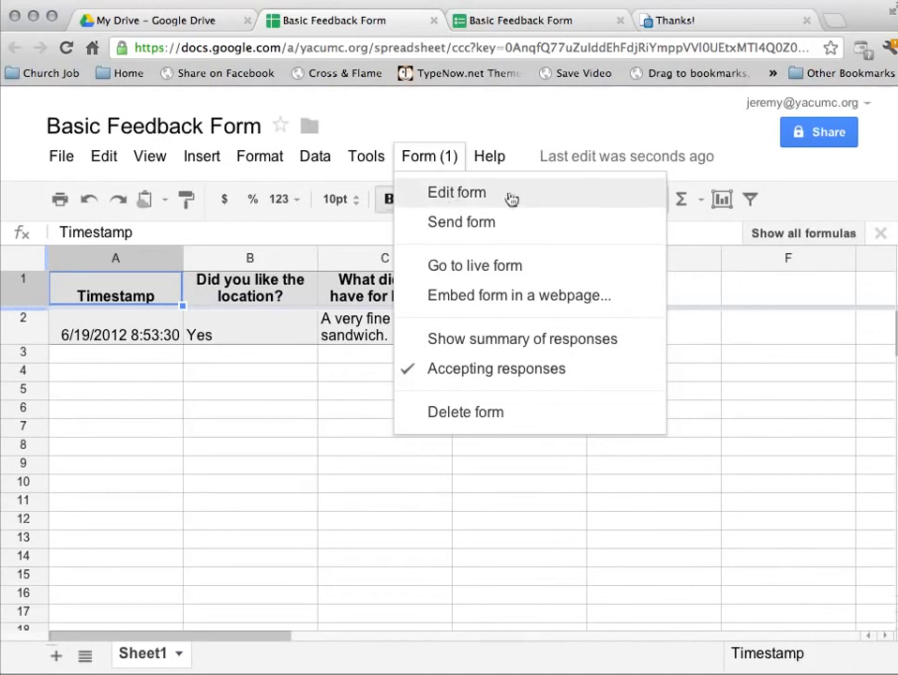
mouse_move(491, 225)
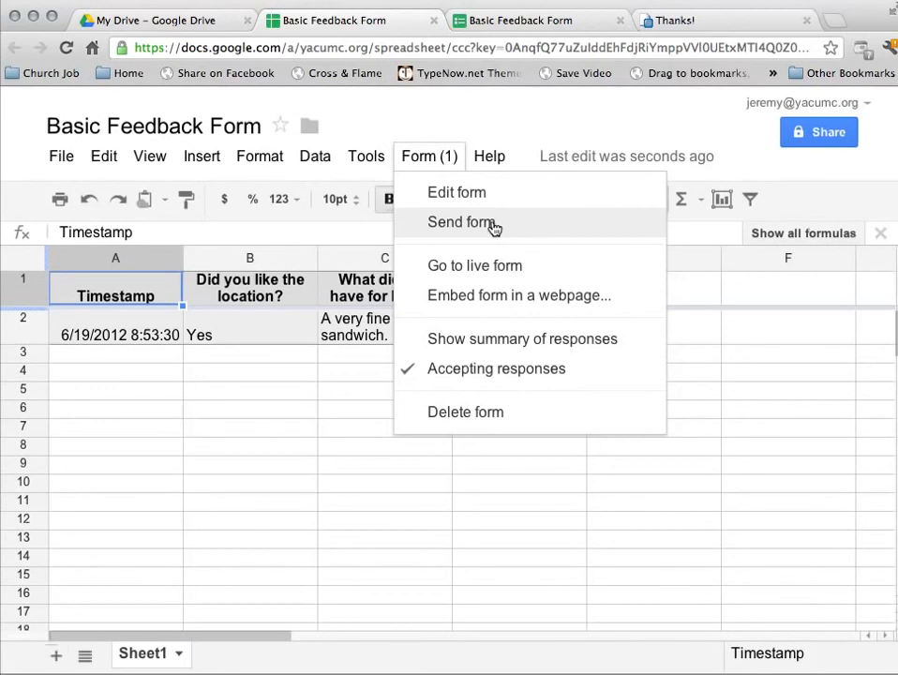
mouse_move(518, 307)
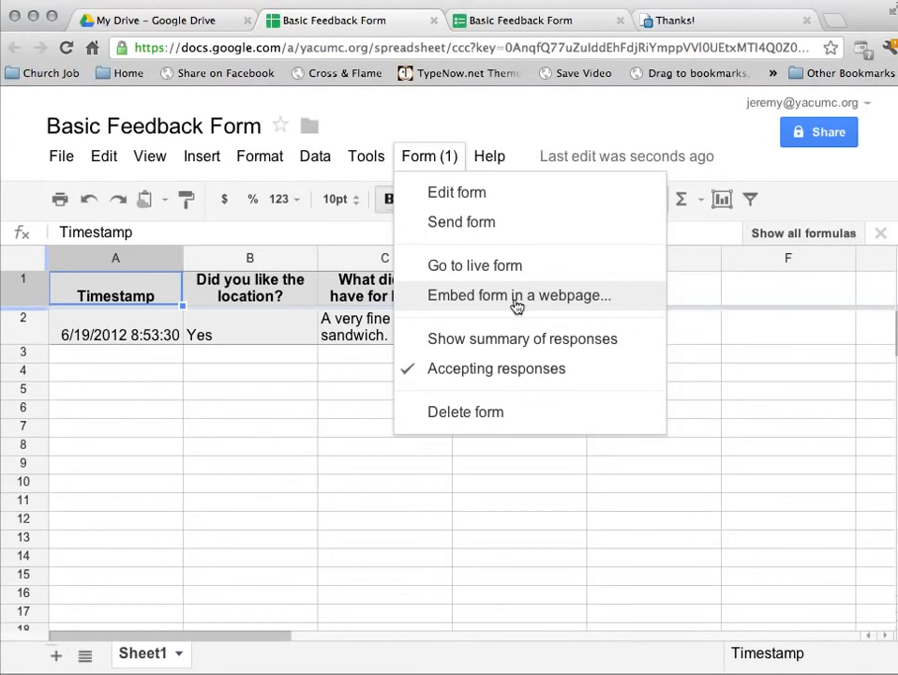
mouse_move(506, 455)
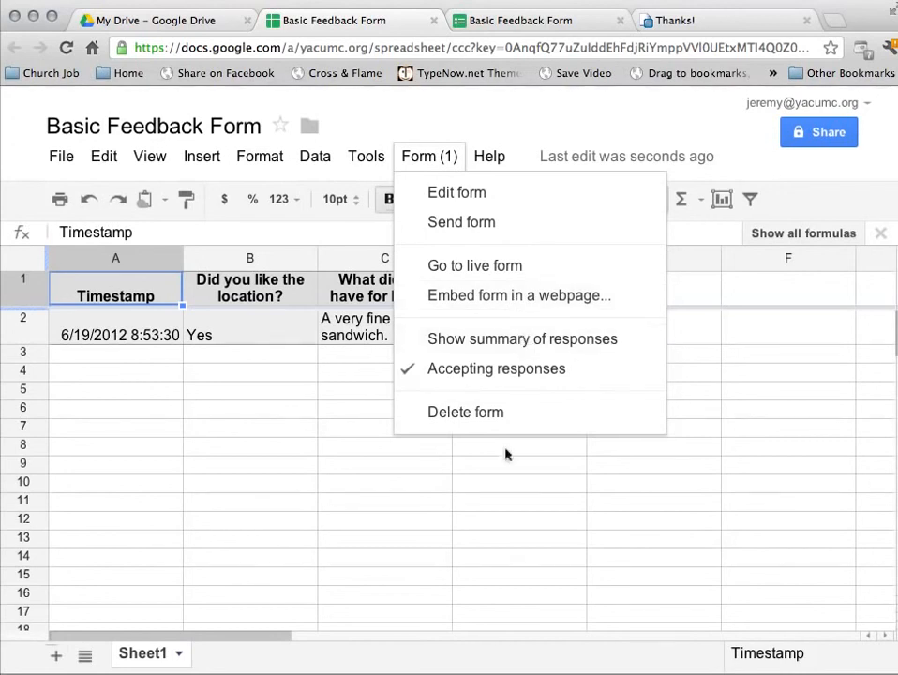
click(390, 128)
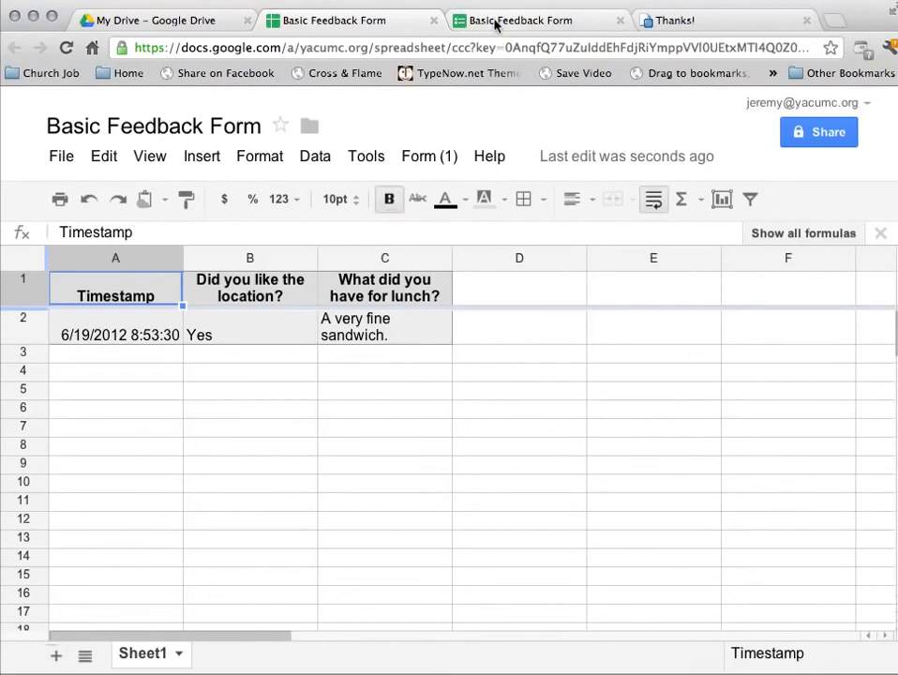
click(535, 19)
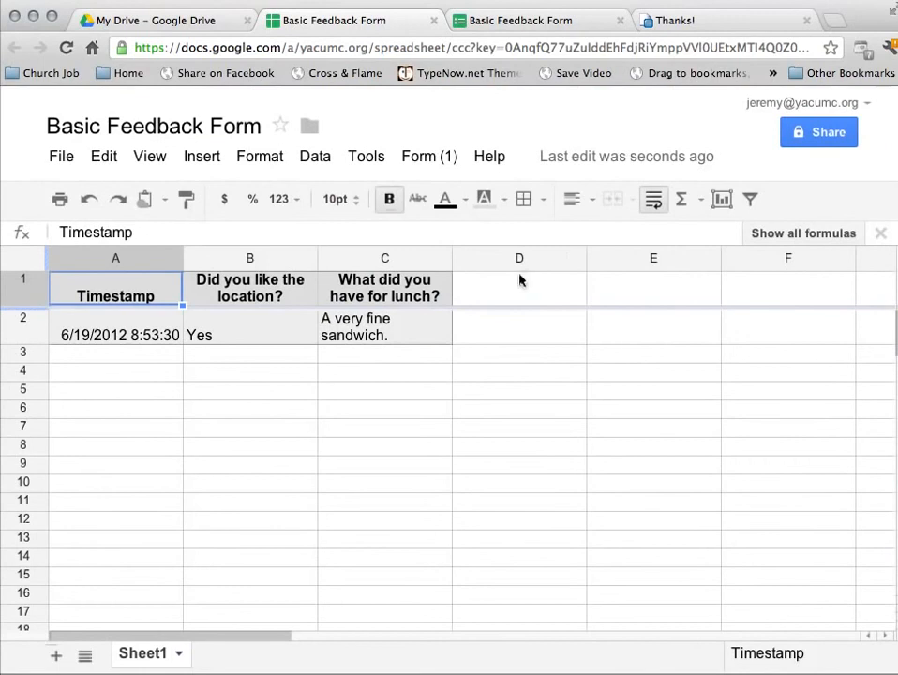
mouse_move(349, 182)
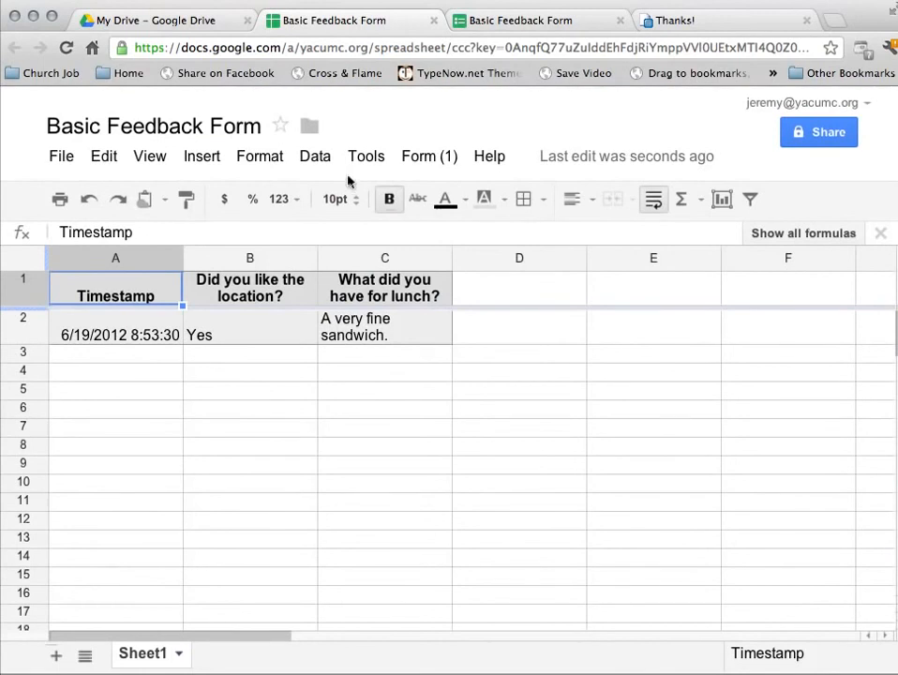
click(315, 156)
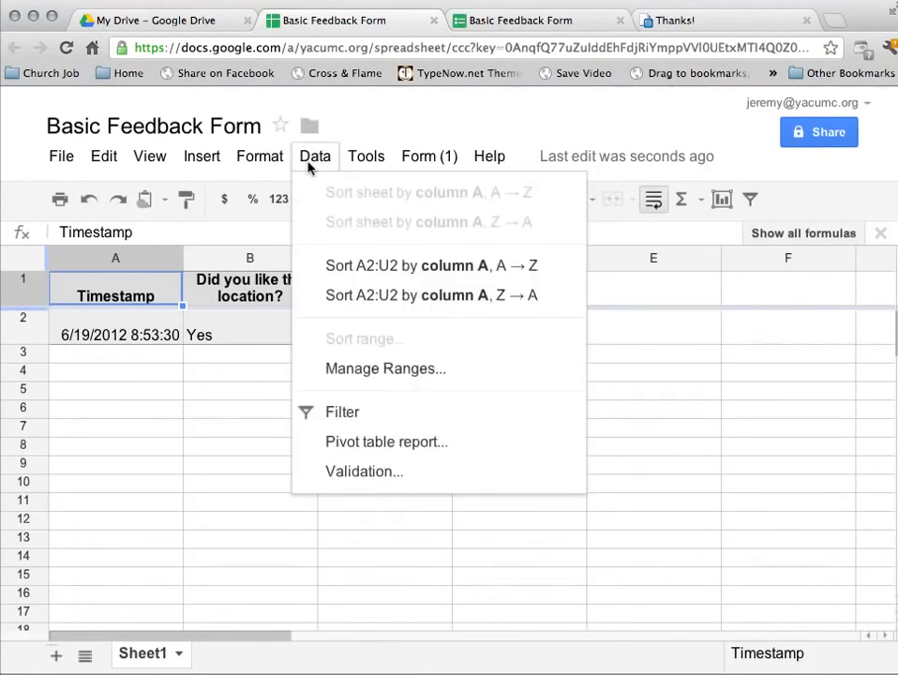
click(60, 155)
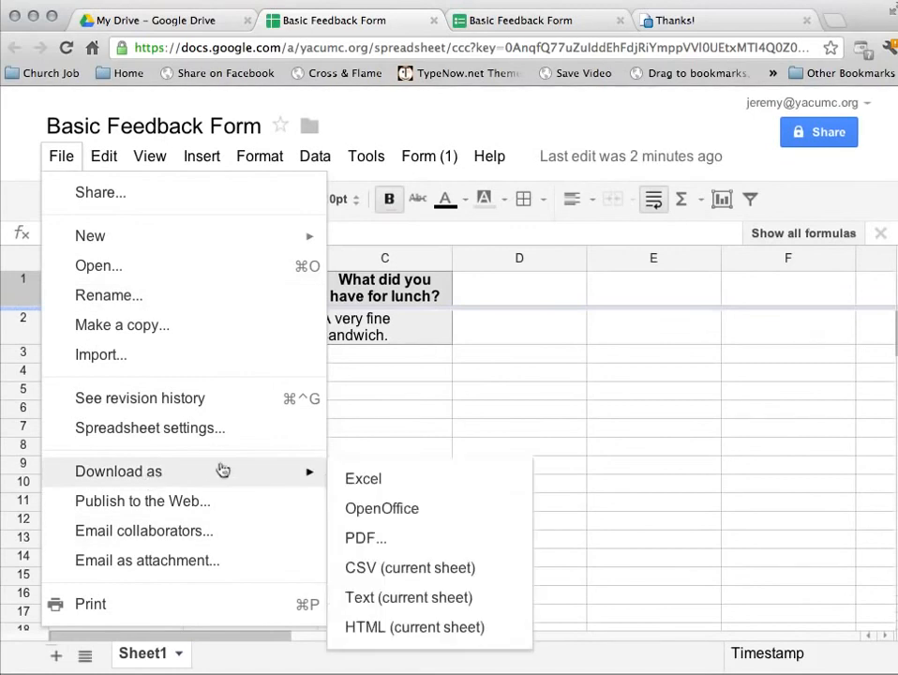
mouse_move(394, 488)
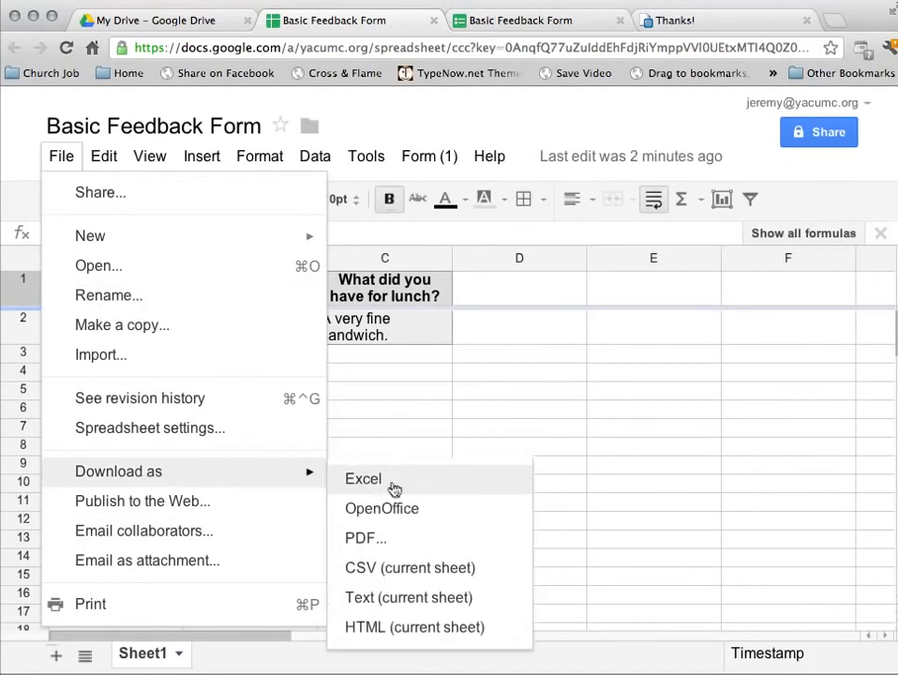
mouse_move(401, 489)
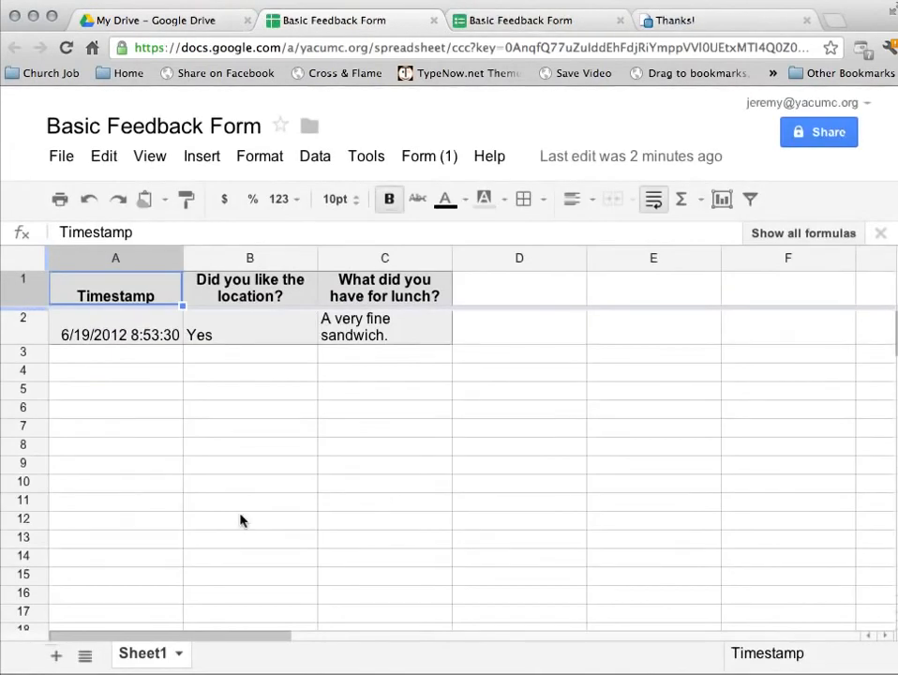
mouse_move(843, 379)
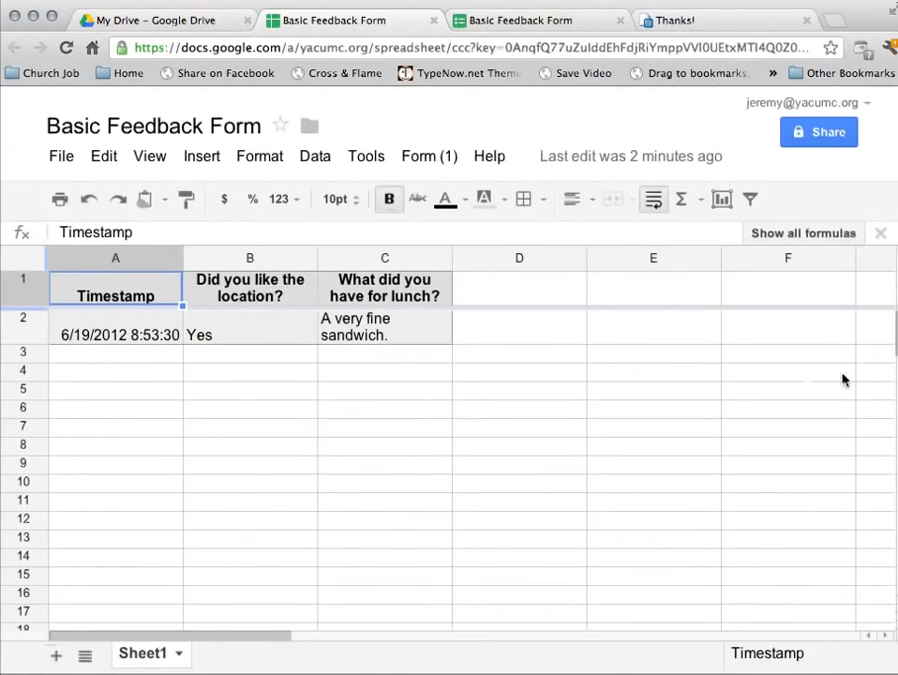
mouse_move(304, 405)
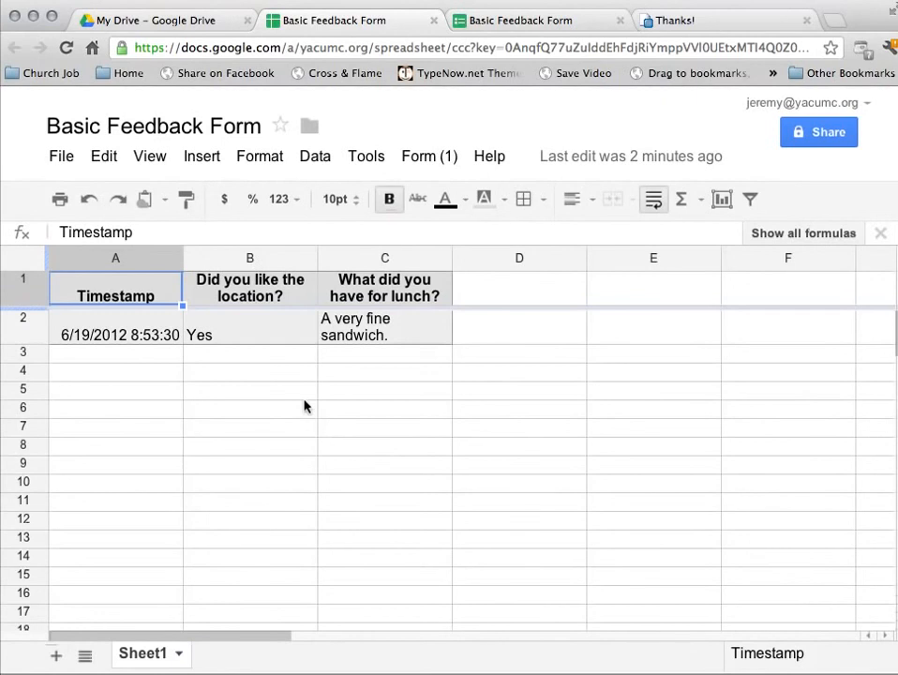